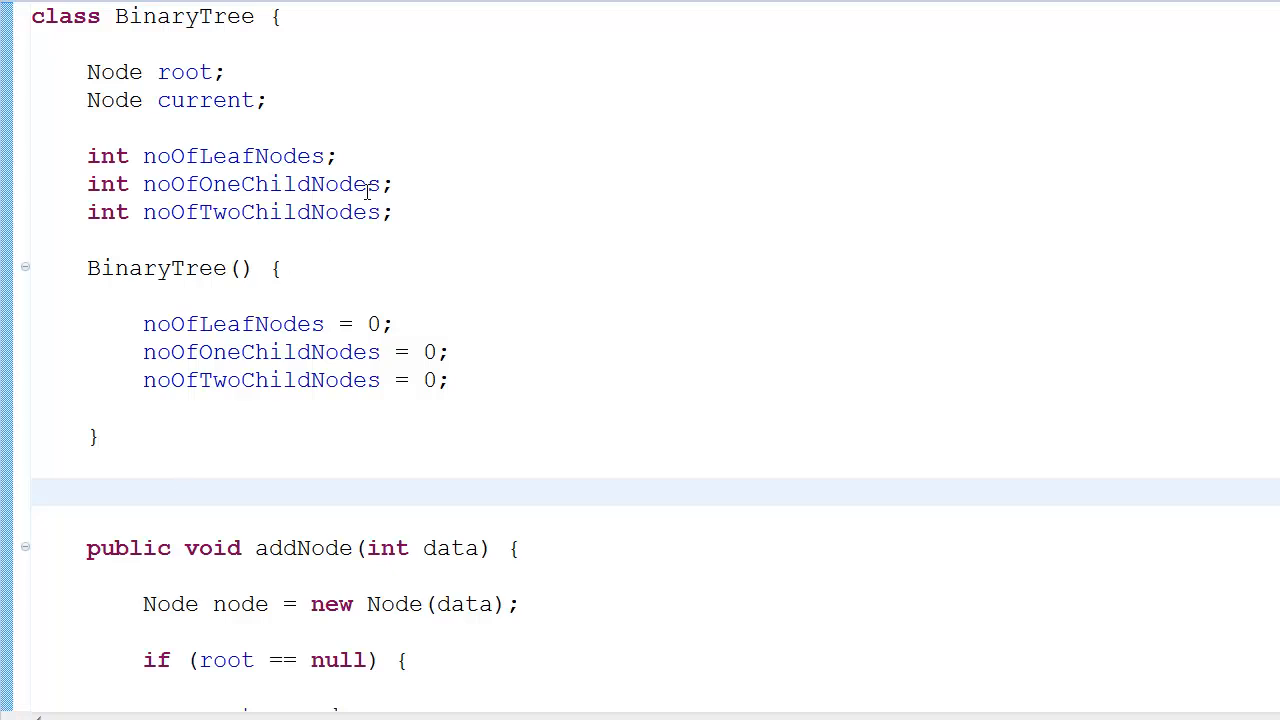
Point out the noOfLeafNodes, noOfOneChildNodes and noOfTwoChildNodes counter fields
double_click(233, 156)
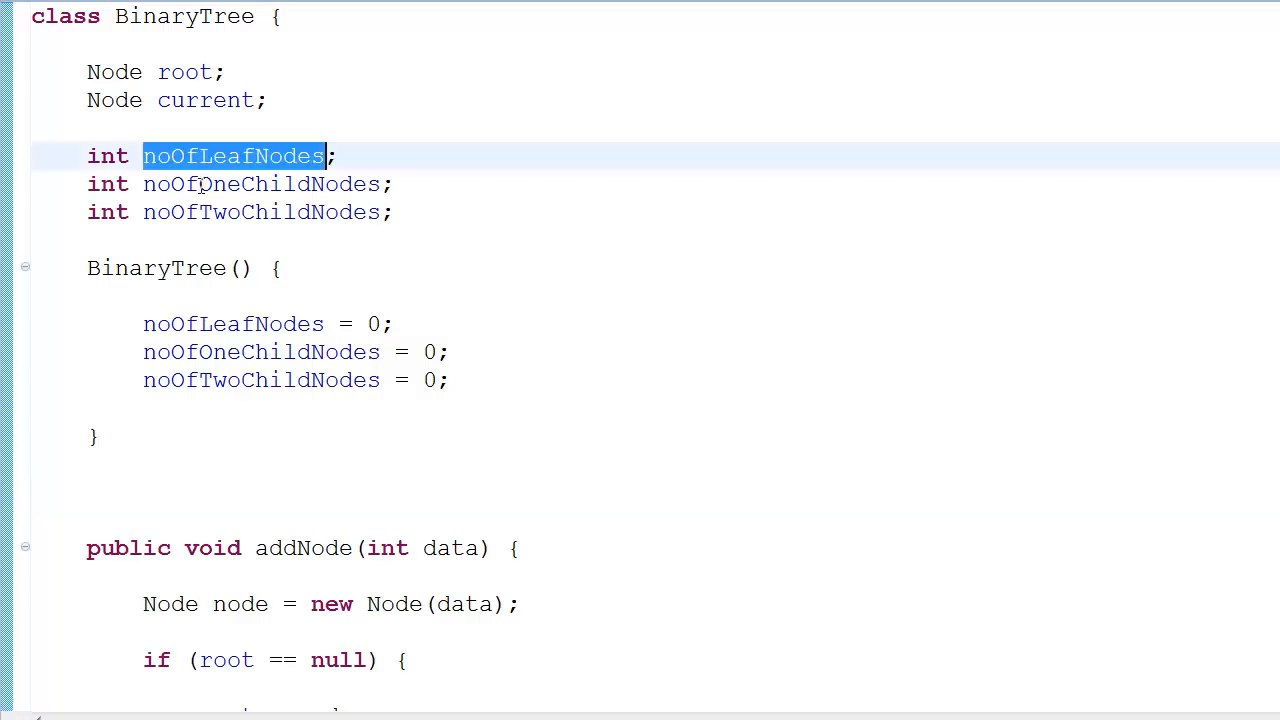
double_click(260, 184)
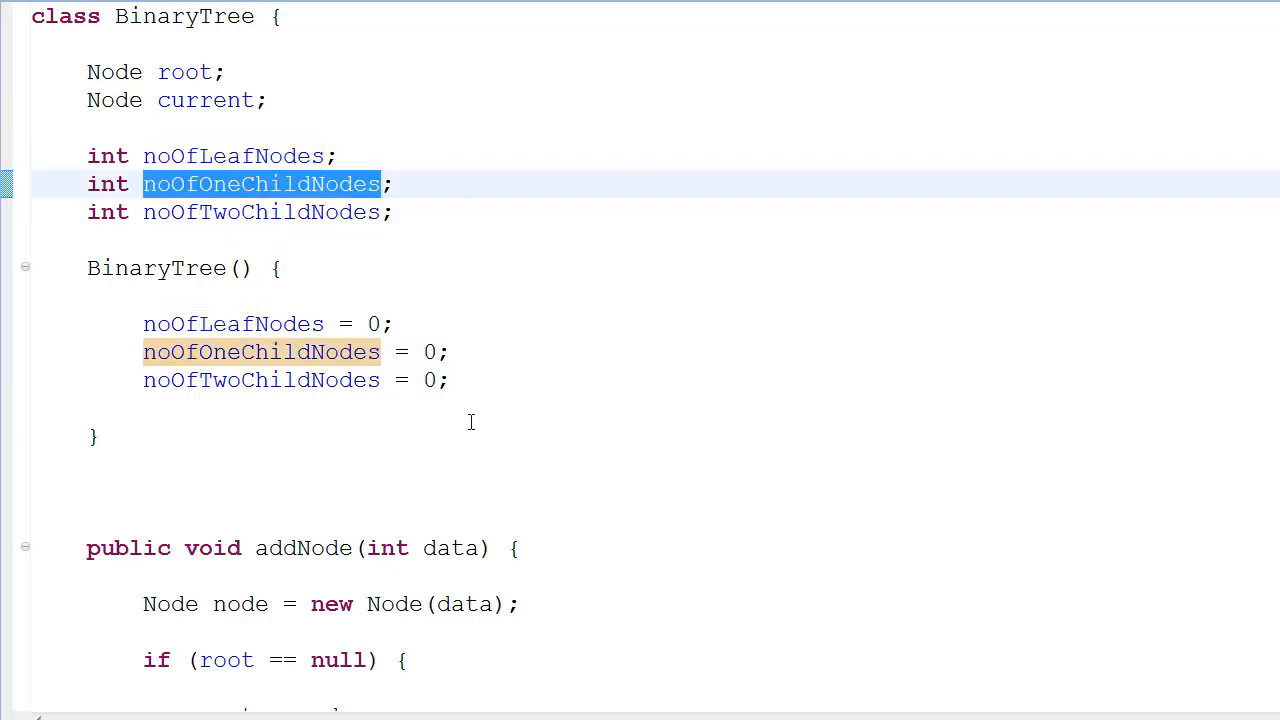
mouse_move(247, 422)
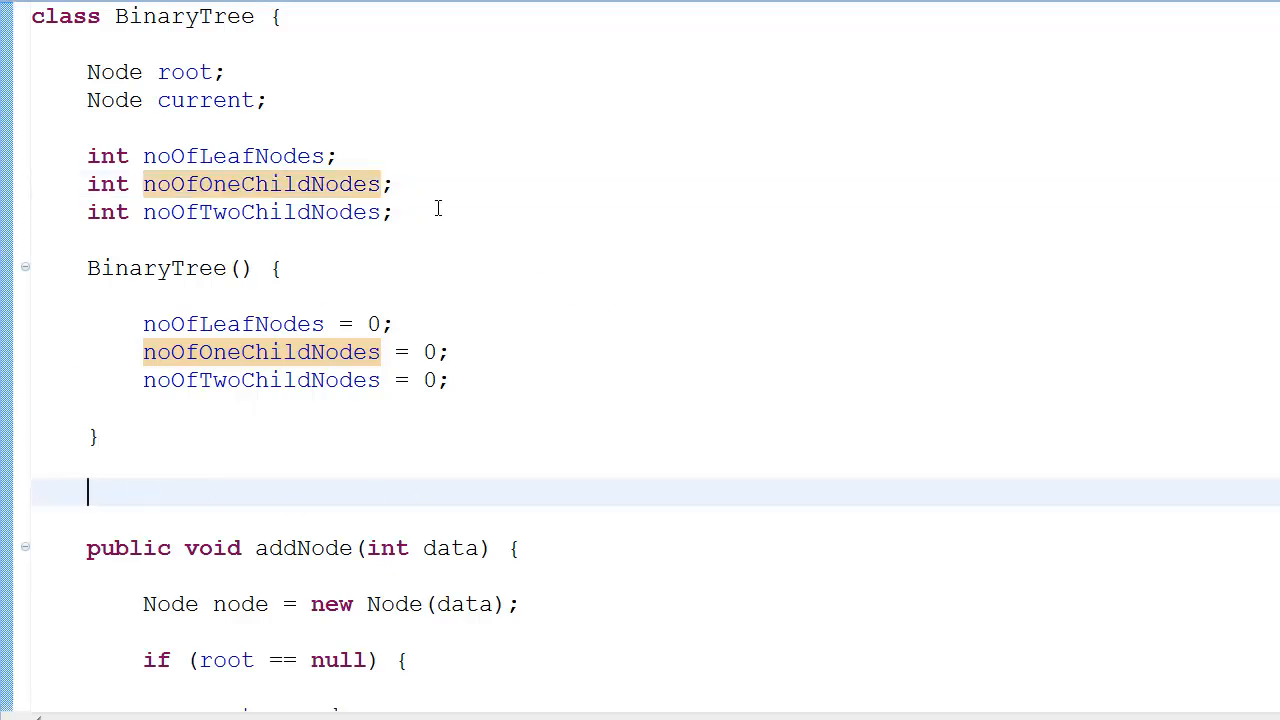
left_click(227, 380)
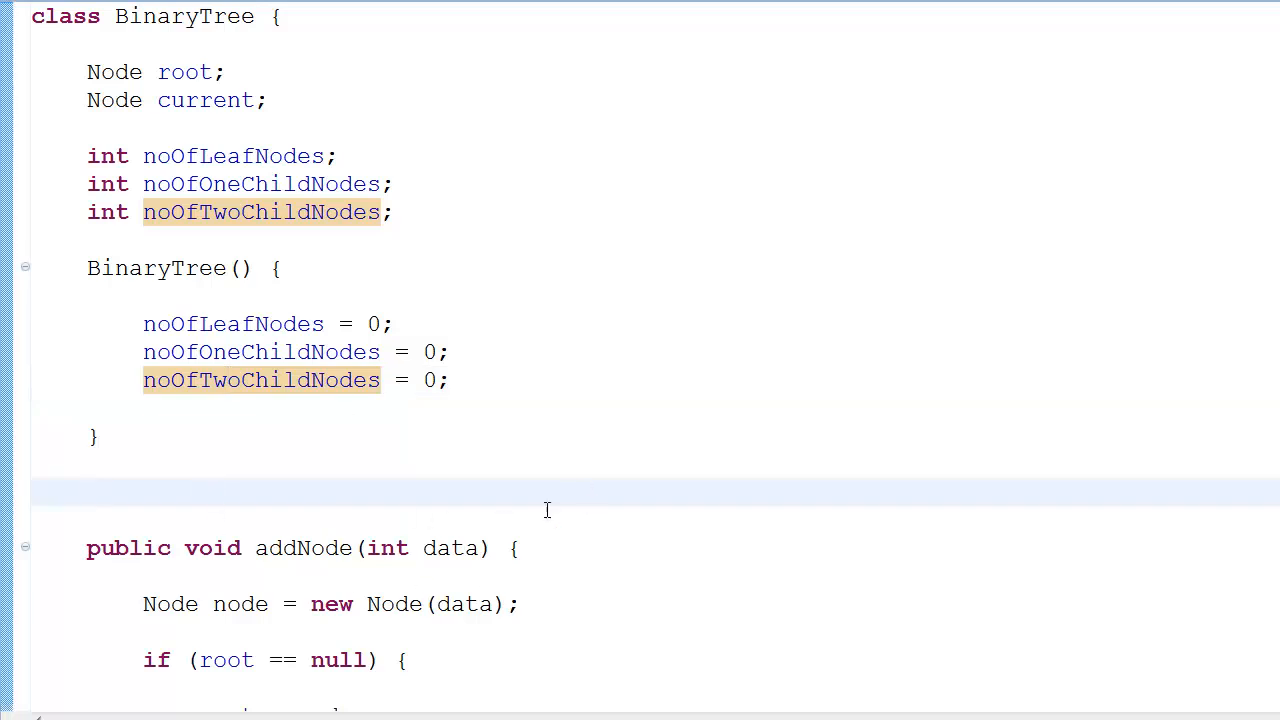
mouse_move(454, 603)
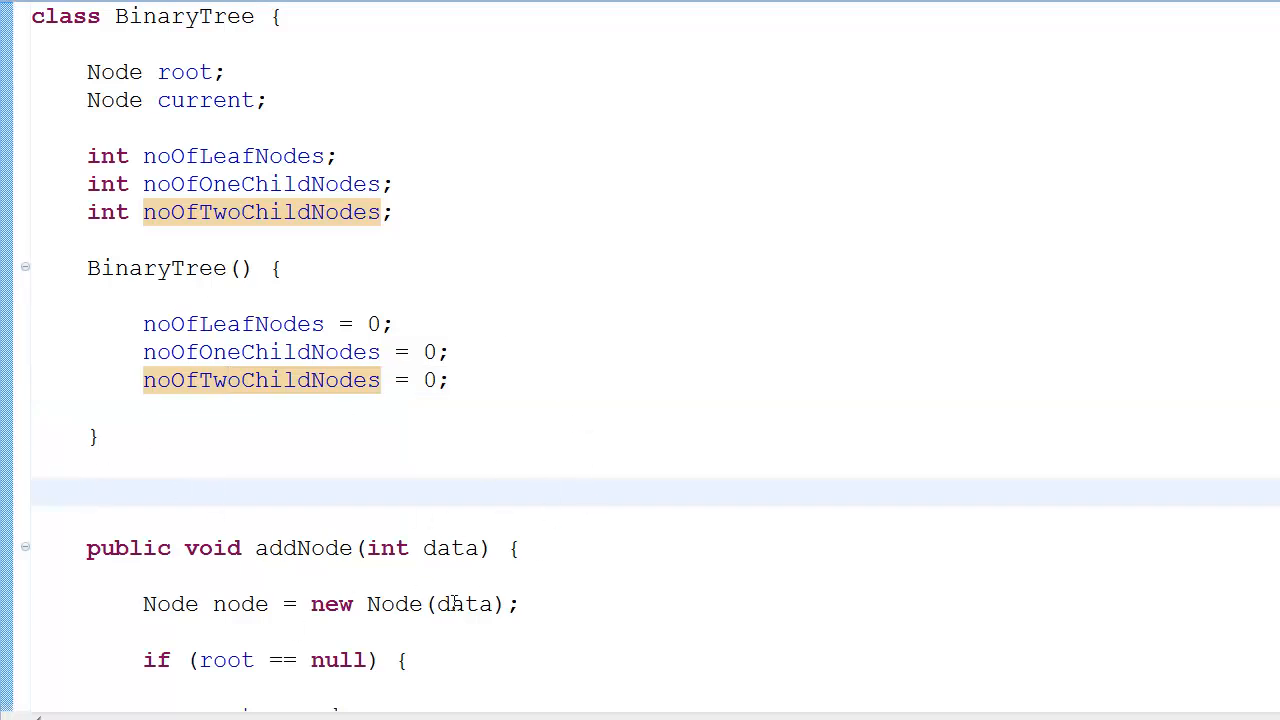
mouse_move(531, 646)
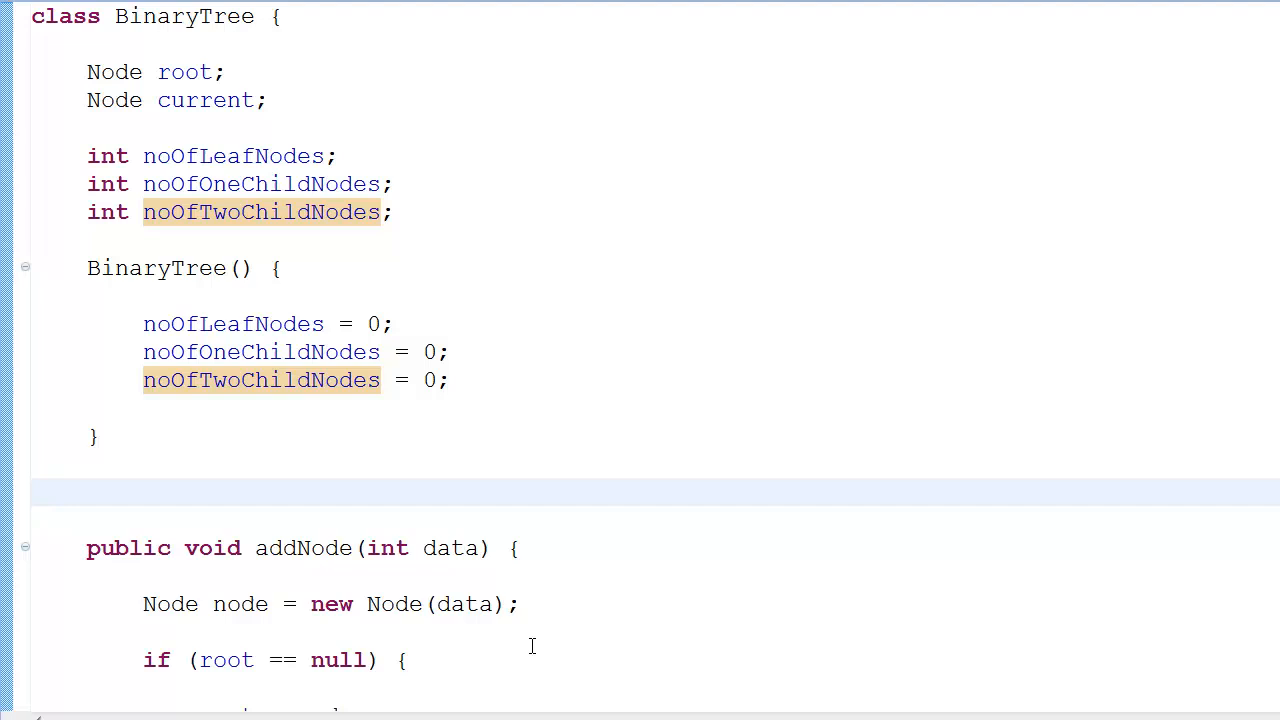
mouse_move(408, 518)
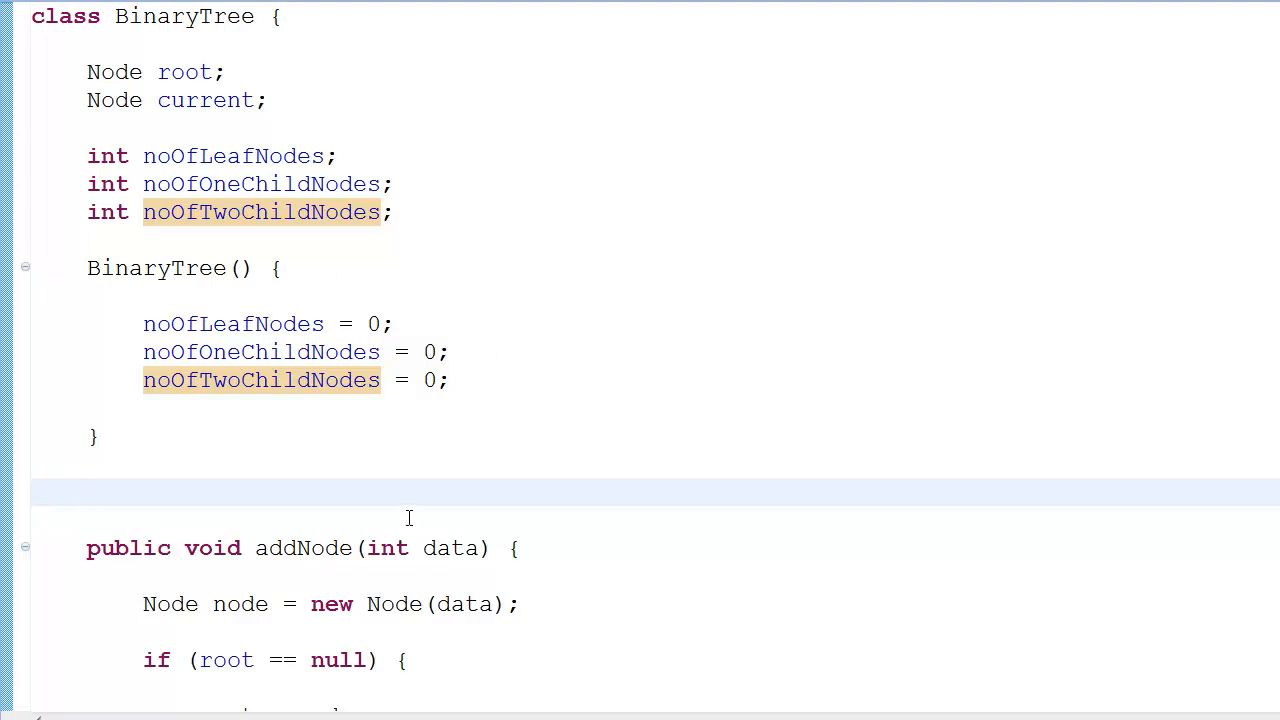
left_click(88, 491)
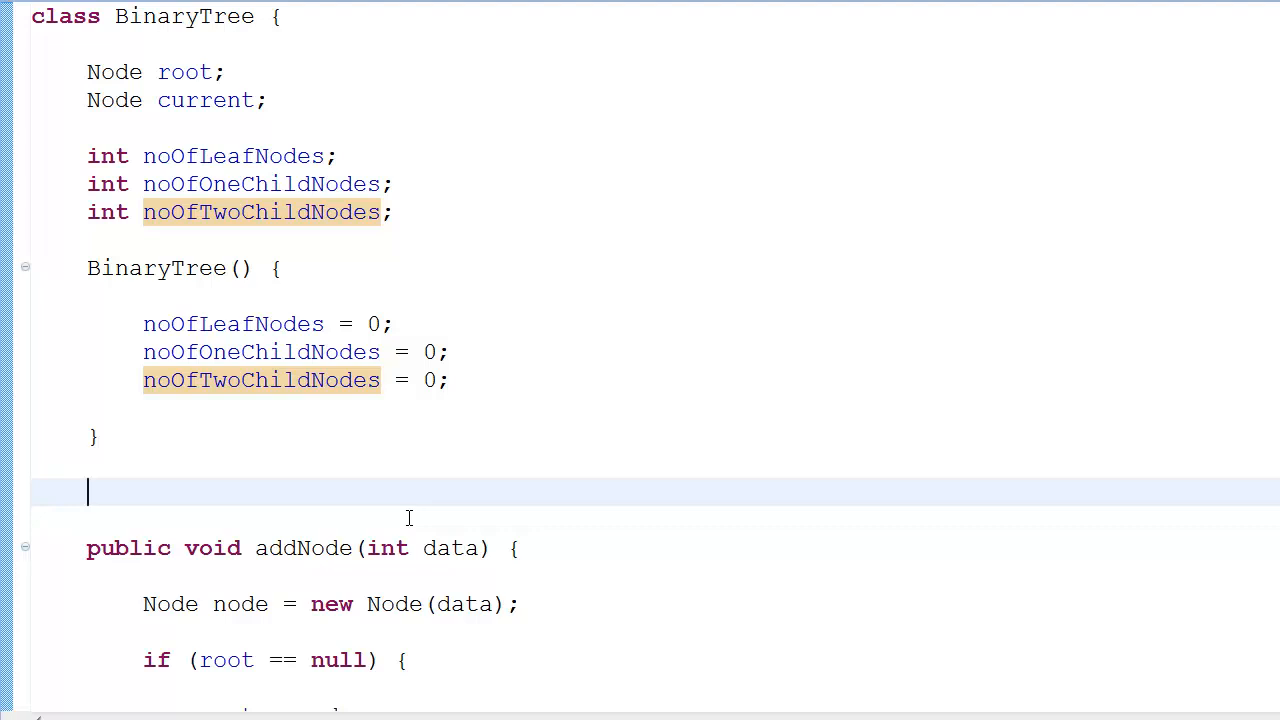
mouse_move(246, 505)
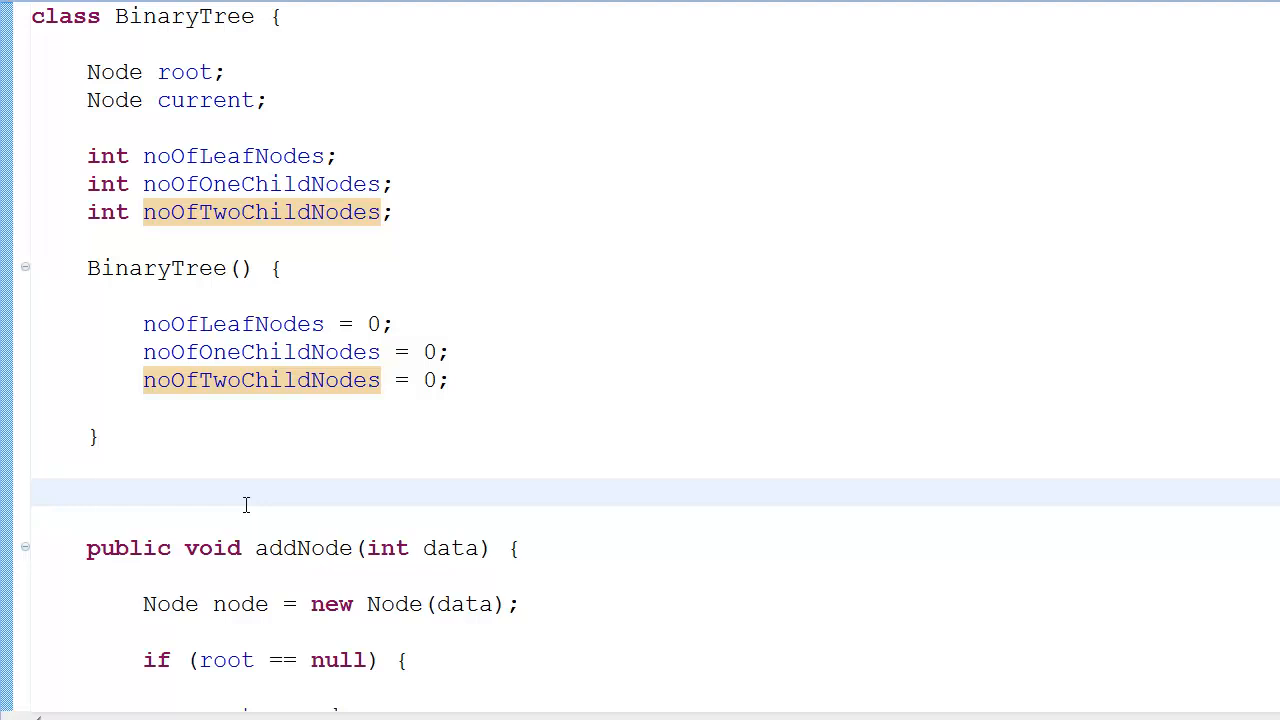
left_click(90, 156)
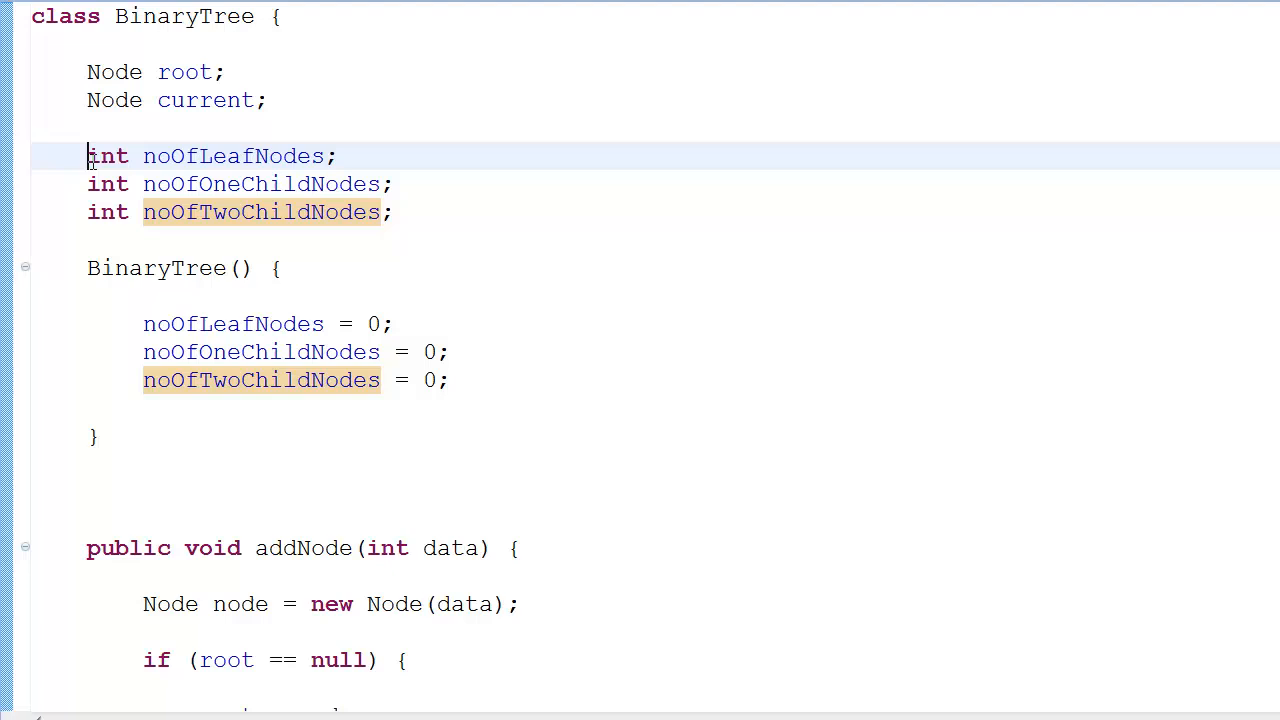
left_click_drag(87, 156, 393, 212)
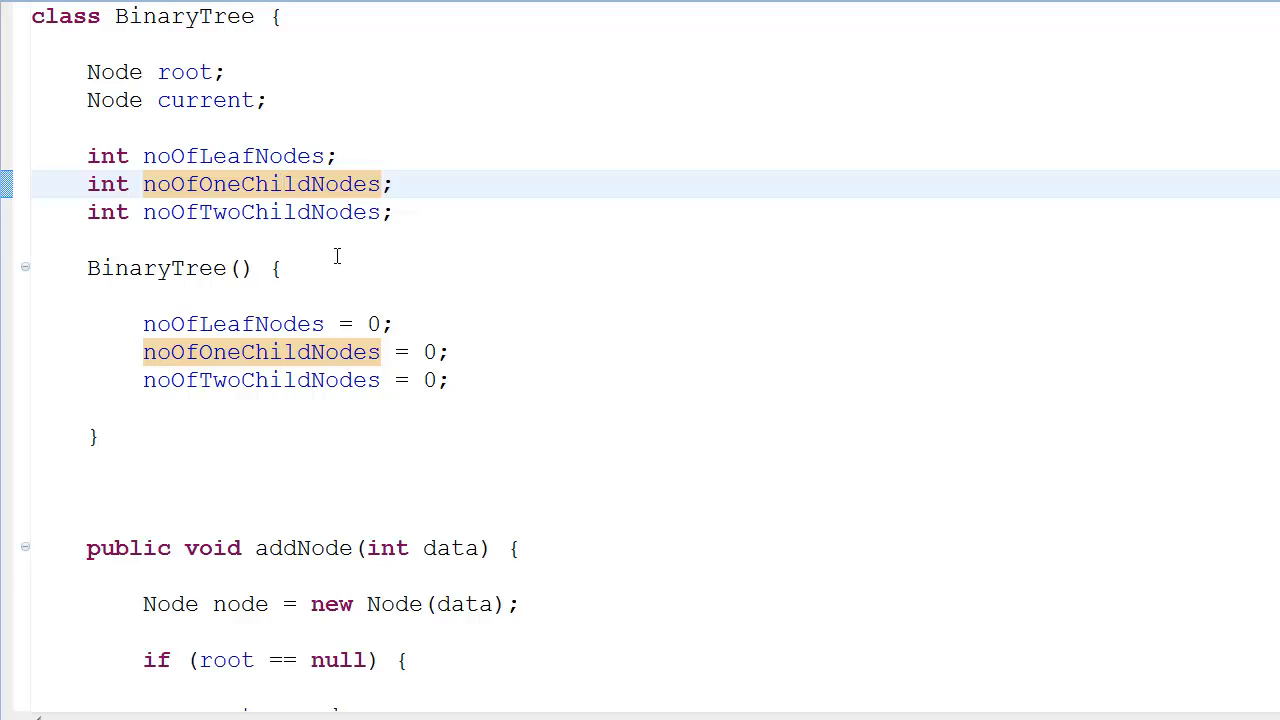
left_click(268, 211)
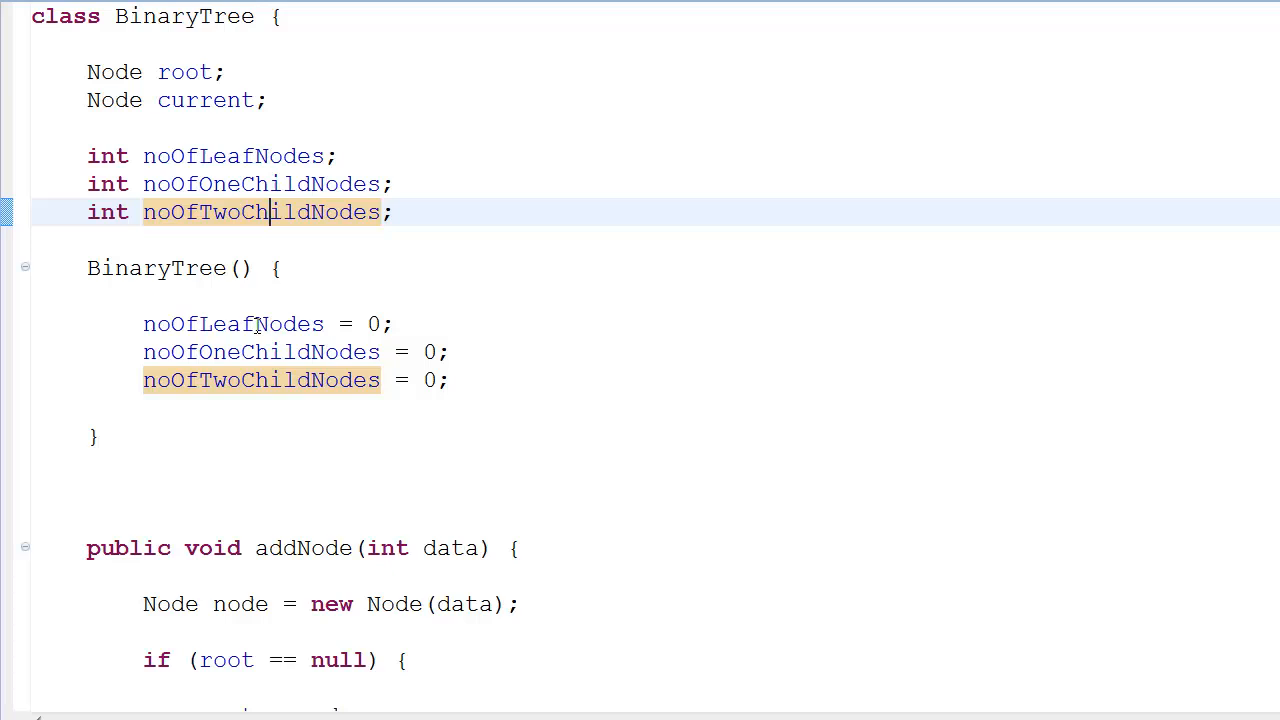
mouse_move(216, 500)
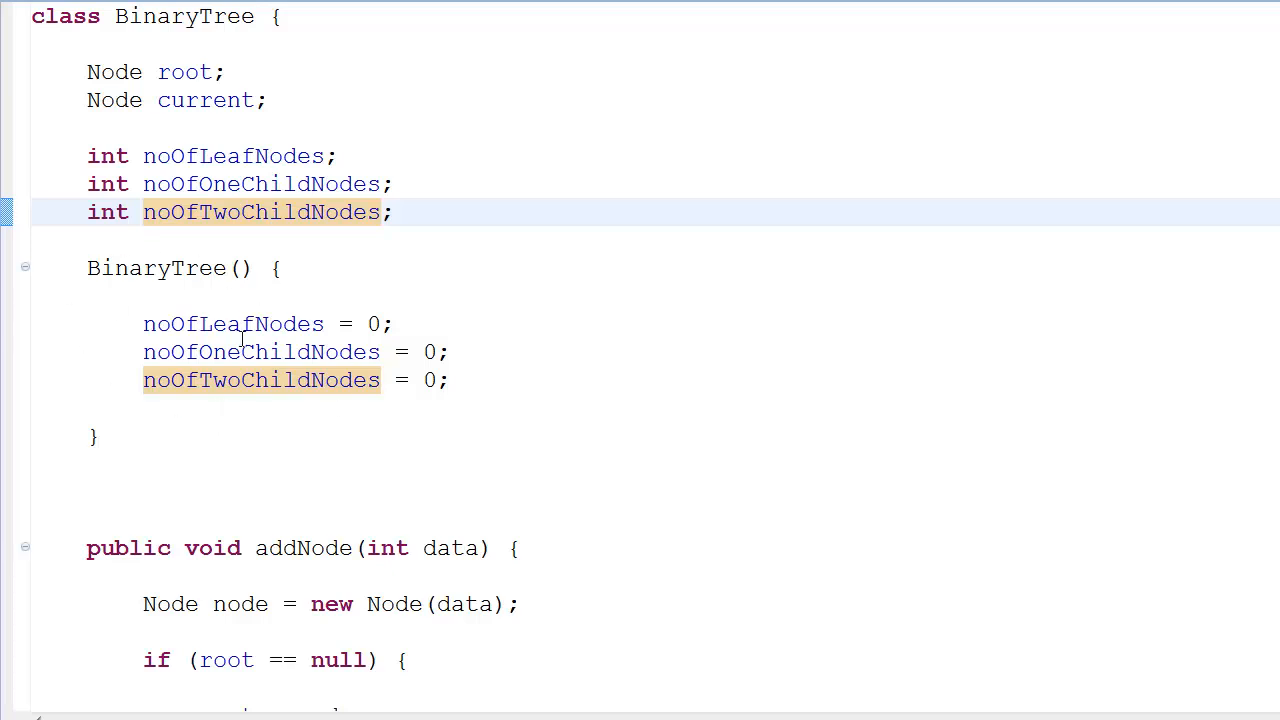
Below the constructor, declare public int noOfLeafNodes(Node temp) with a placeholder return 0
left_click(290, 490)
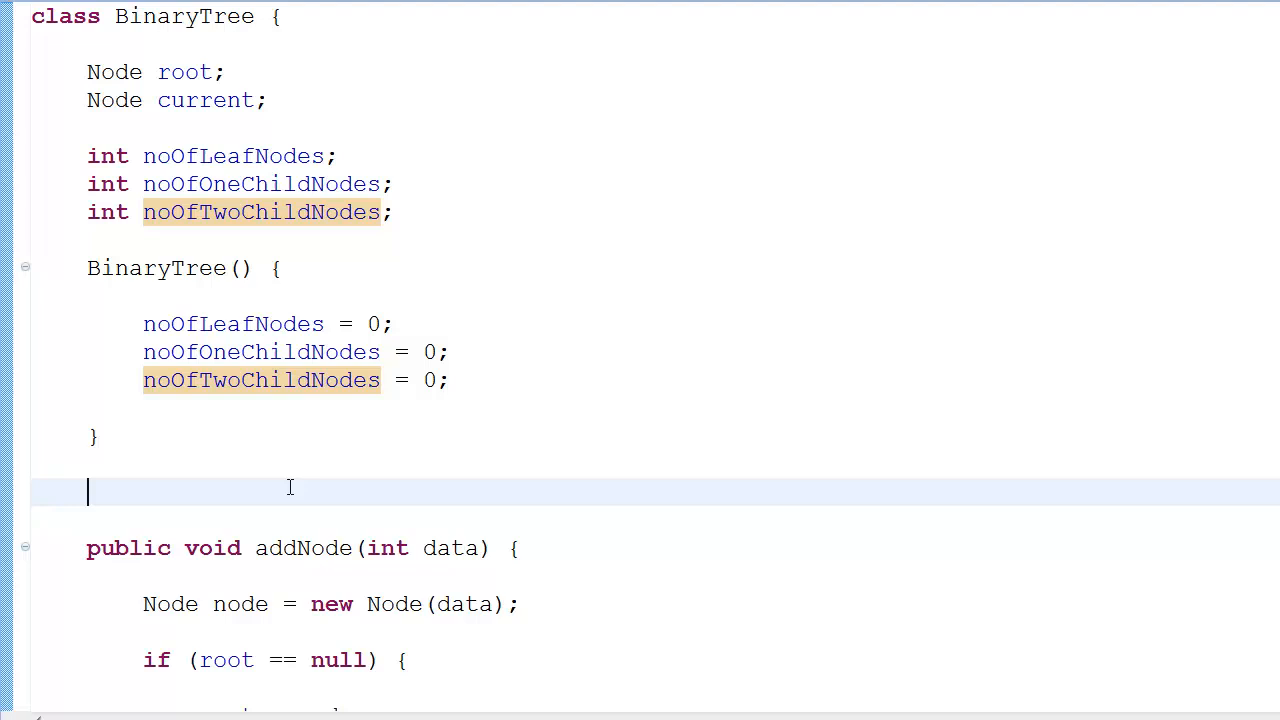
type("public")
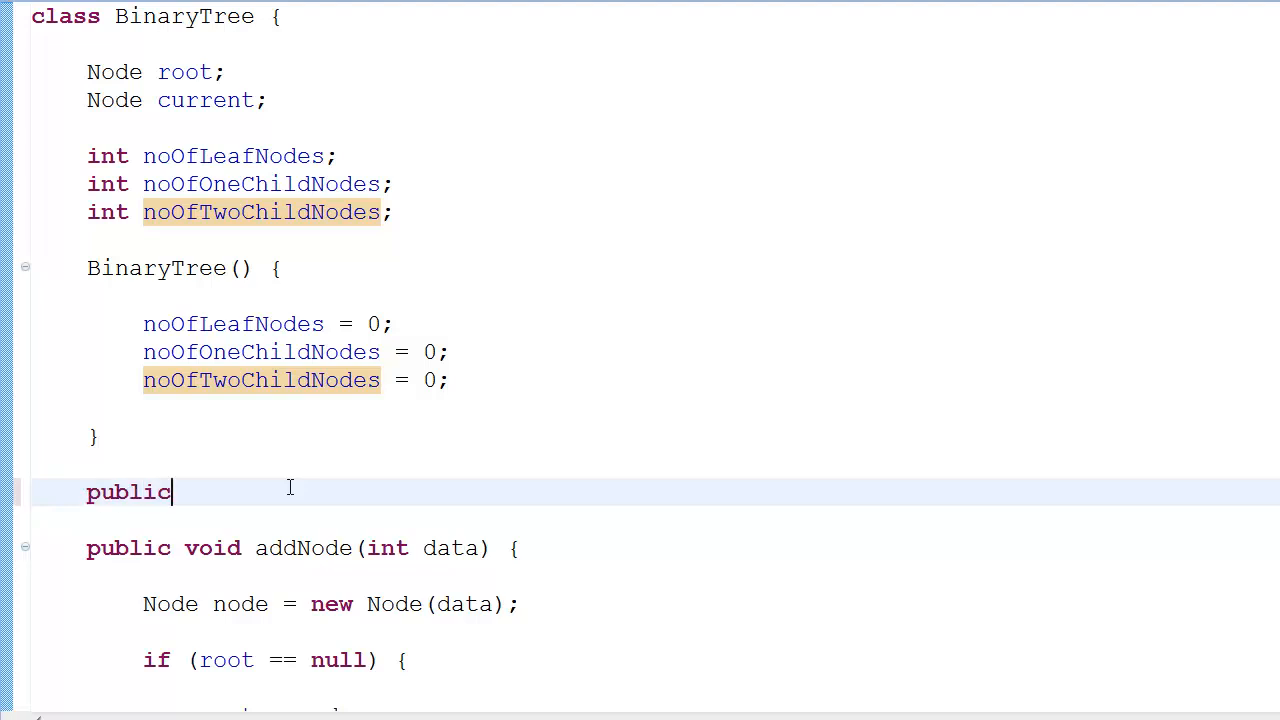
type("int")
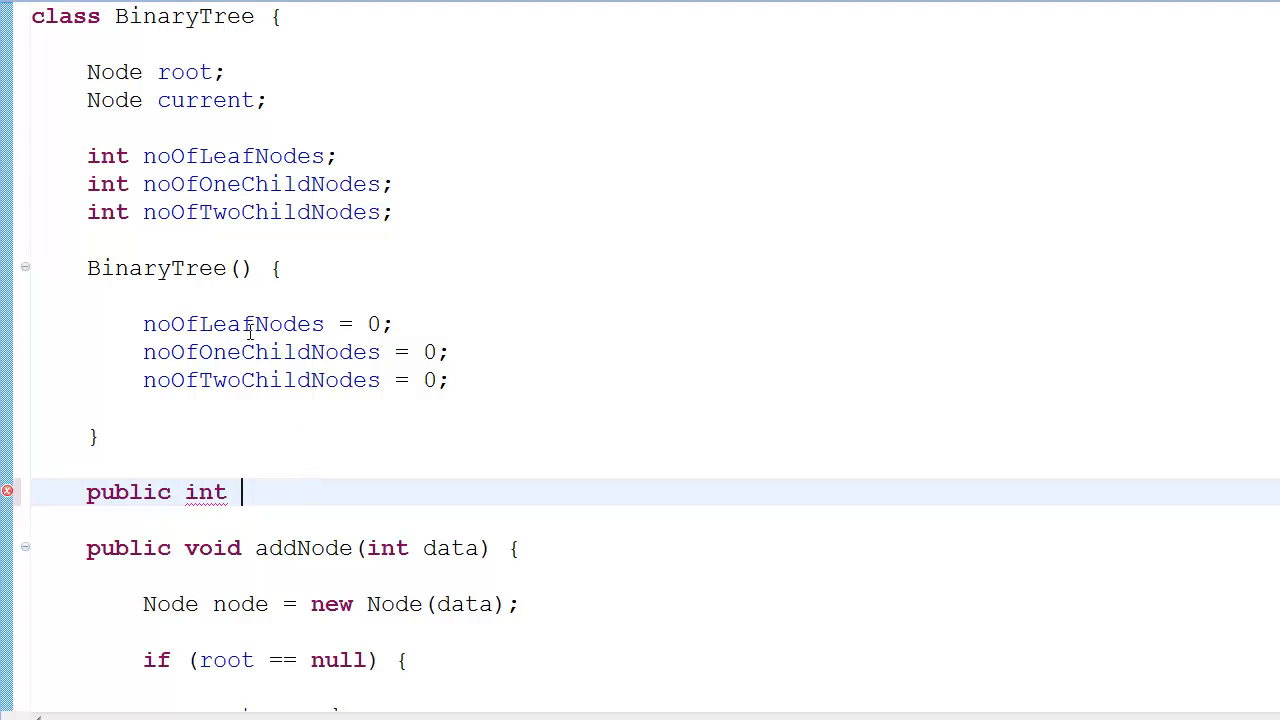
type("noOfLeafNodes")
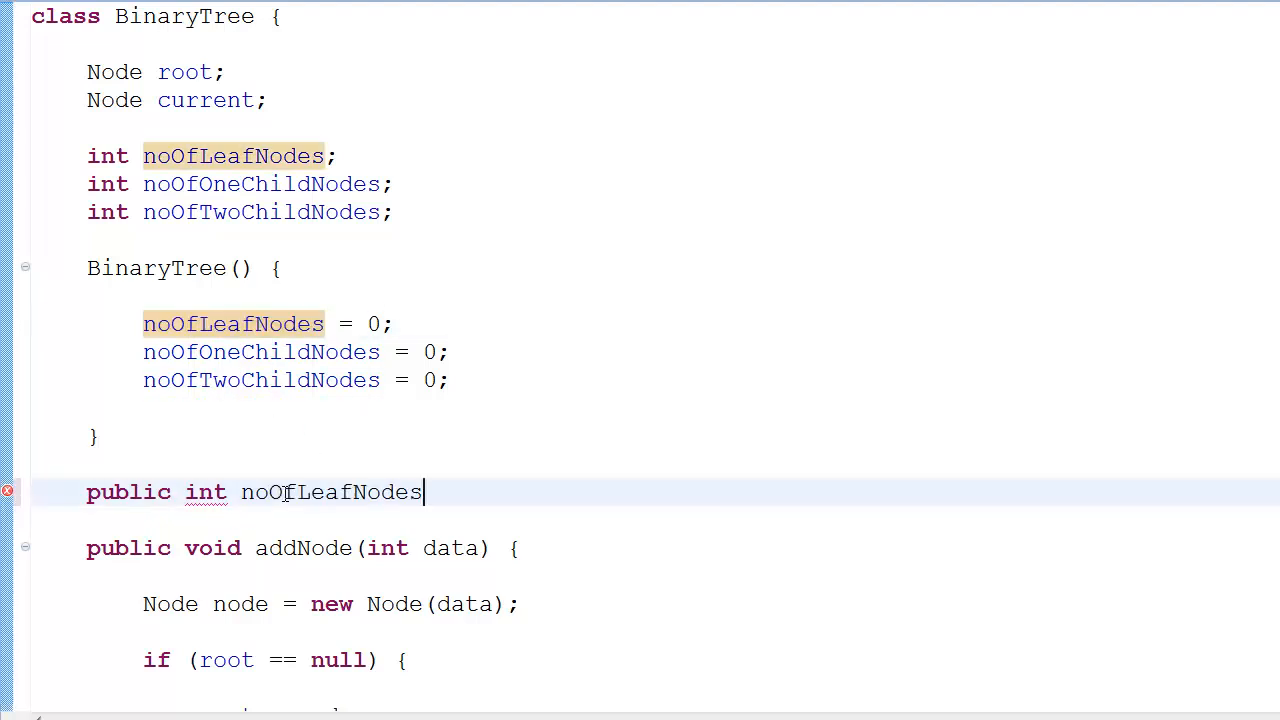
type("()")
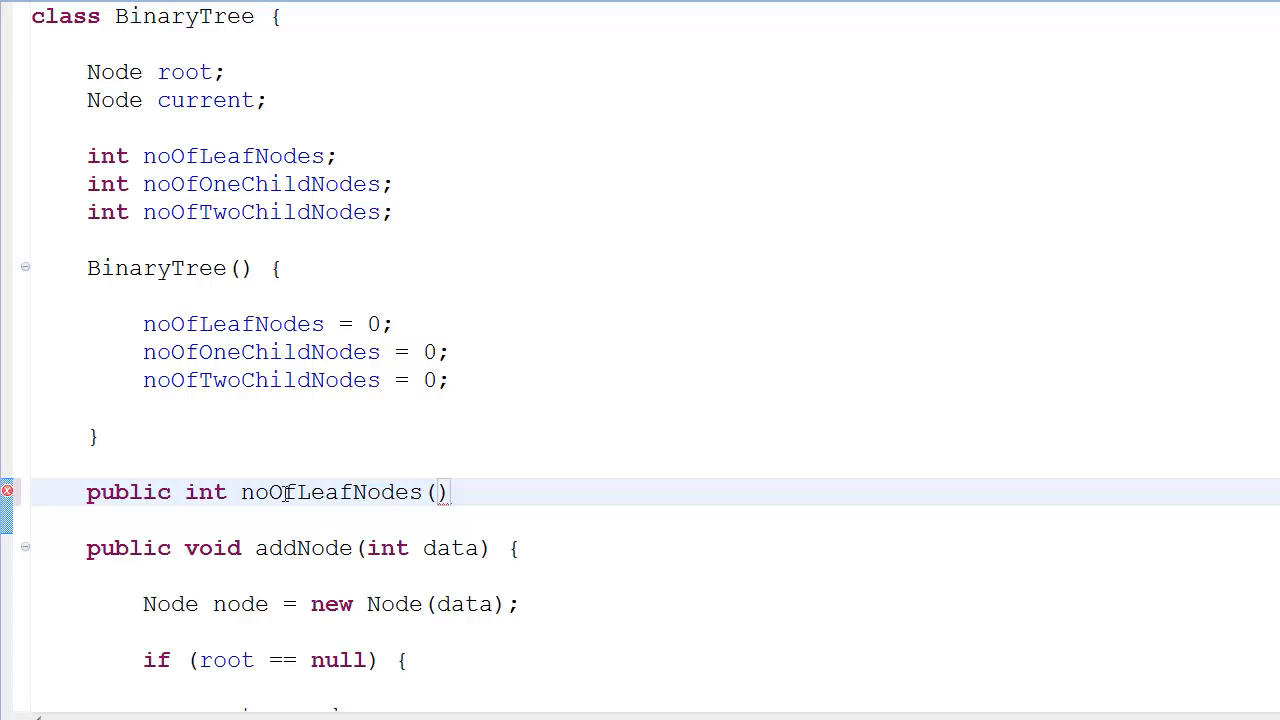
type("Node temp")
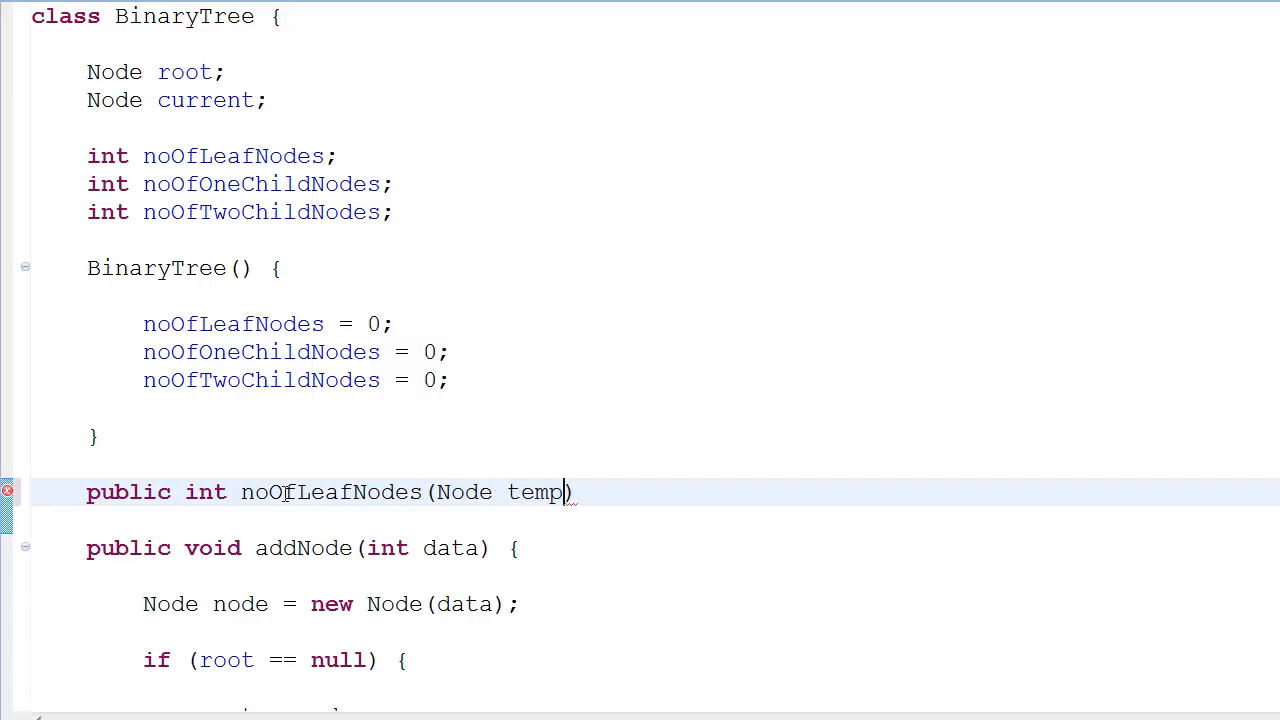
type("{")
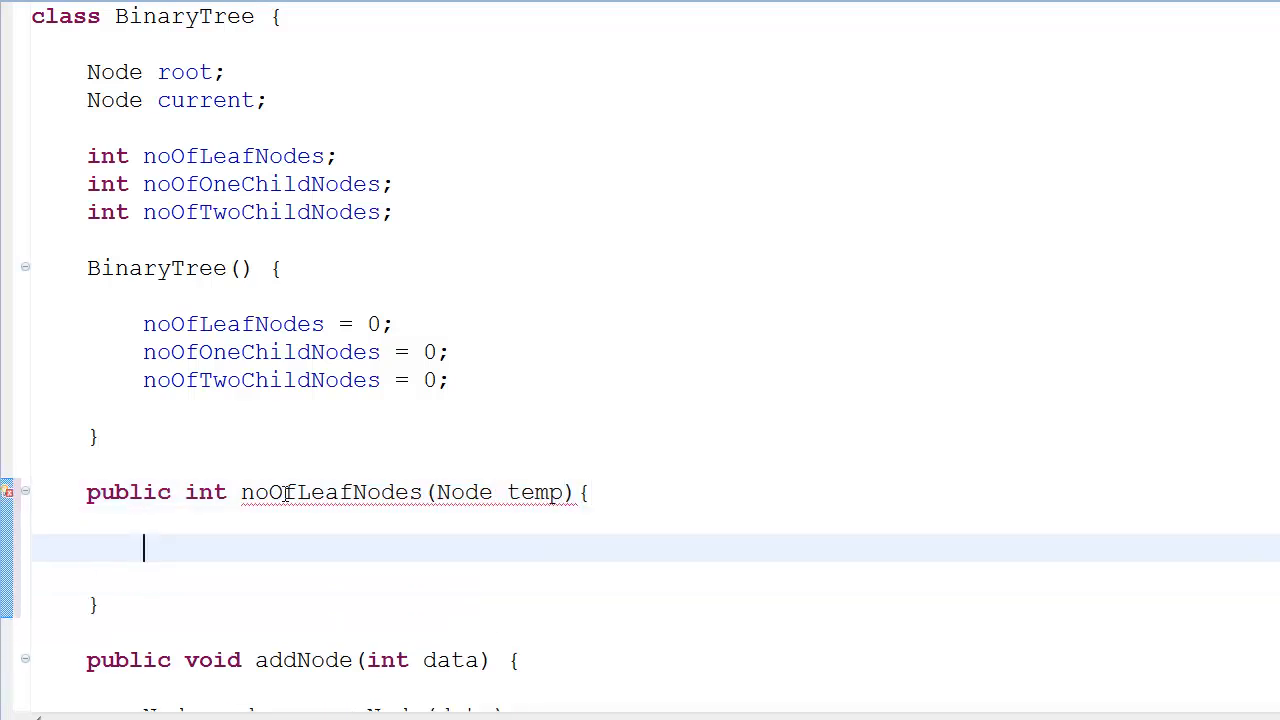
scroll("down", 3)
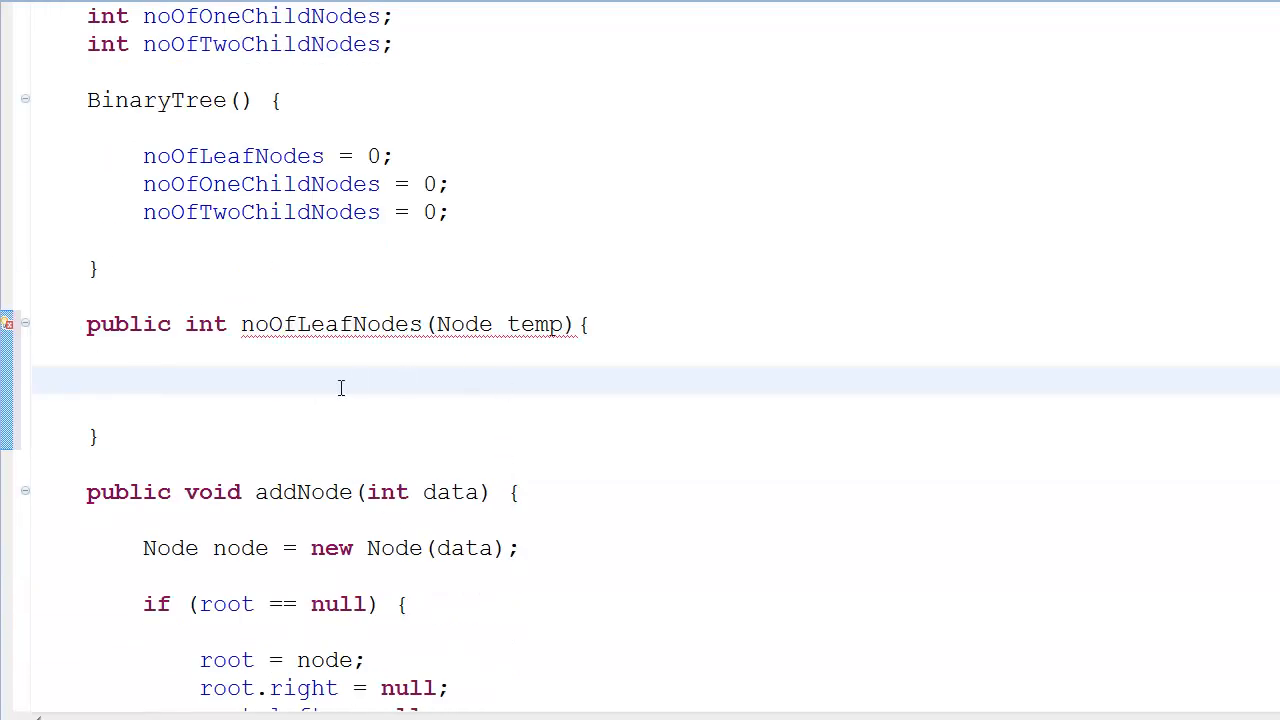
type("reu")
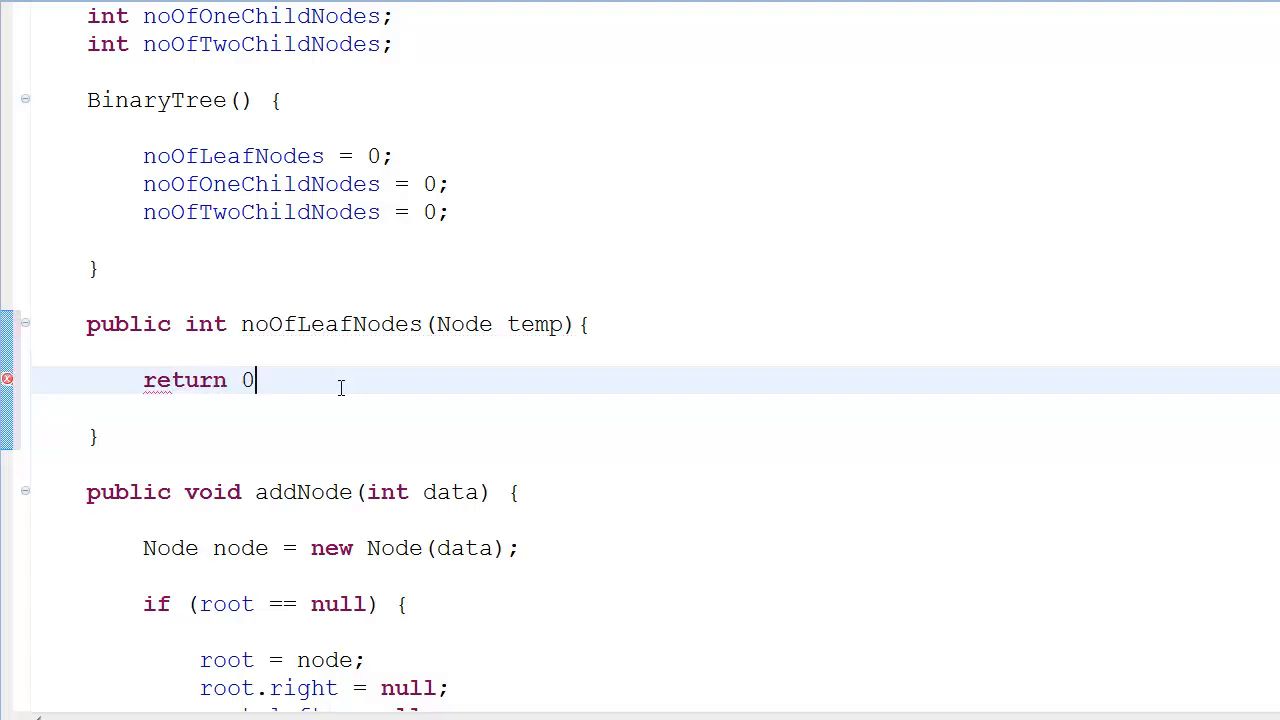
type(";")
key("Return")
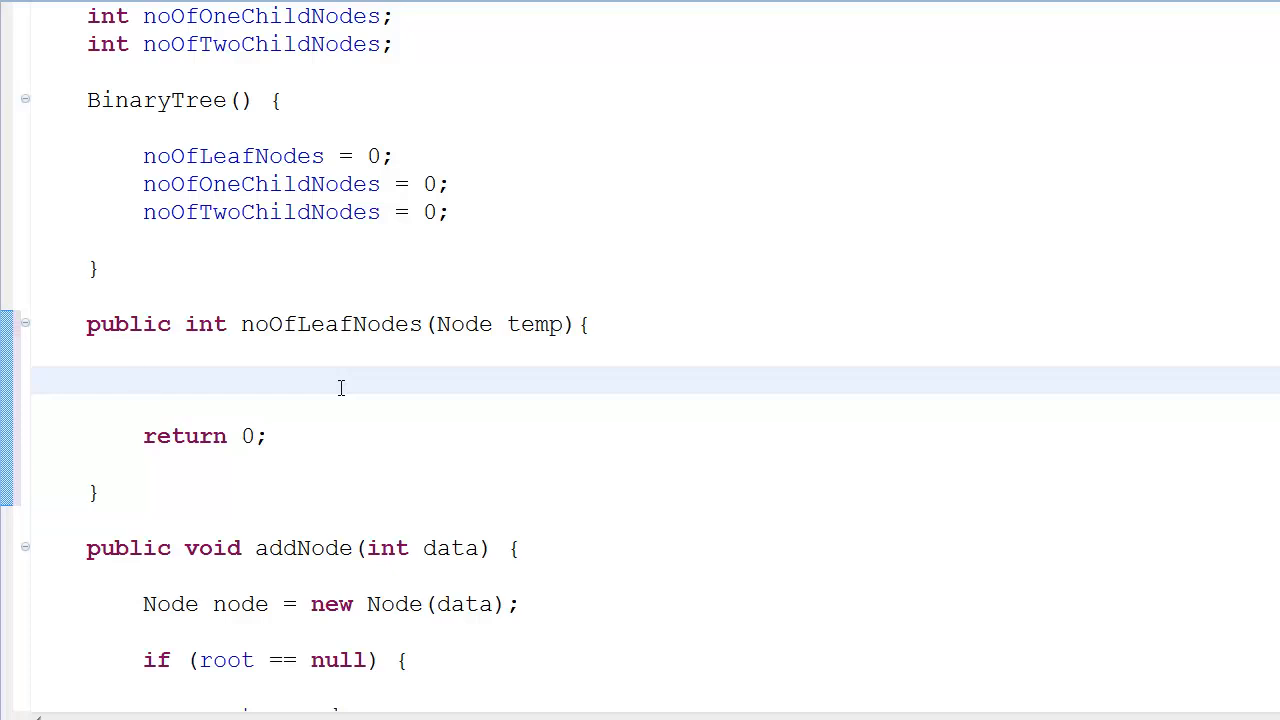
type("if(")
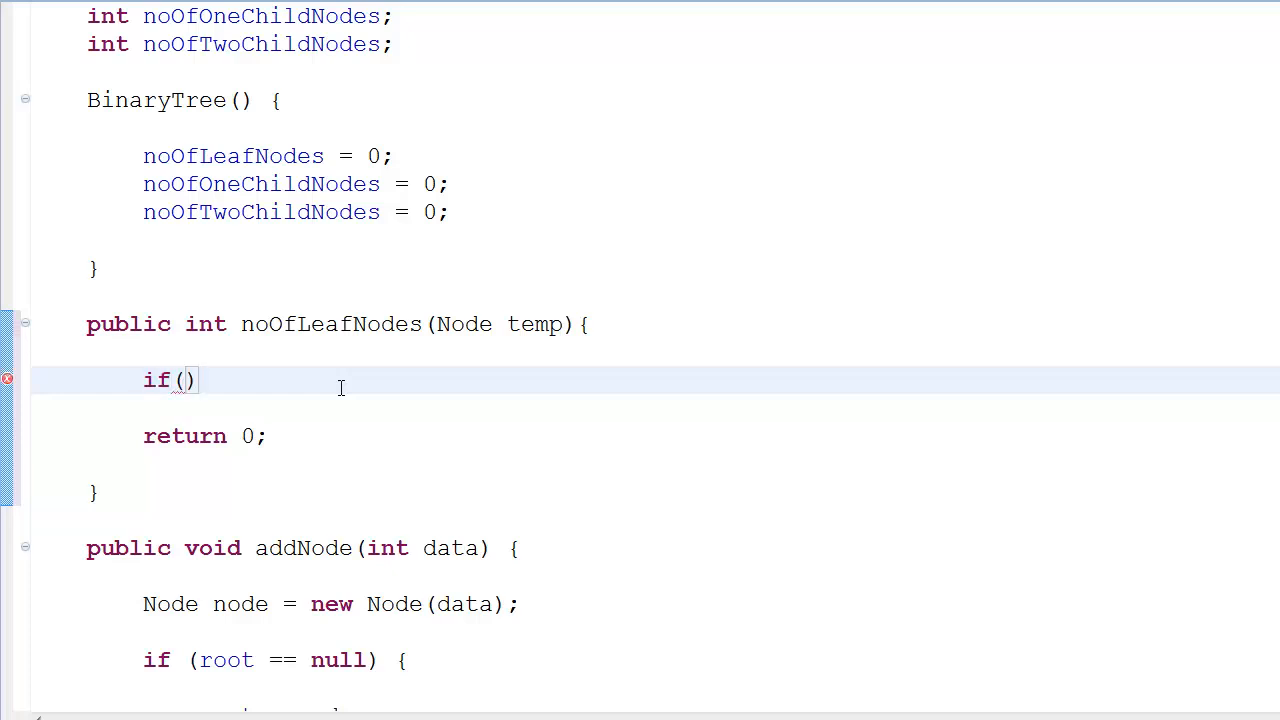
type("temp")
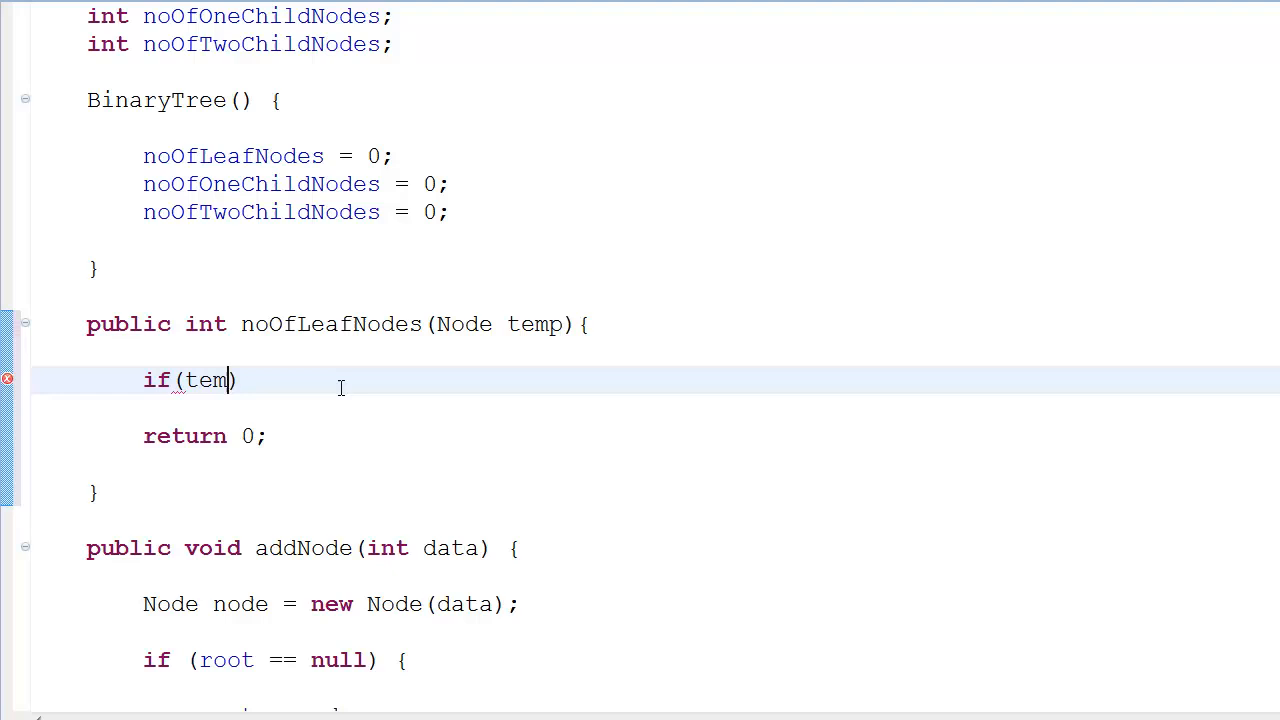
type("!= null")
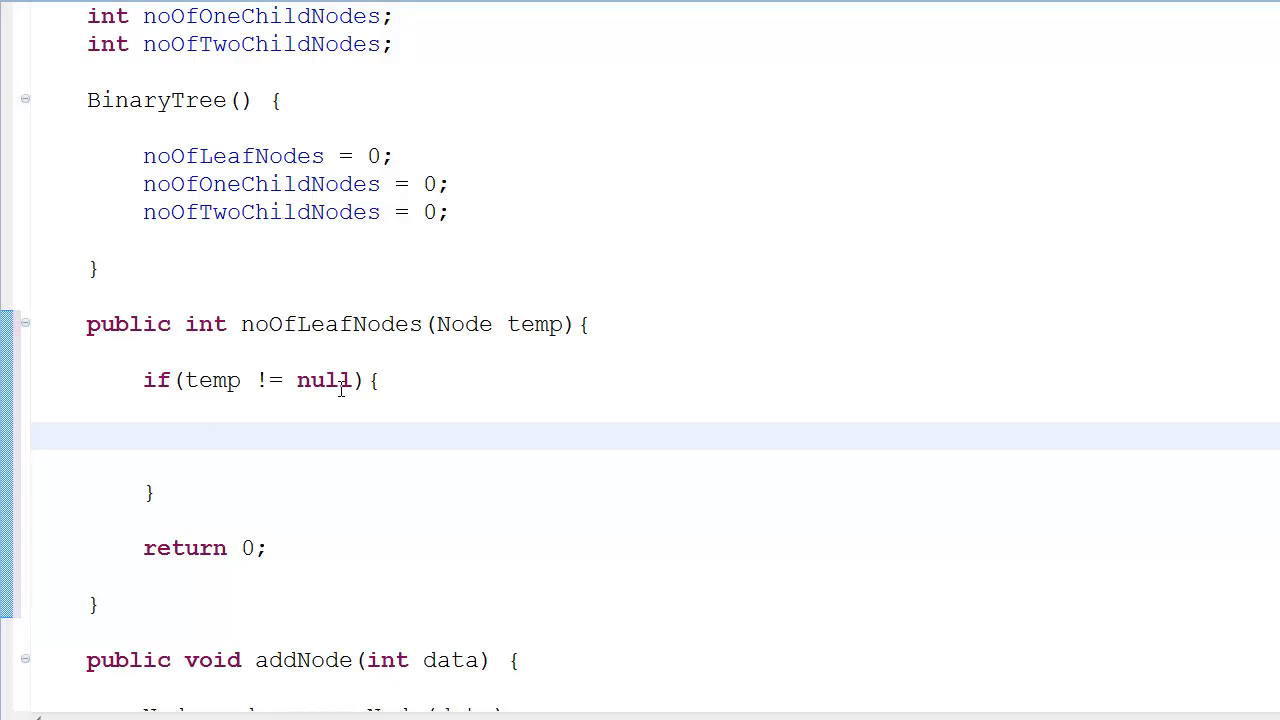
mouse_move(415, 555)
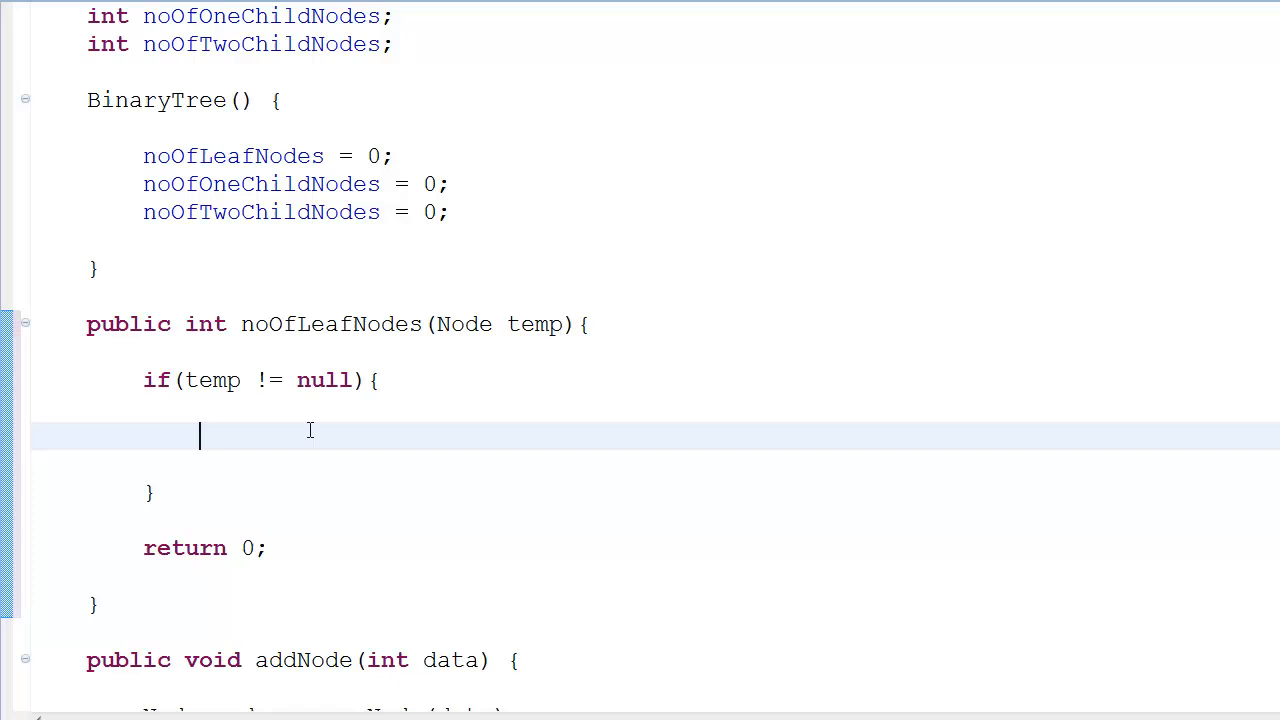
mouse_move(520, 320)
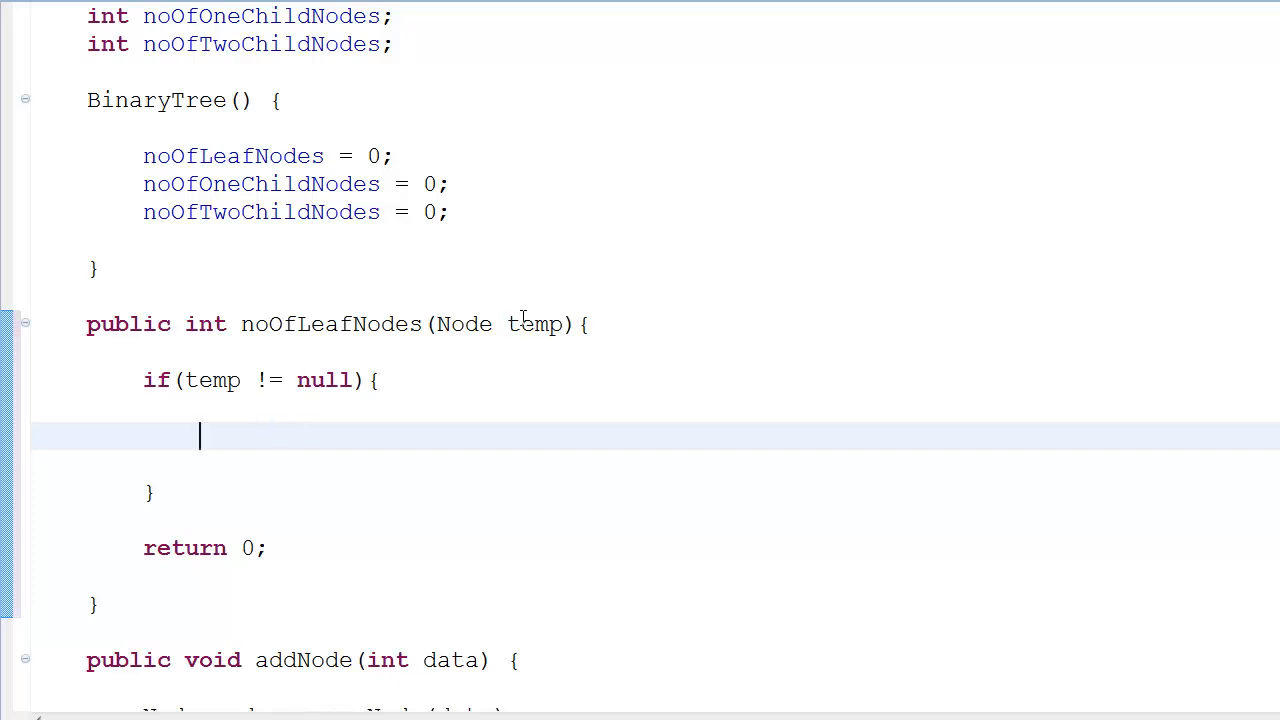
mouse_move(107, 500)
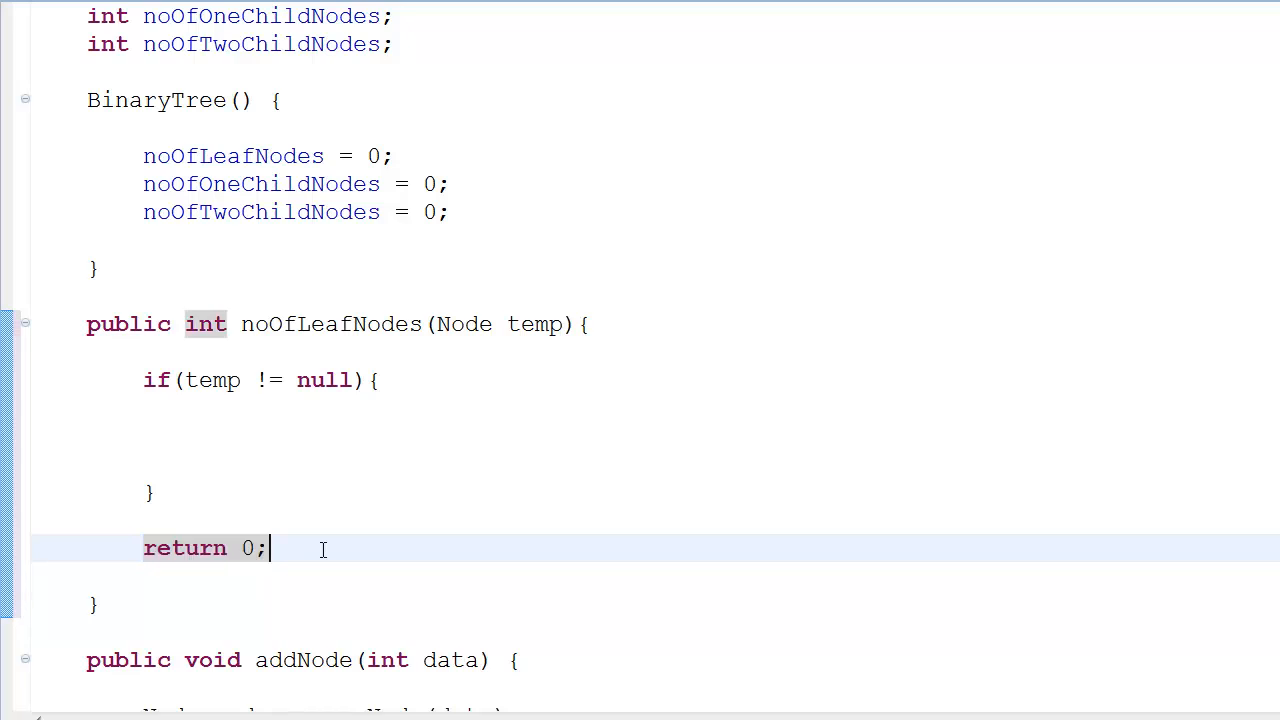
left_click(236, 440)
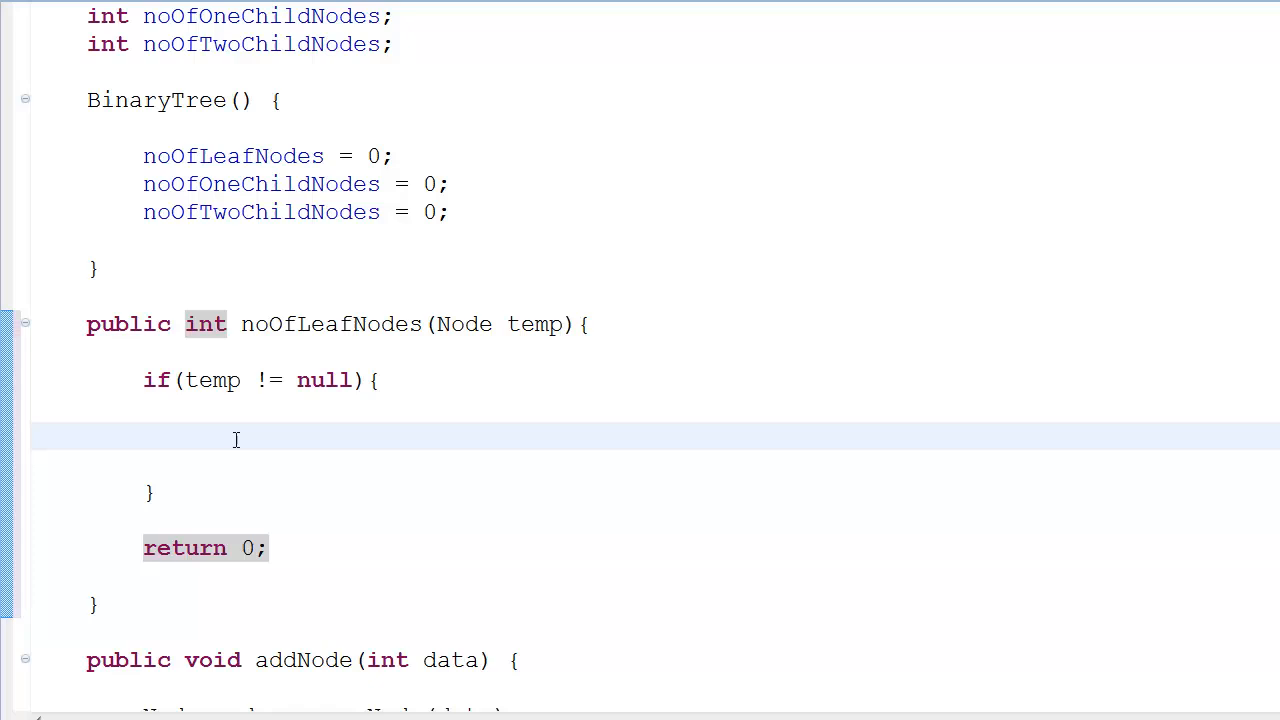
left_click(200, 438)
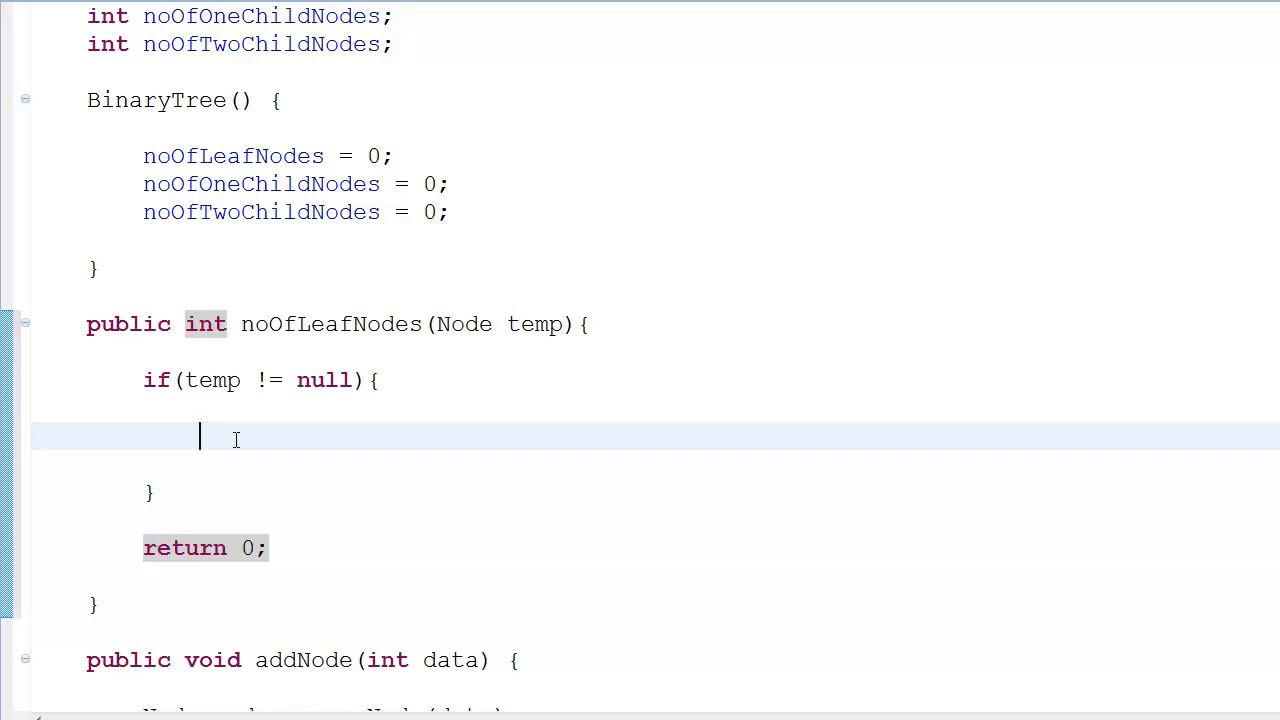
mouse_move(307, 470)
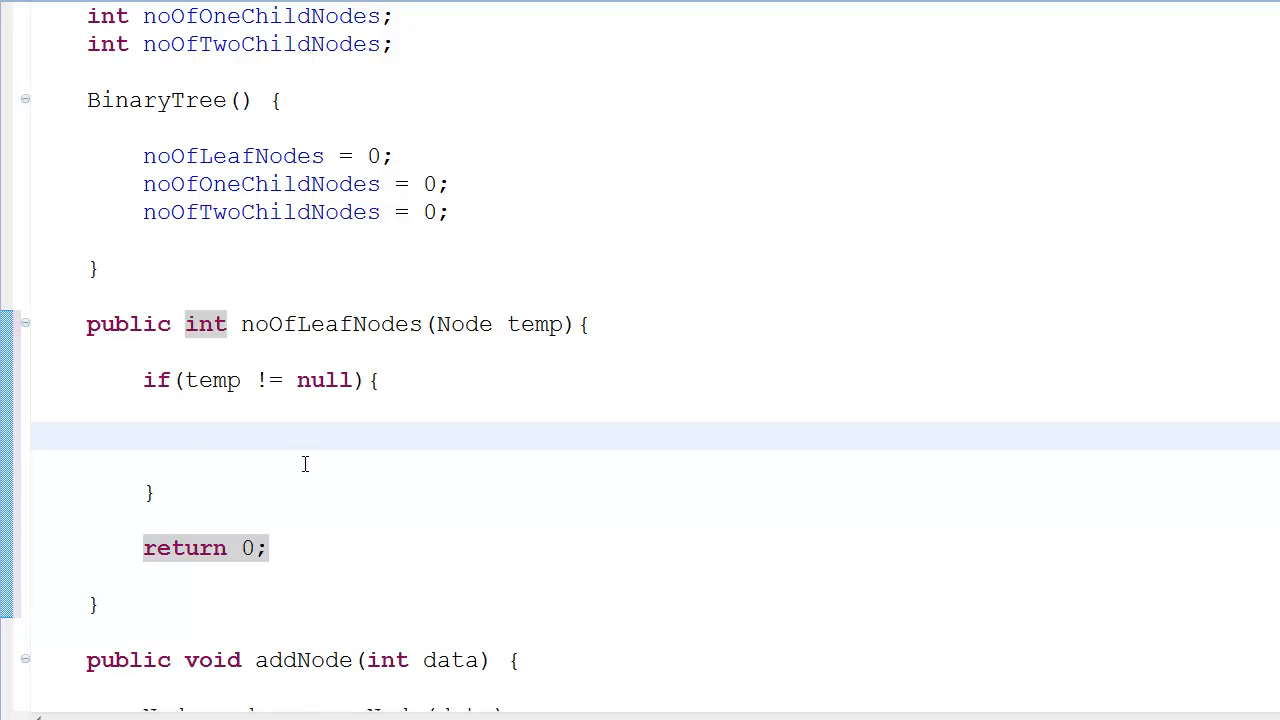
Increment noOfLeafNodes when temp.right and temp.left are both null
type("if(")
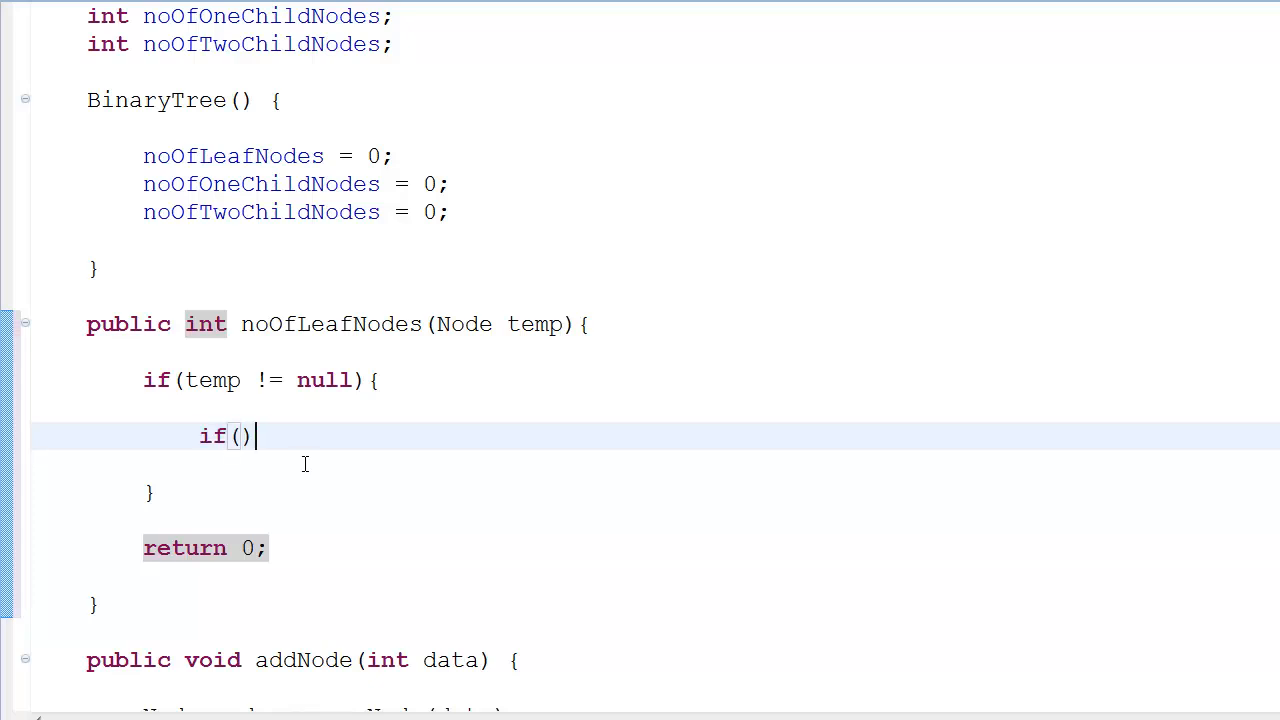
type("temp")
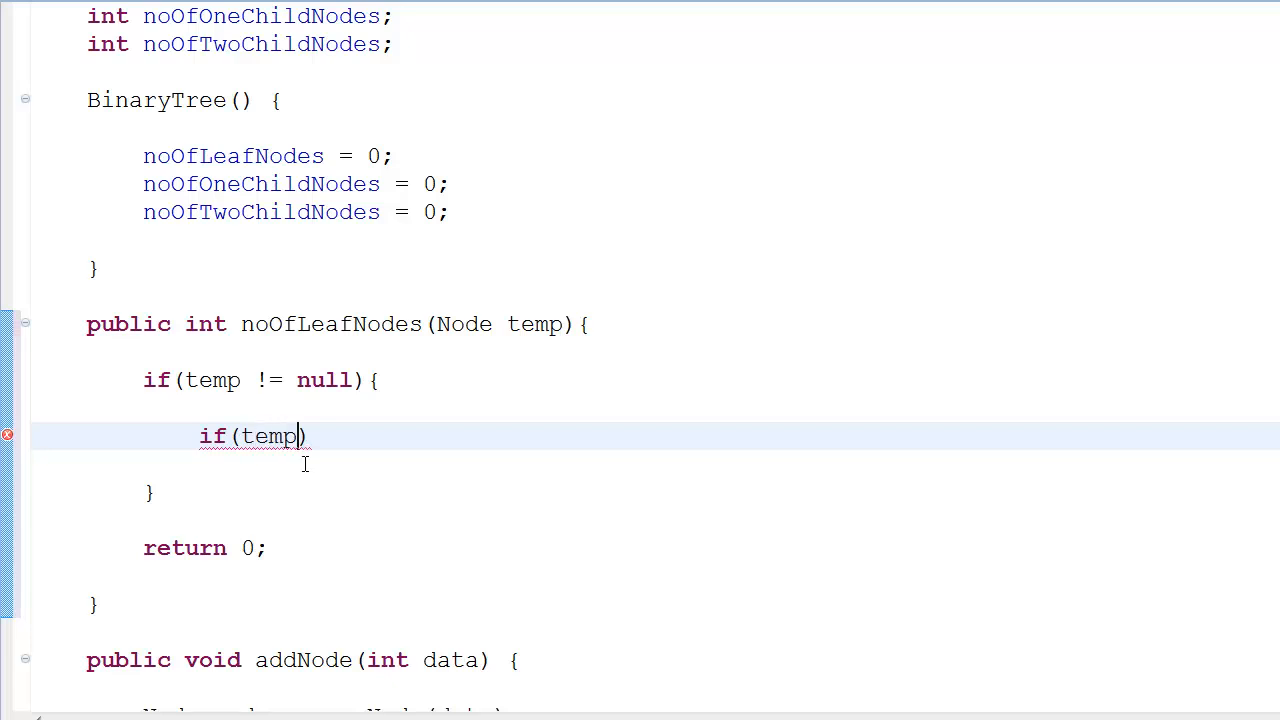
type(".right ==")
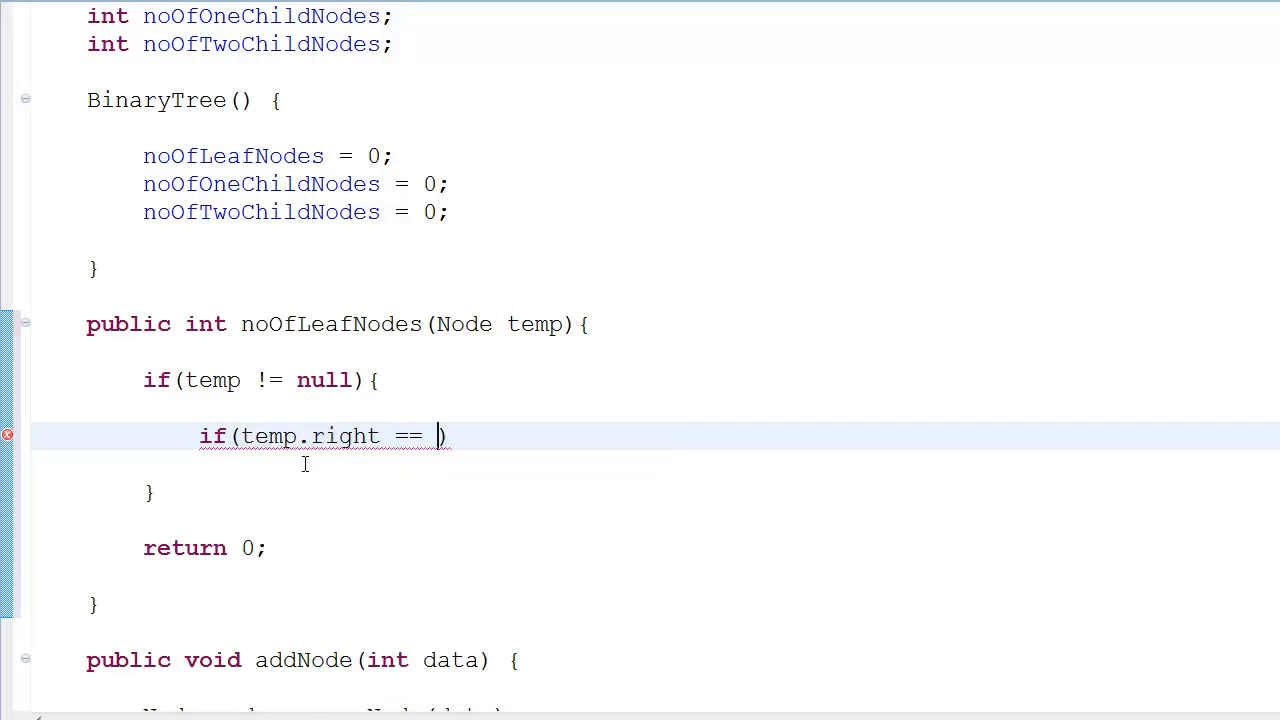
type("null &&")
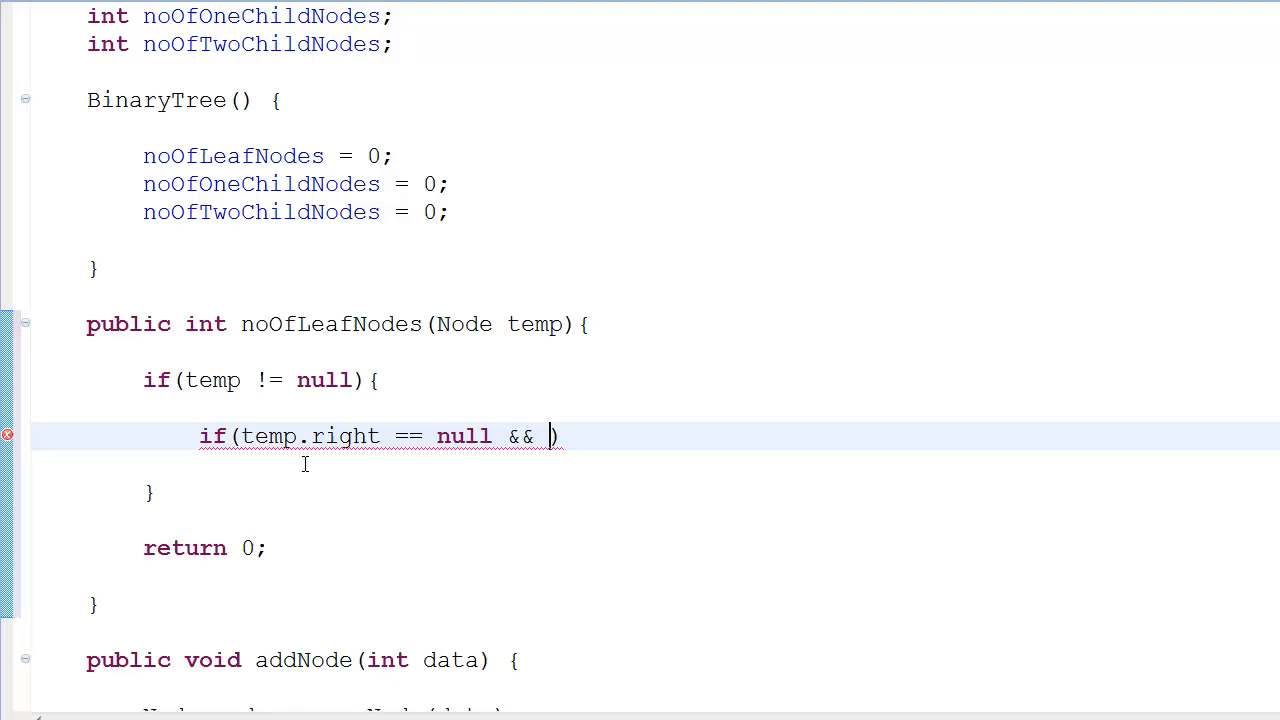
type("temp.left == null")
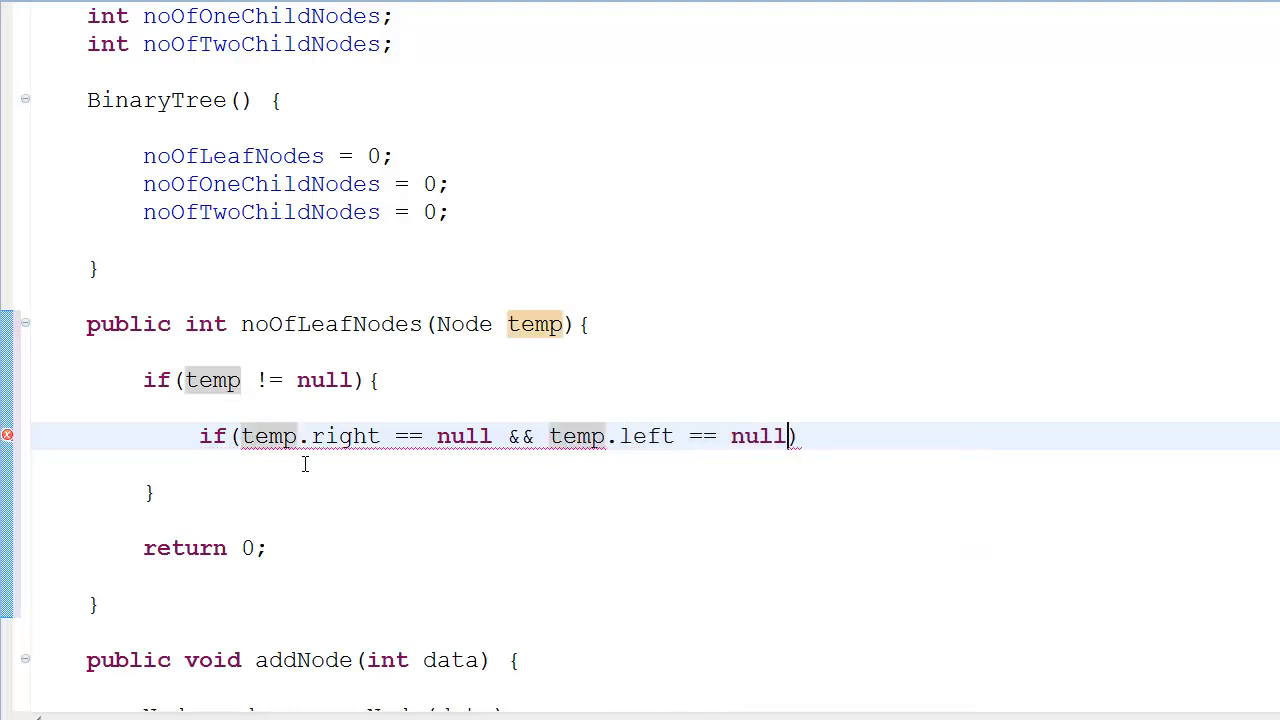
key("Return")
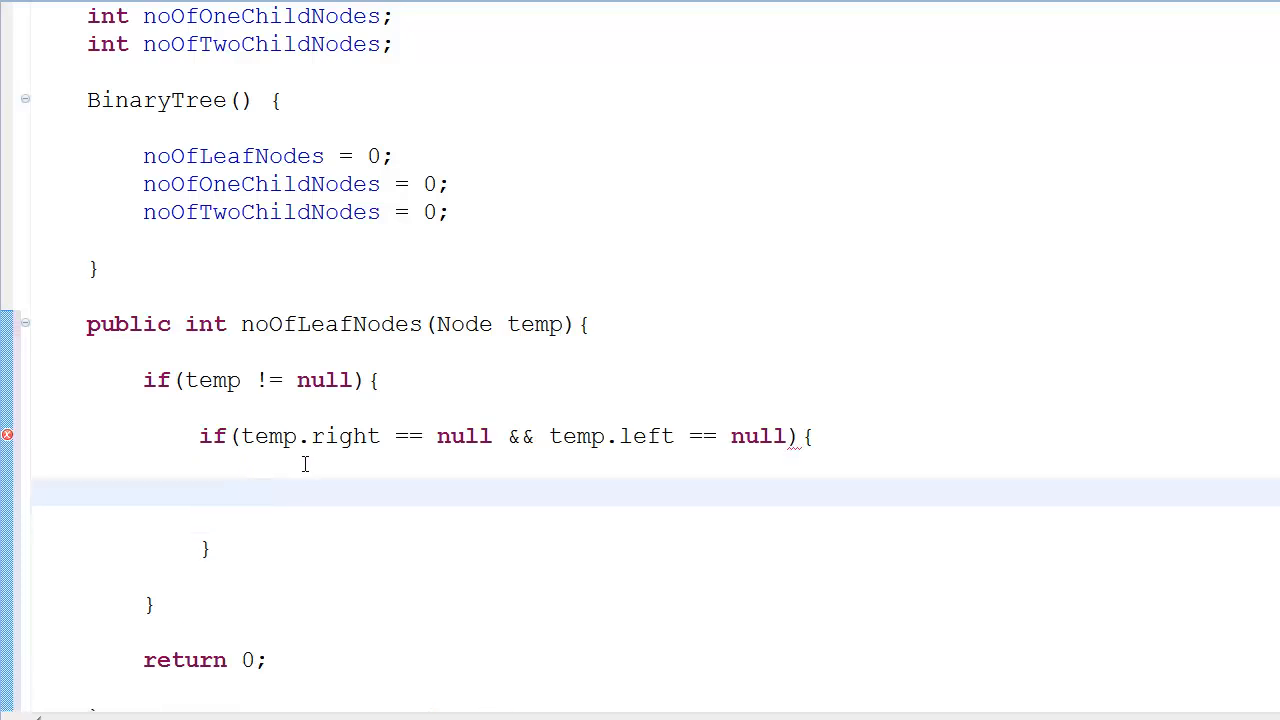
left_click(230, 156)
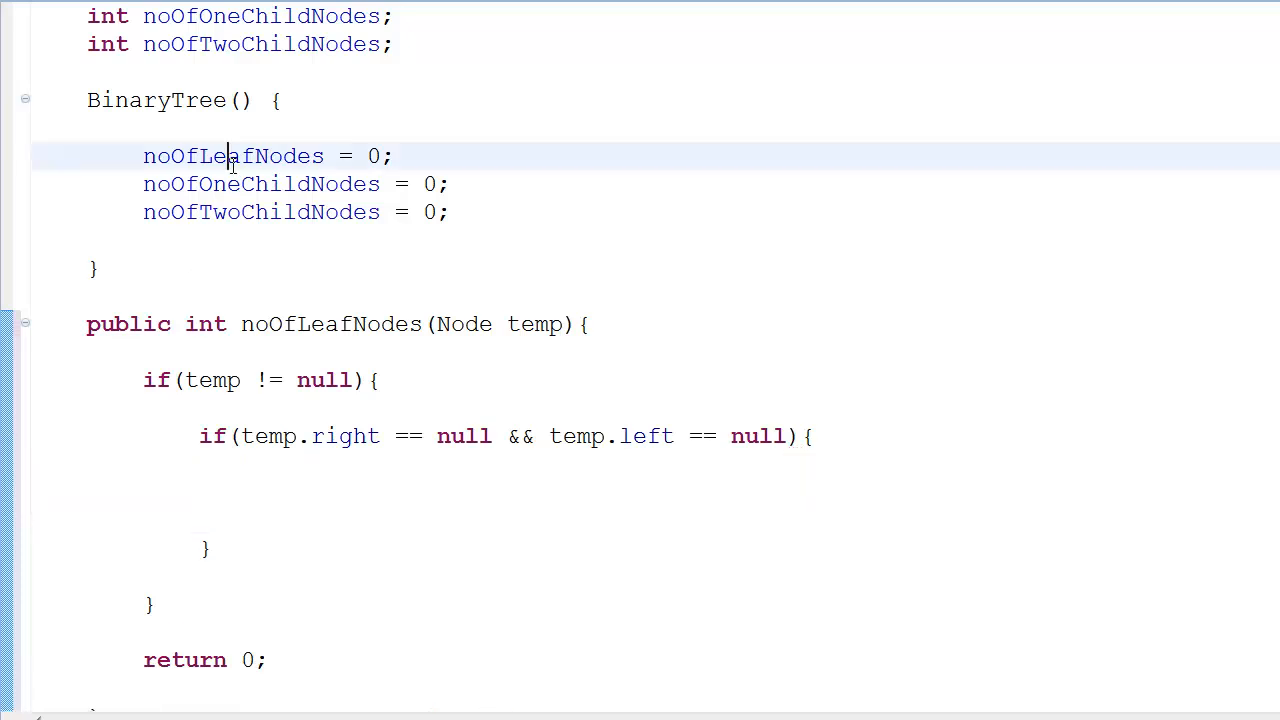
type("noOfLeafNodes")
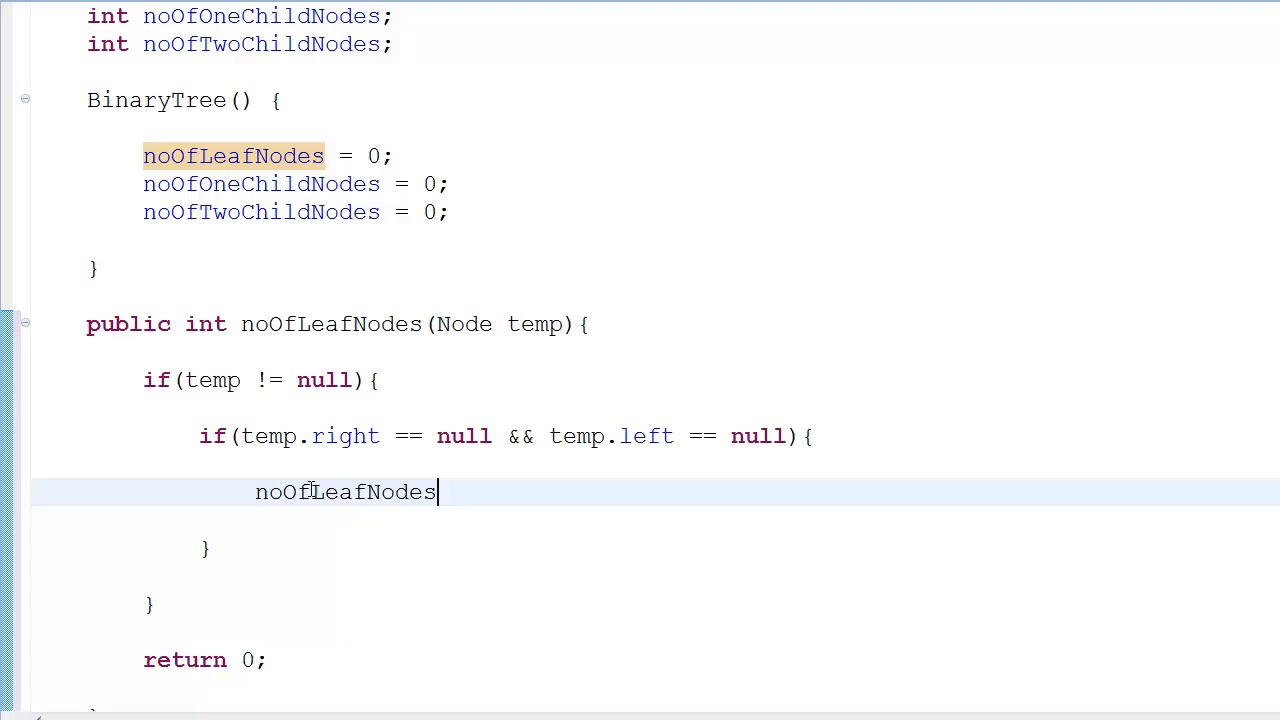
type("++;")
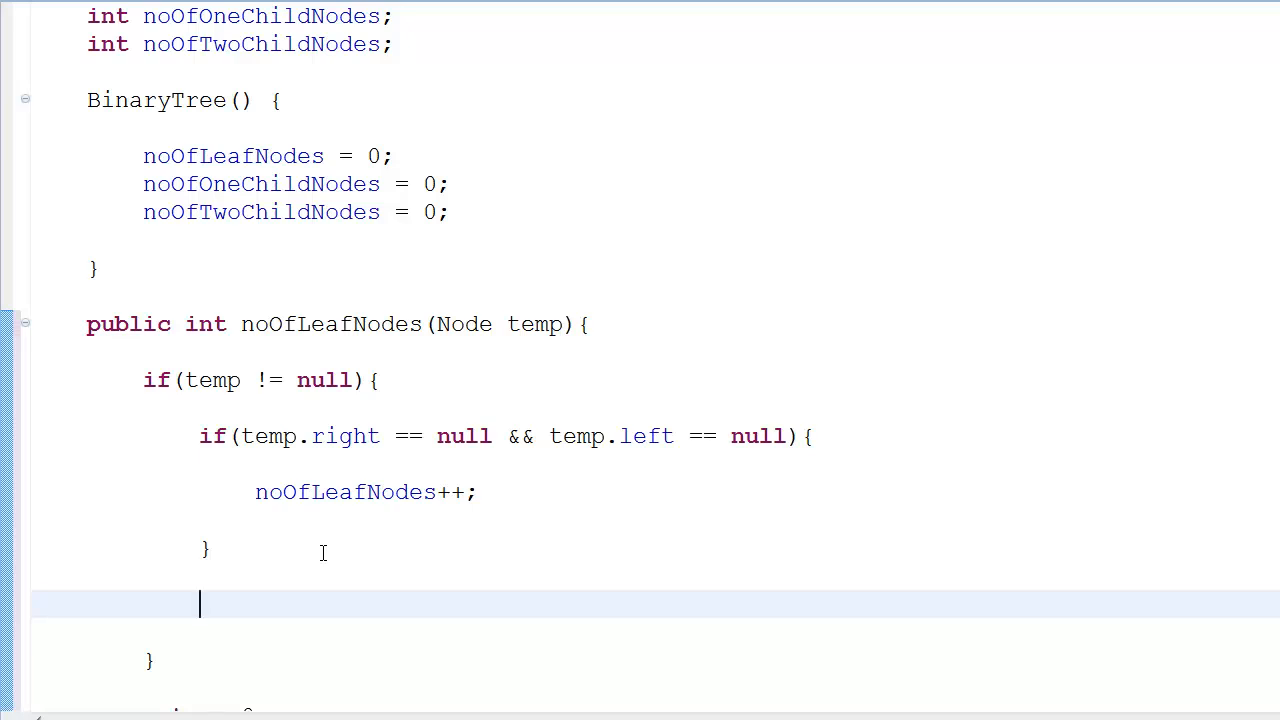
Add recursive calls noOfLeafNodes(temp.right) and noOfLeafNodes(temp.left)
type("noOfLeafNodes();")
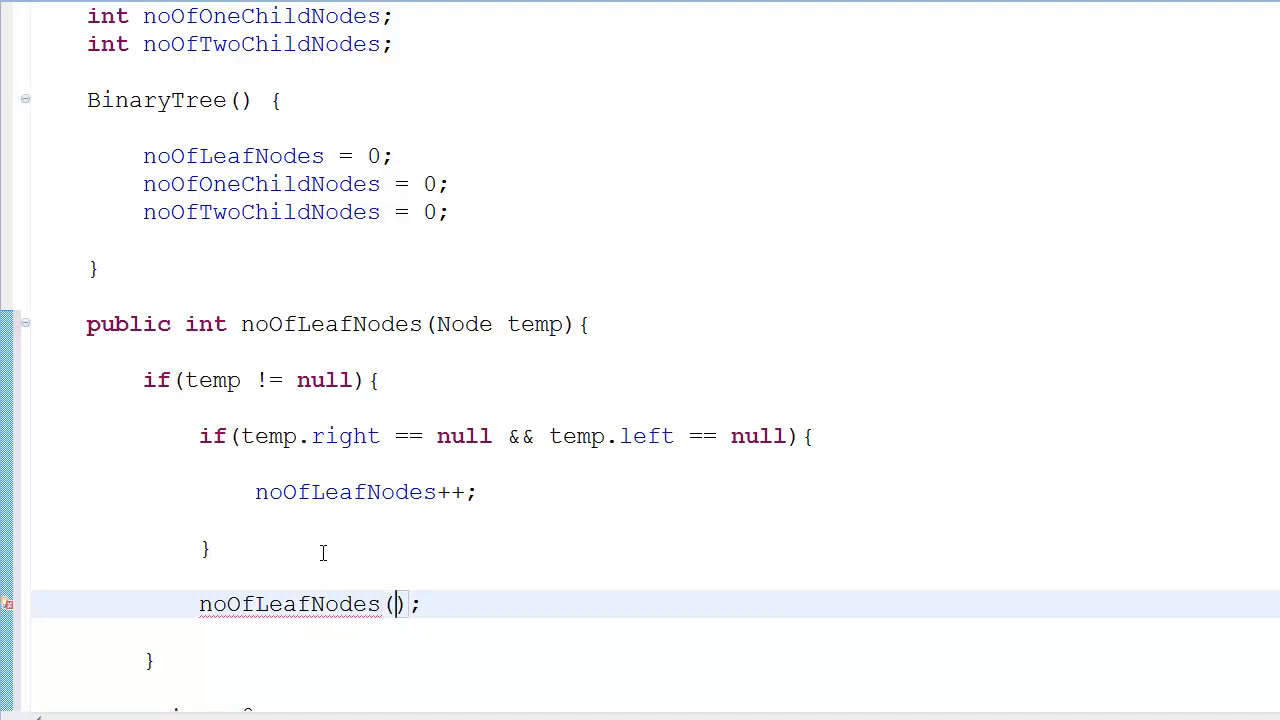
type("temp.right")
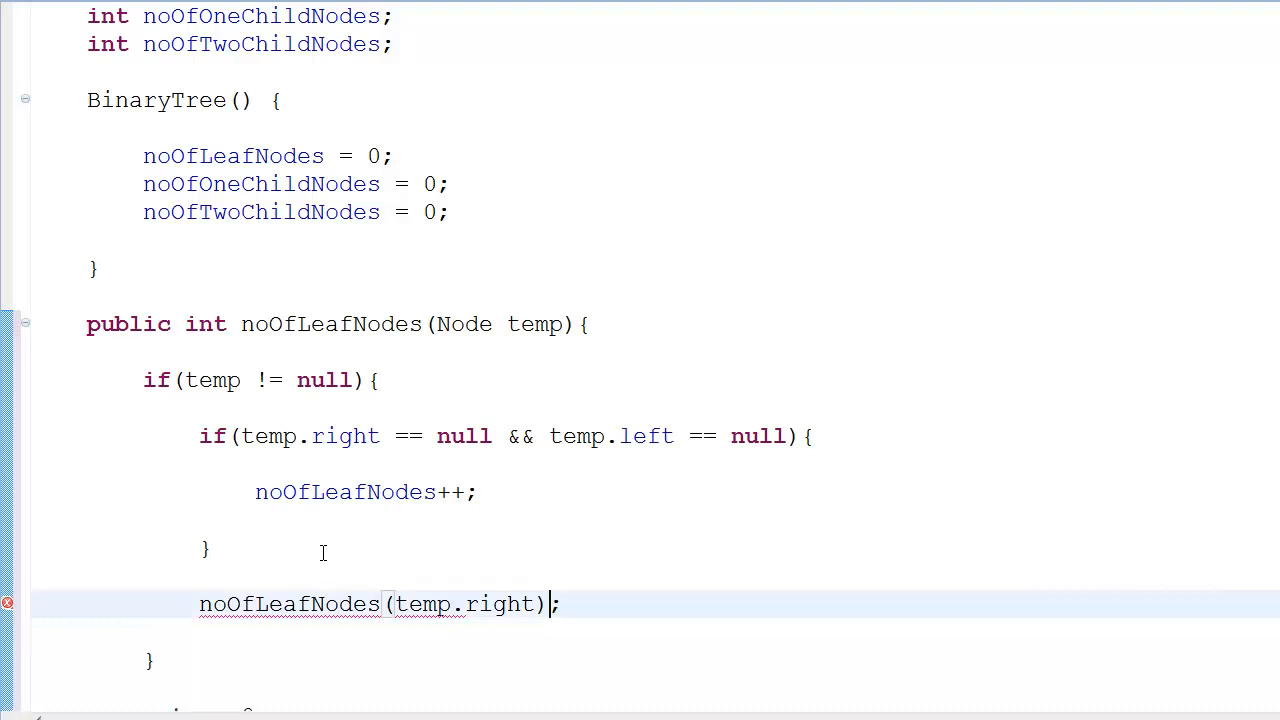
type("noOfLeafNodes(tem")
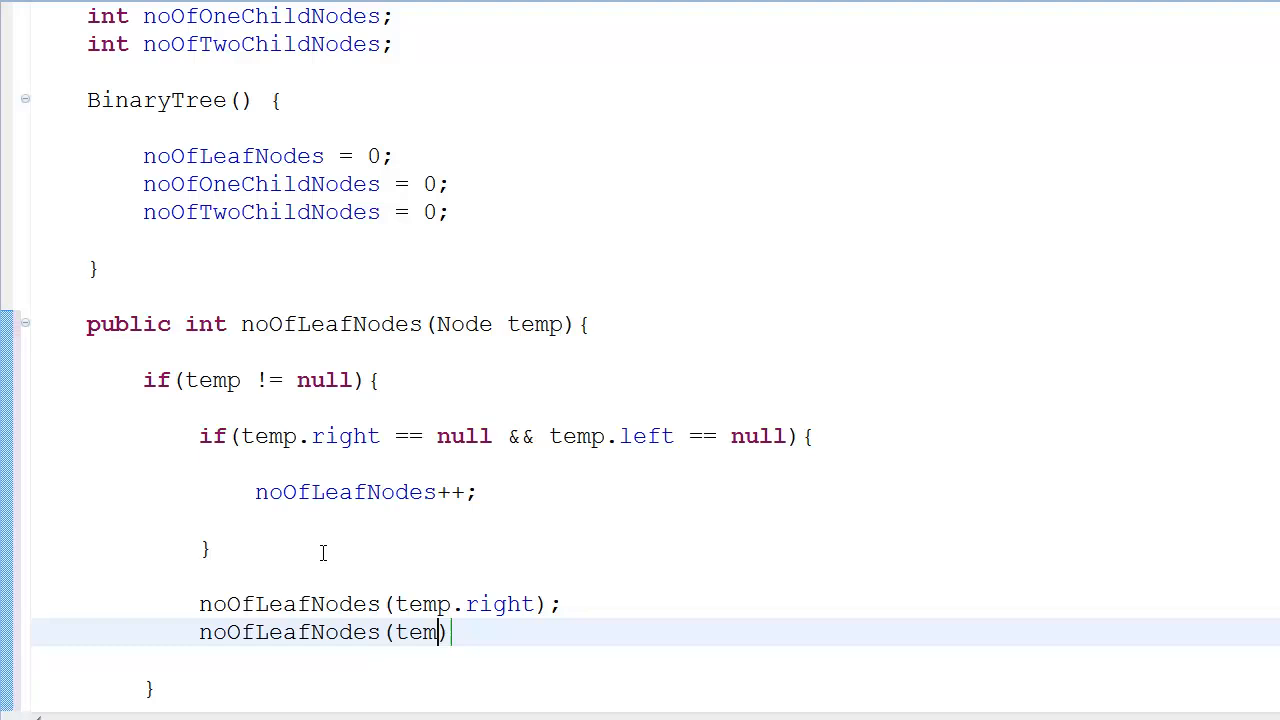
type(".left);")
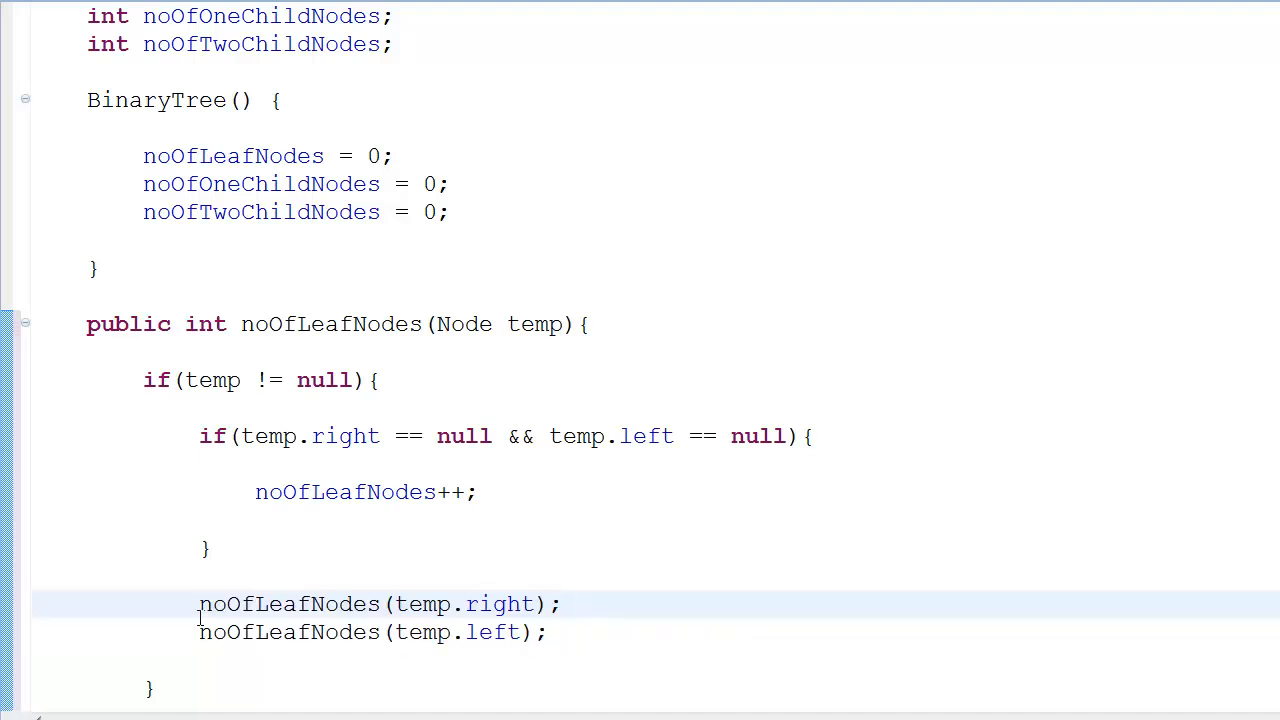
triple_click(380, 604)
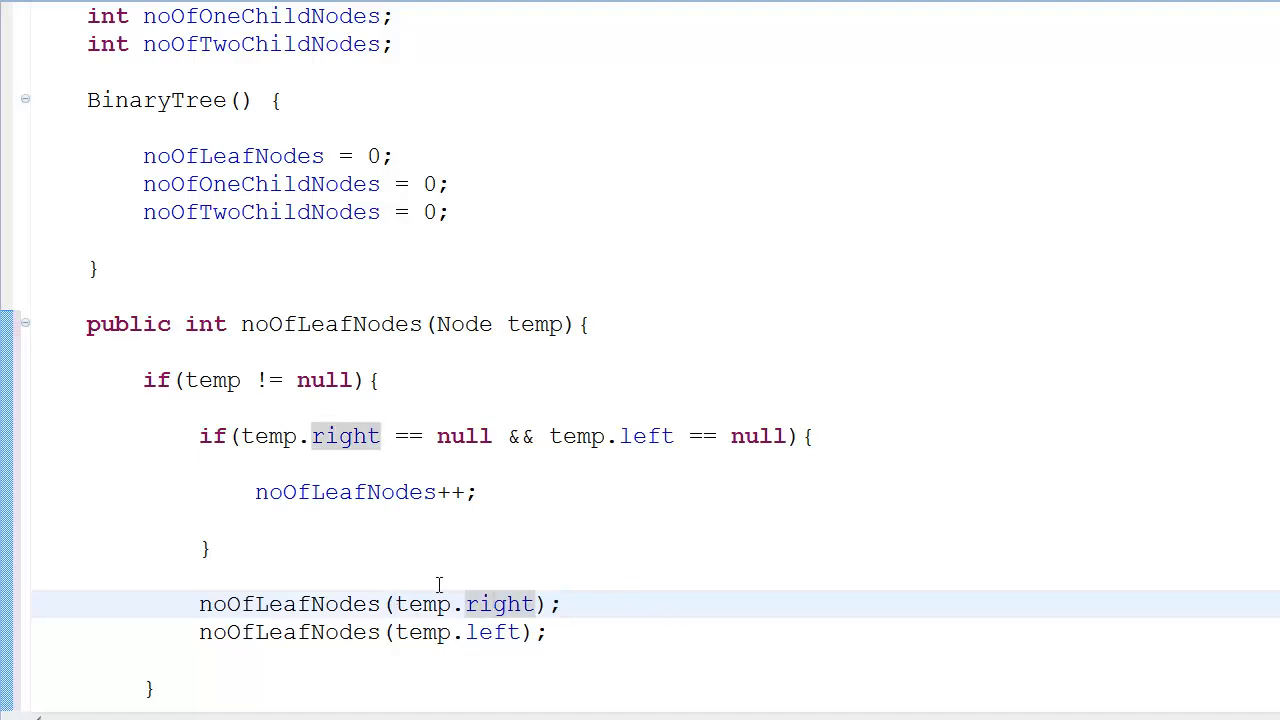
mouse_move(233, 401)
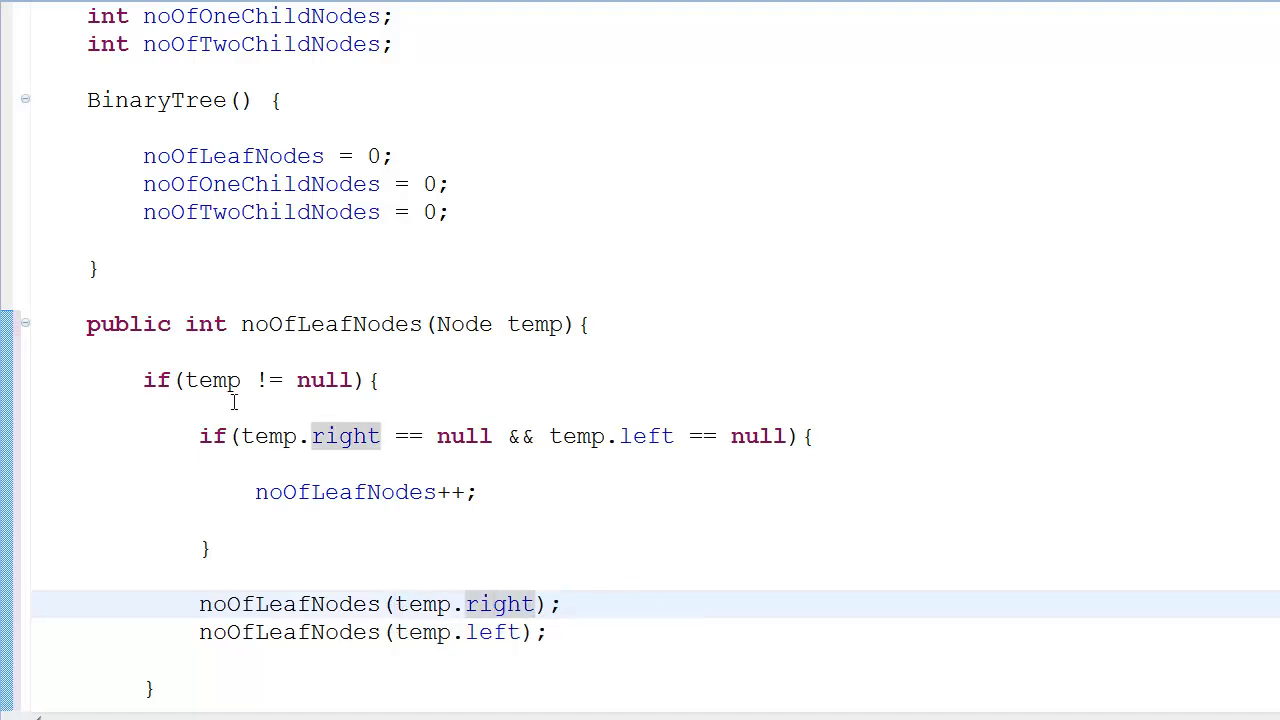
mouse_move(212, 492)
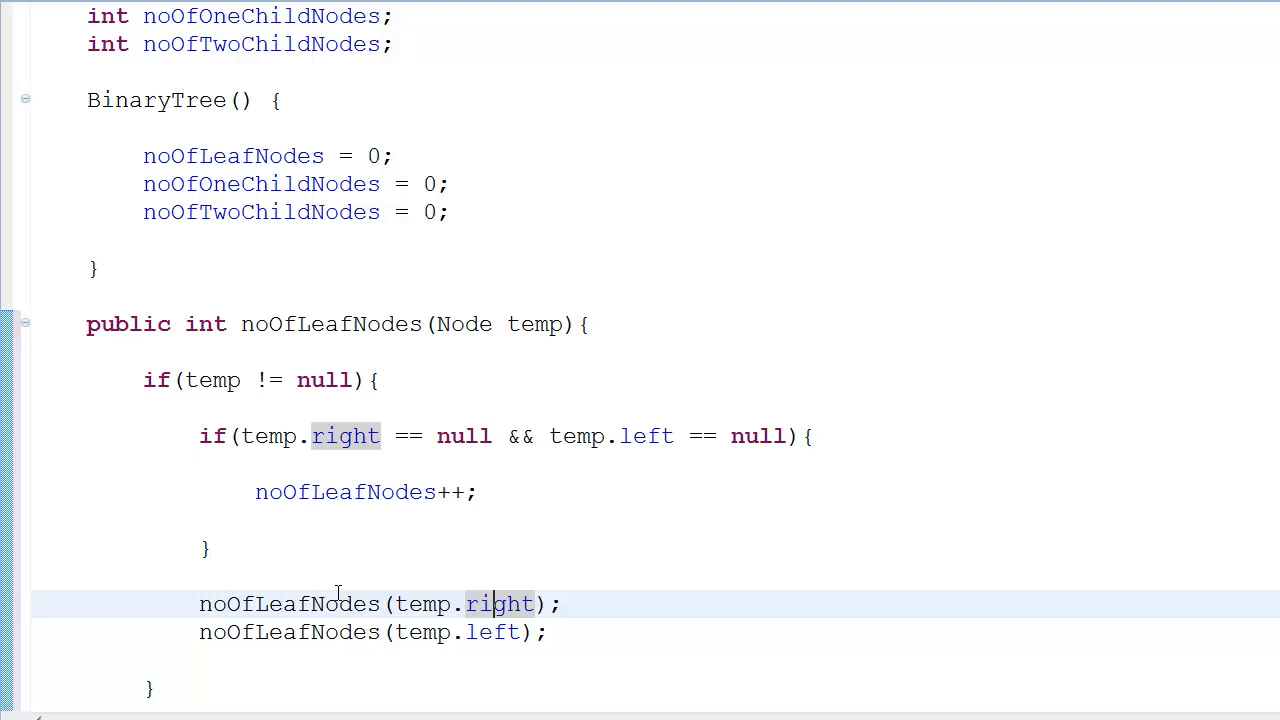
mouse_move(327, 547)
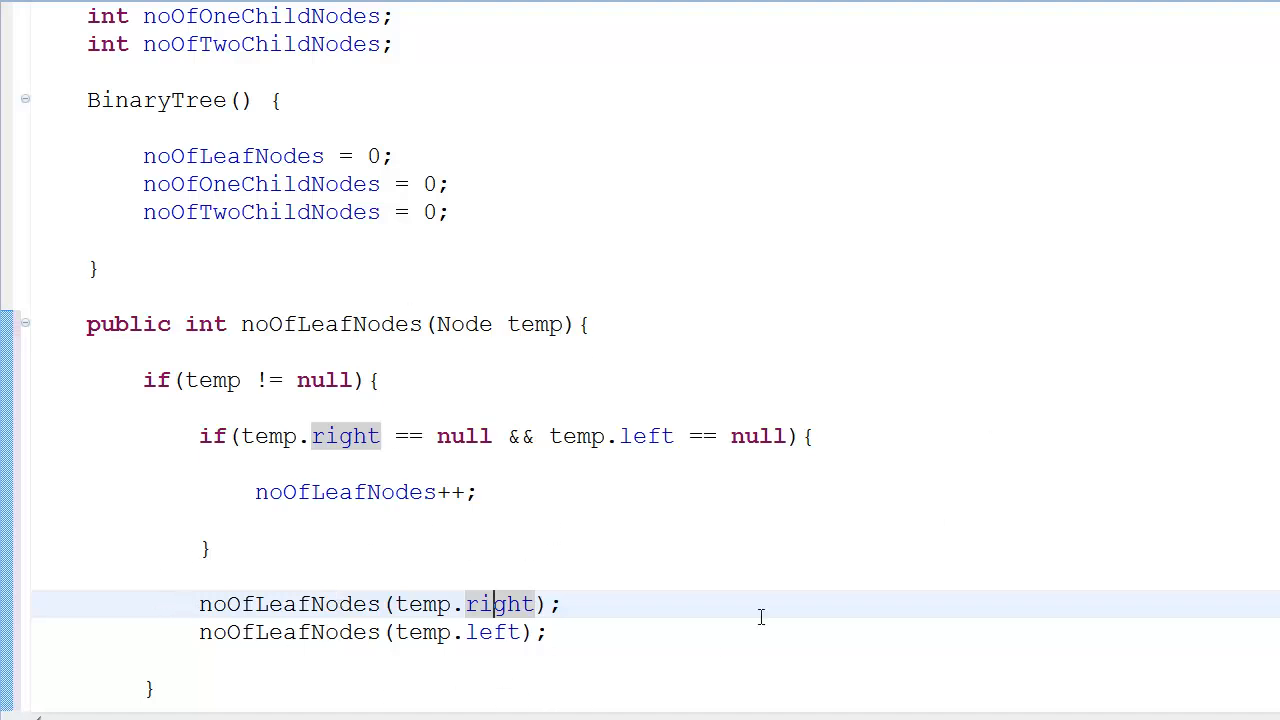
mouse_move(445, 361)
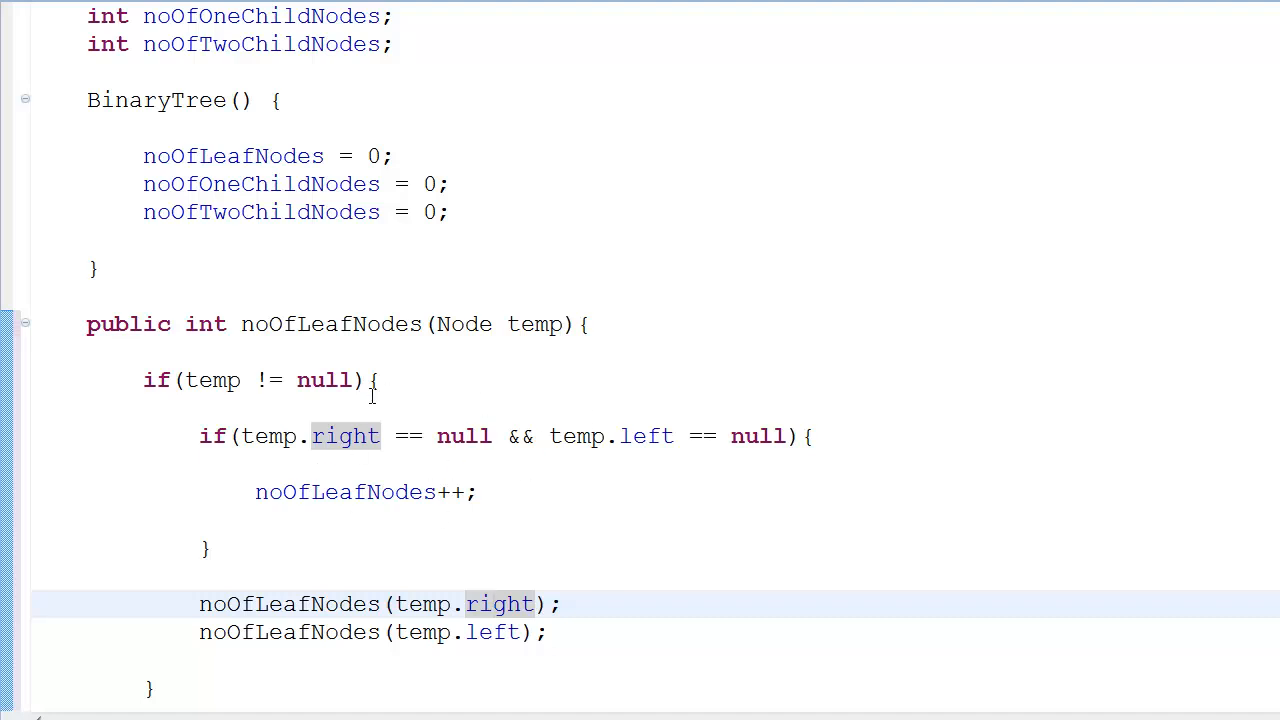
scroll("down", 3)
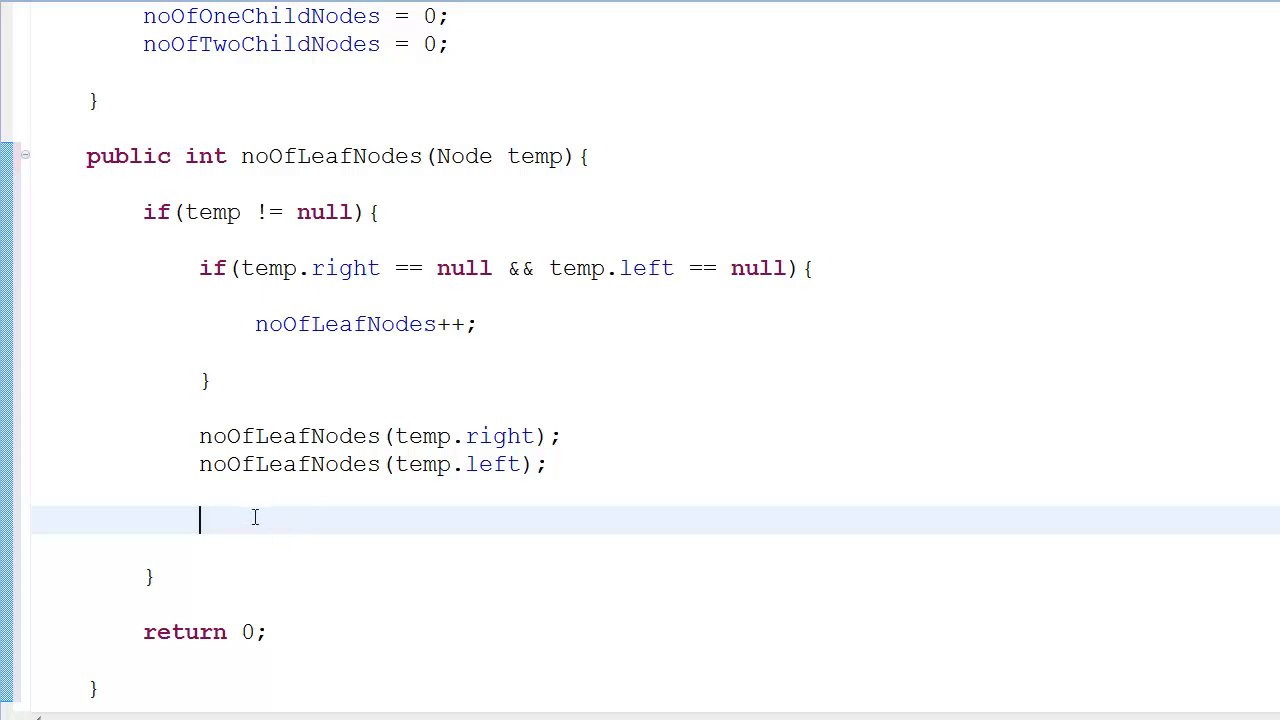
Add 'return noOfLeafNodes;' after the recursive calls inside the null check
type("retu")
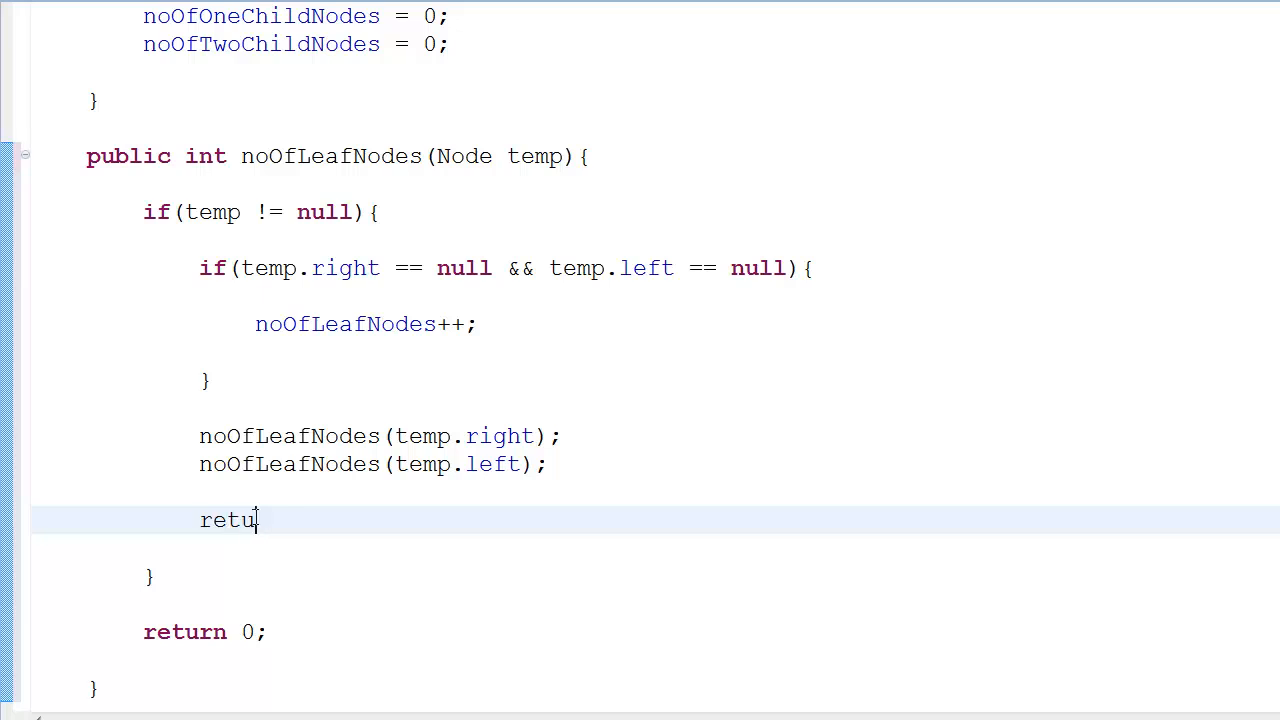
type("rn n")
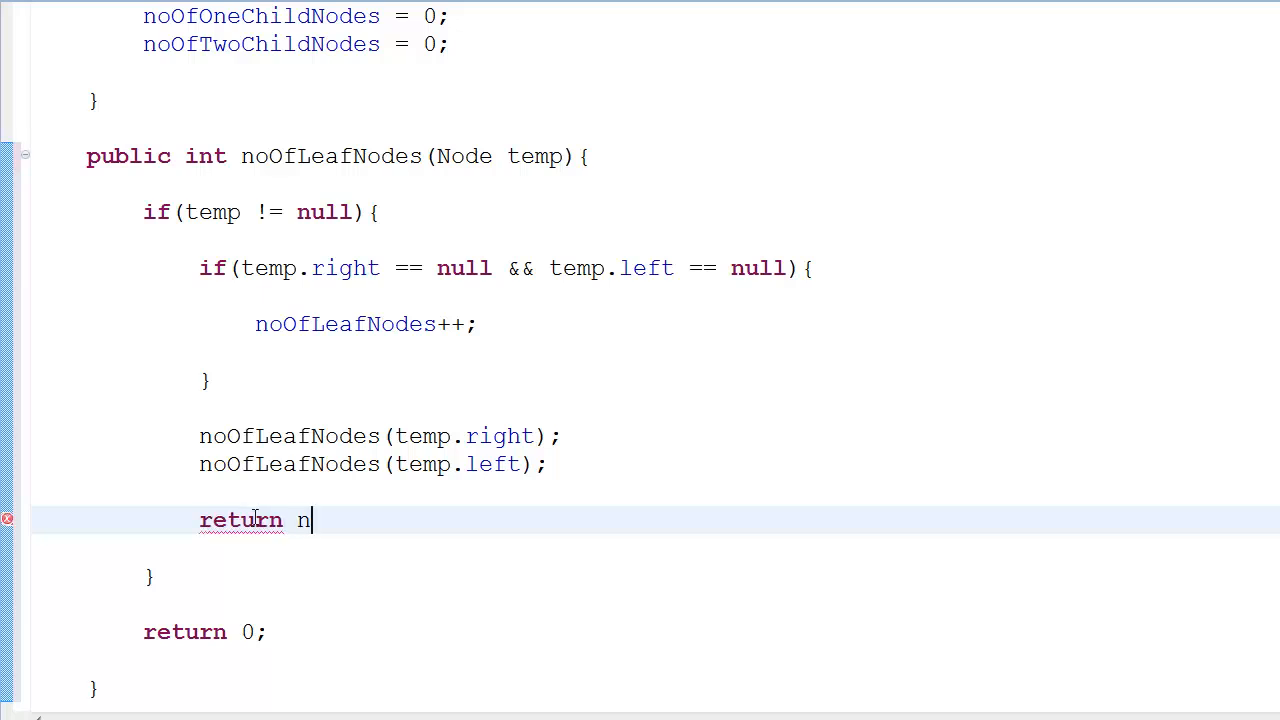
type("oOfLeafNodes;")
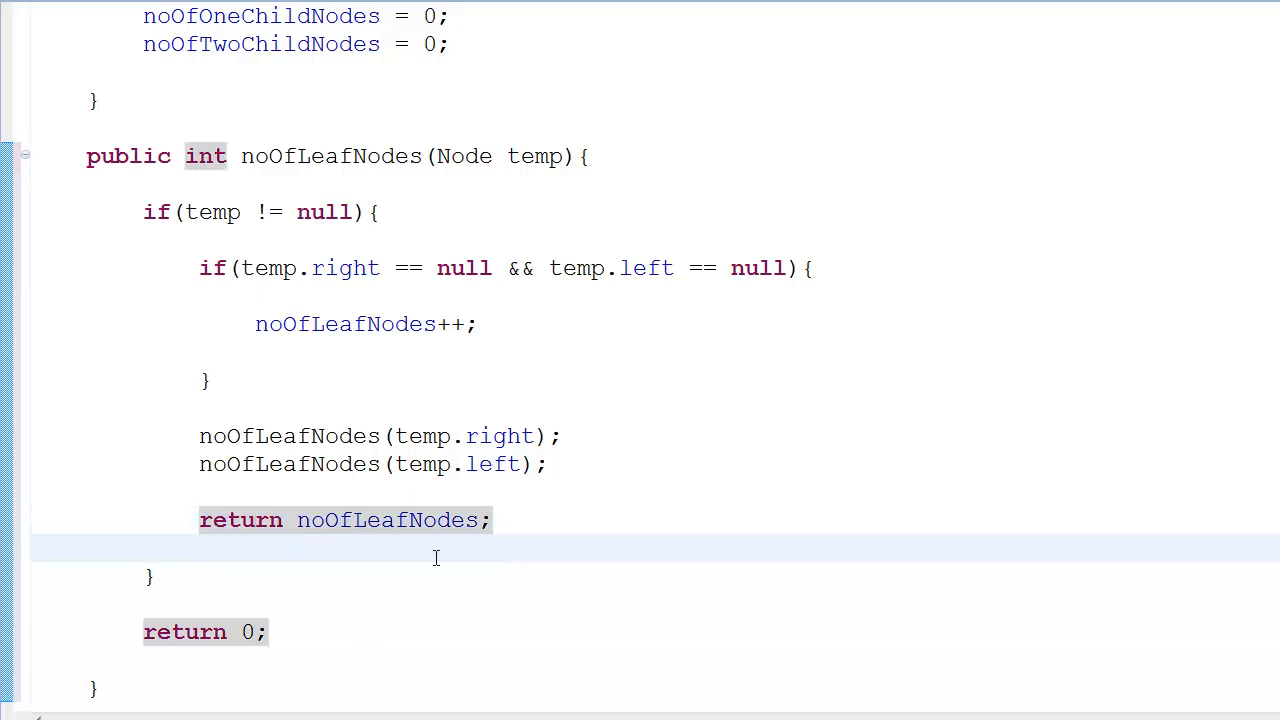
mouse_move(312, 562)
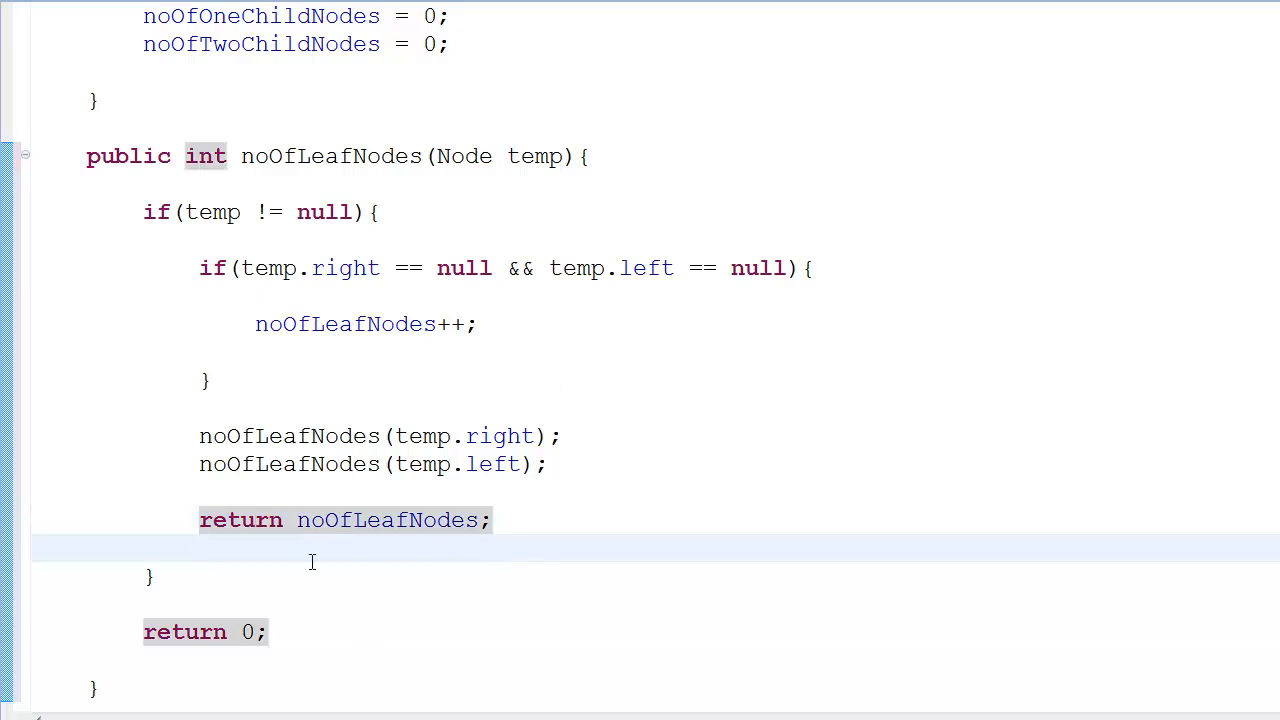
left_click(268, 631)
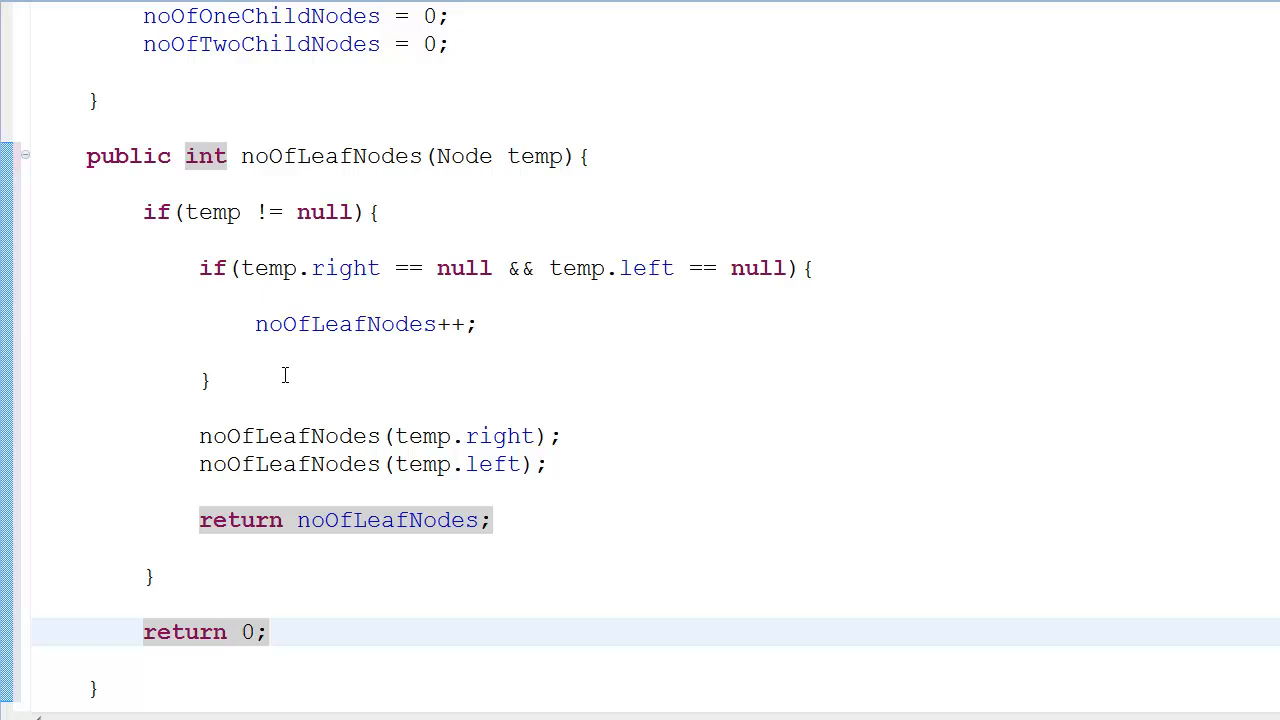
mouse_move(421, 361)
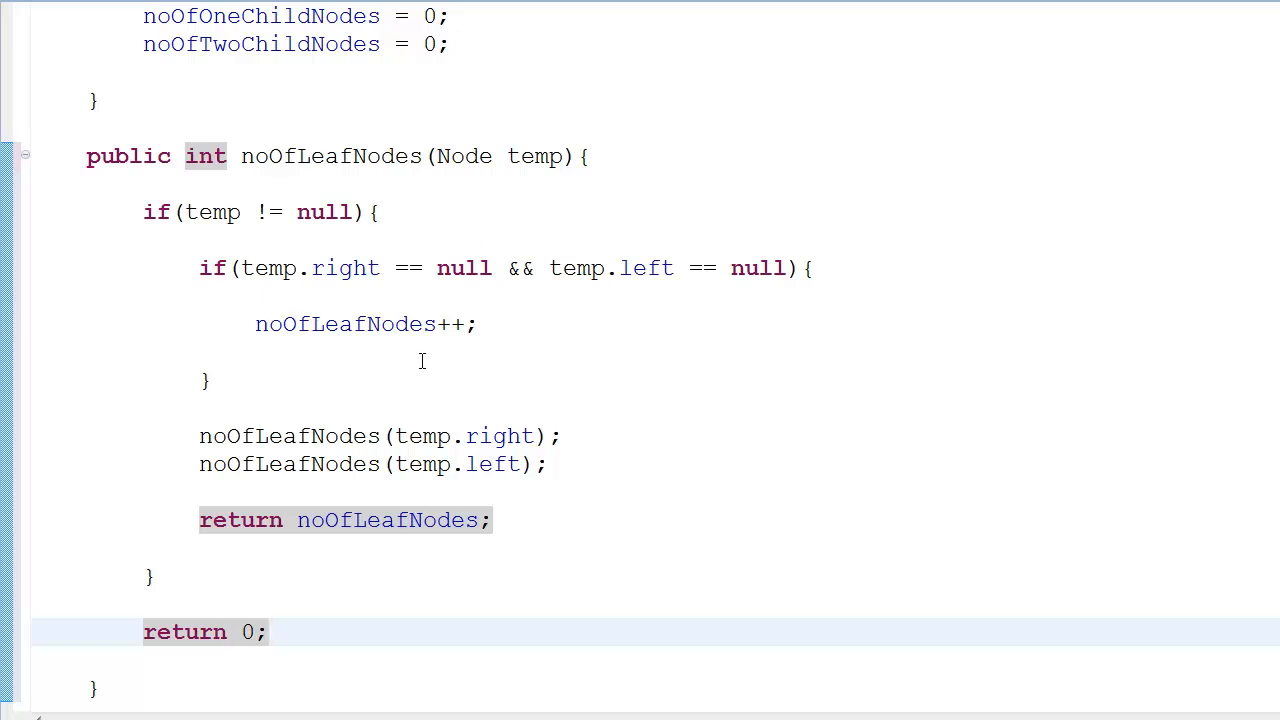
mouse_move(731, 295)
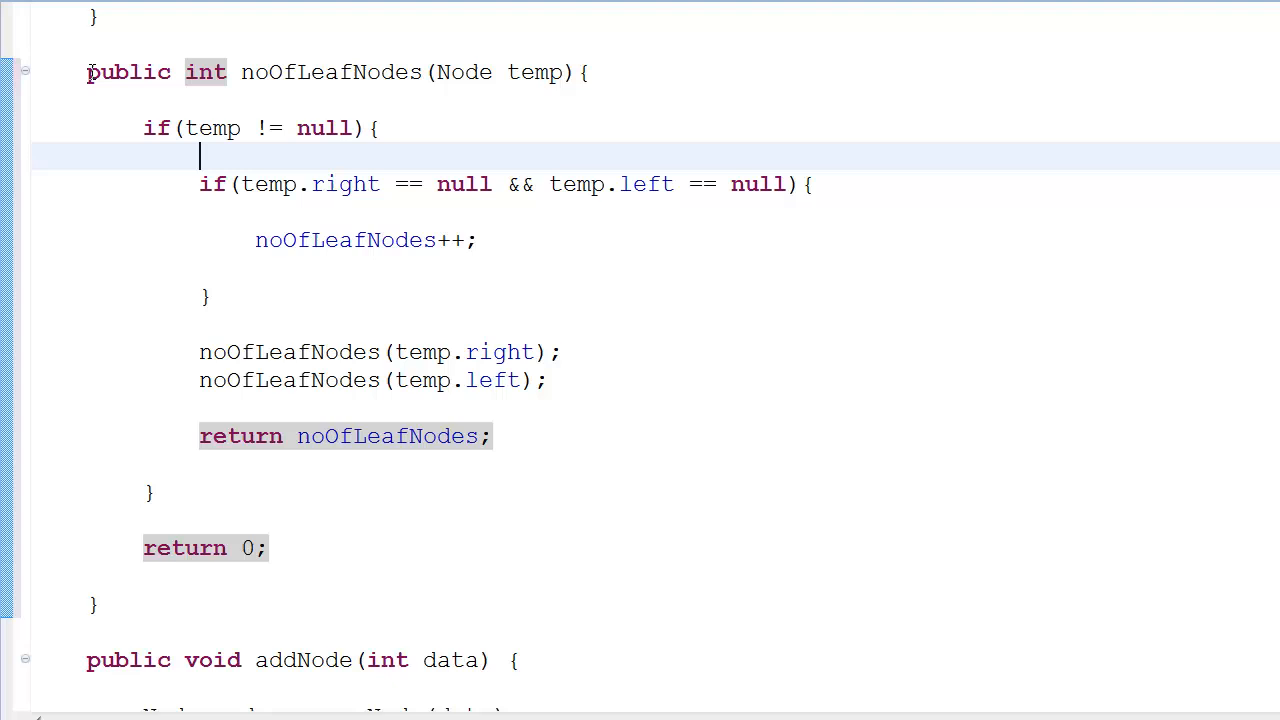
Format the code and copy the method into noOfOneChildNodes with right-only and left-only checks
left_click_drag(86, 72, 140, 592)
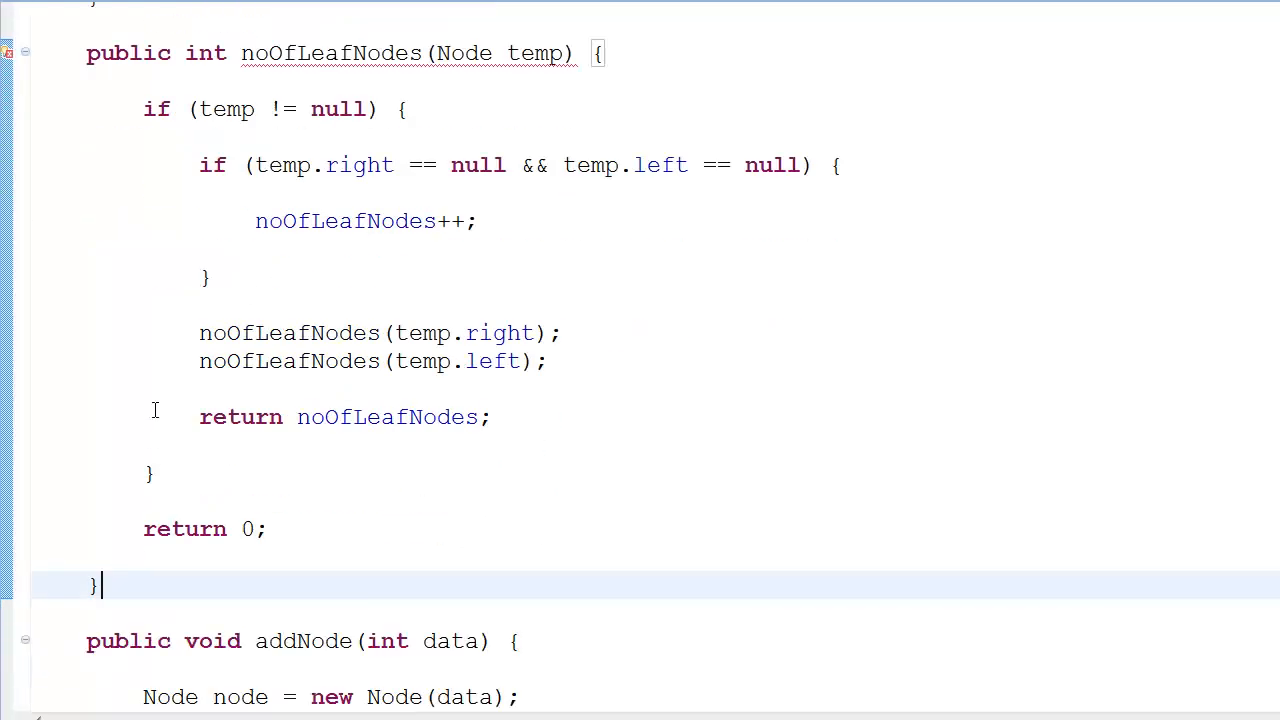
scroll("up", 3)
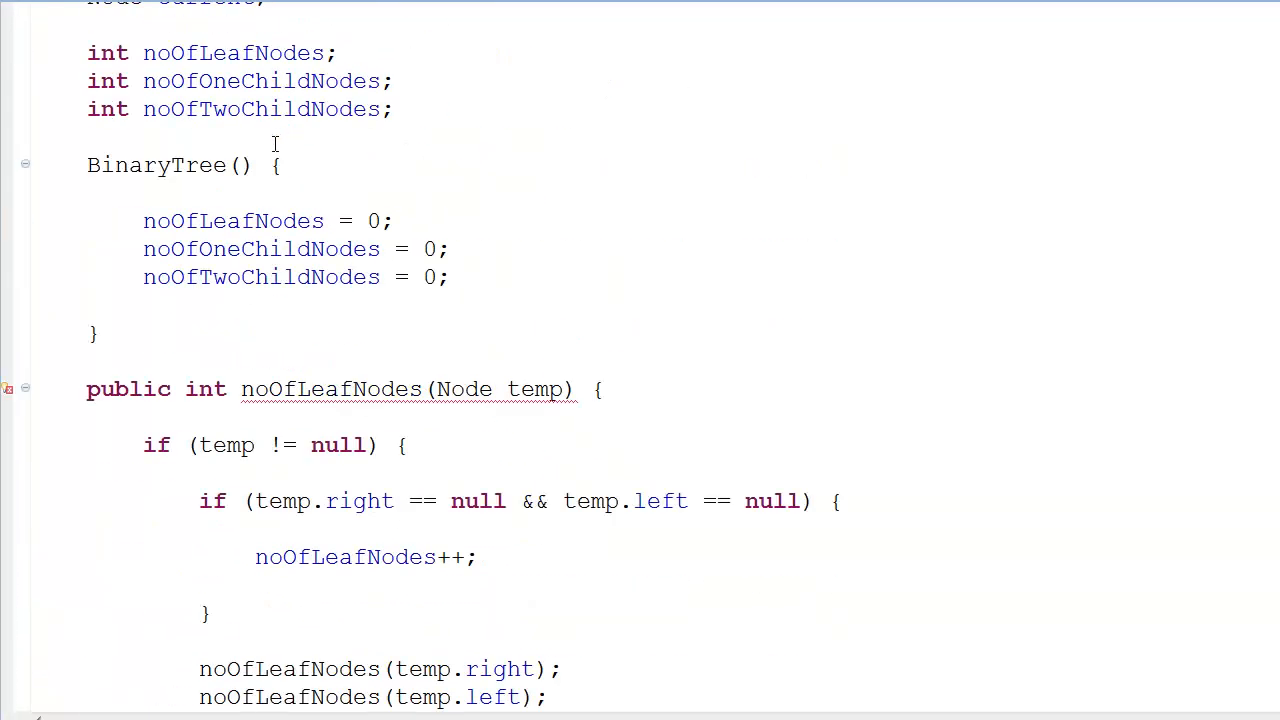
scroll("down", 3)
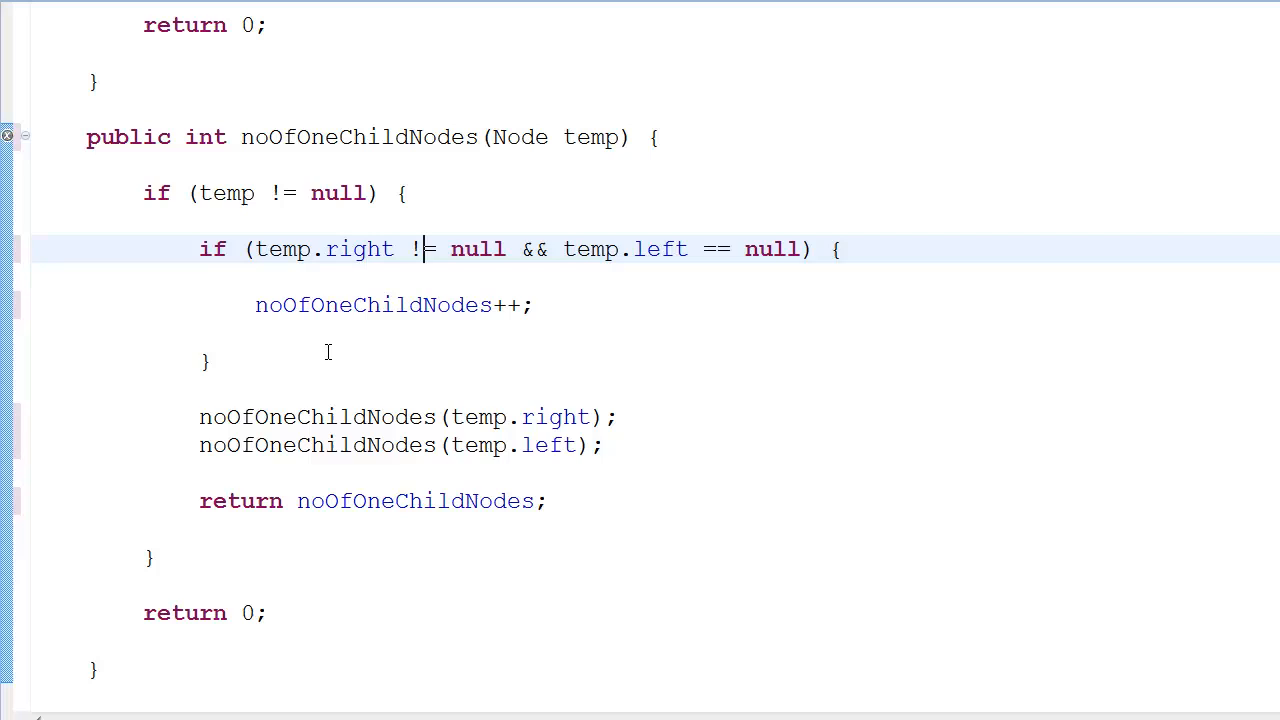
left_click_drag(200, 249, 210, 360)
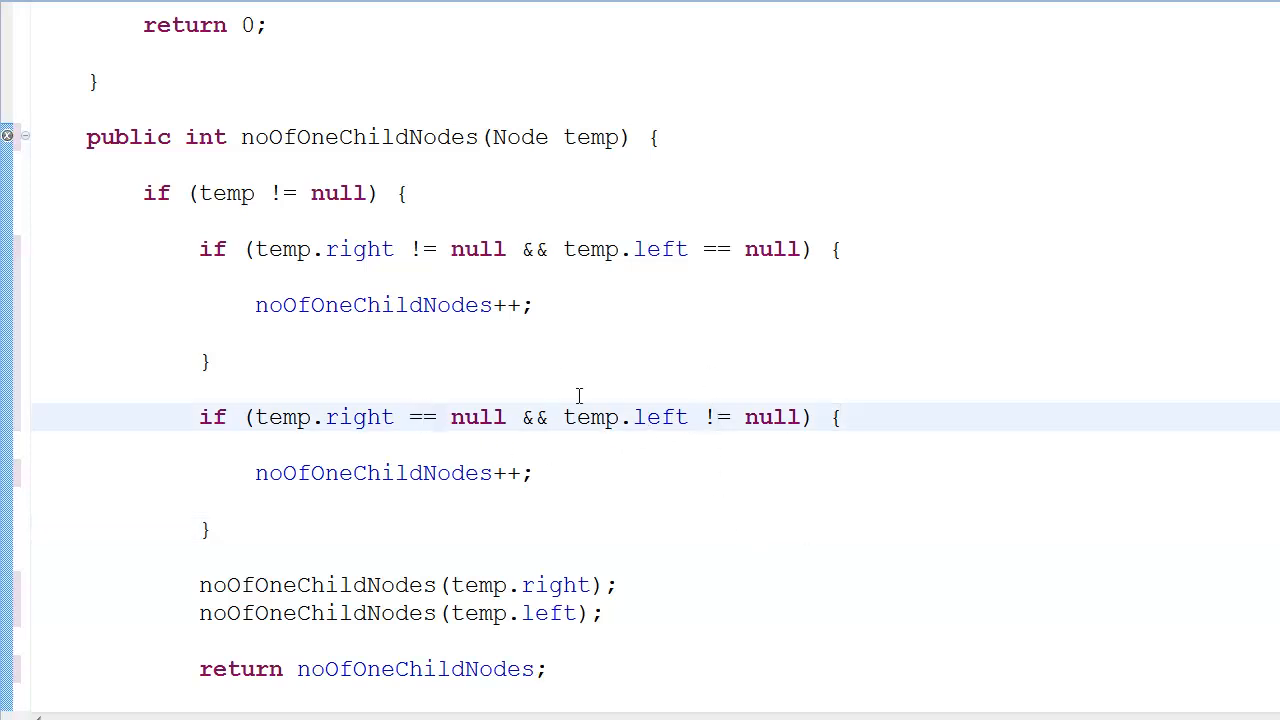
mouse_move(265, 276)
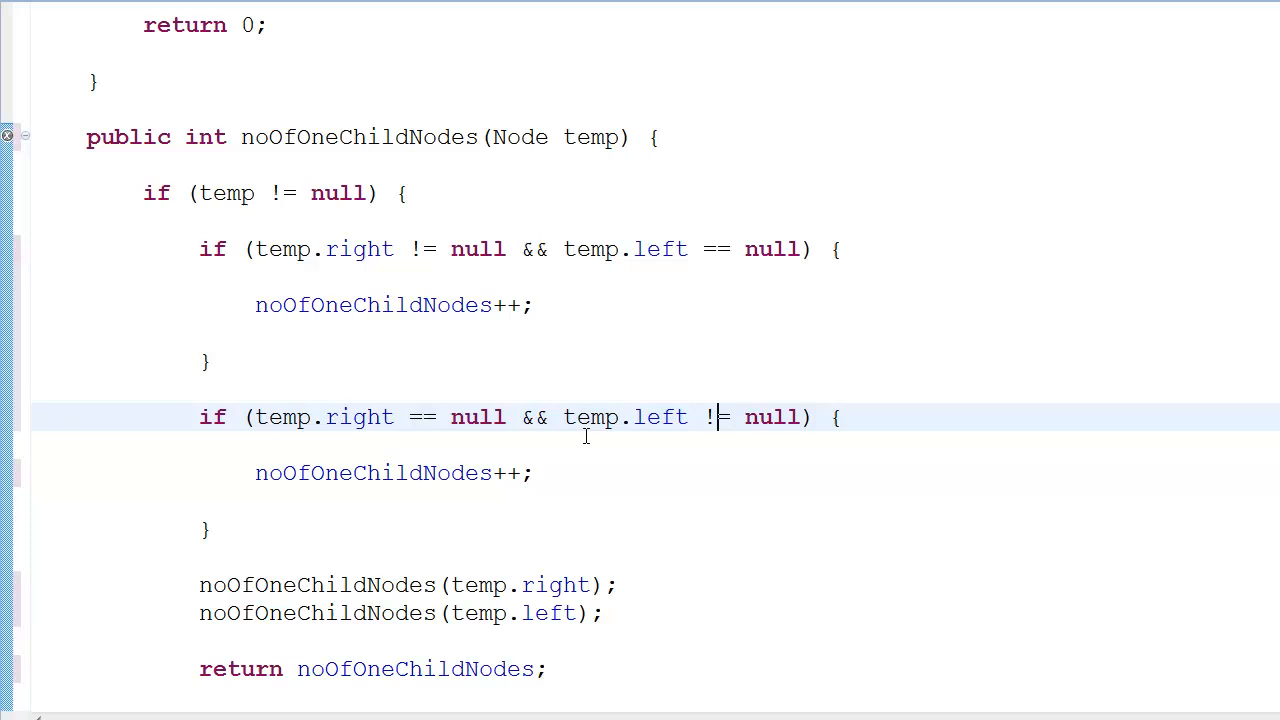
mouse_move(682, 498)
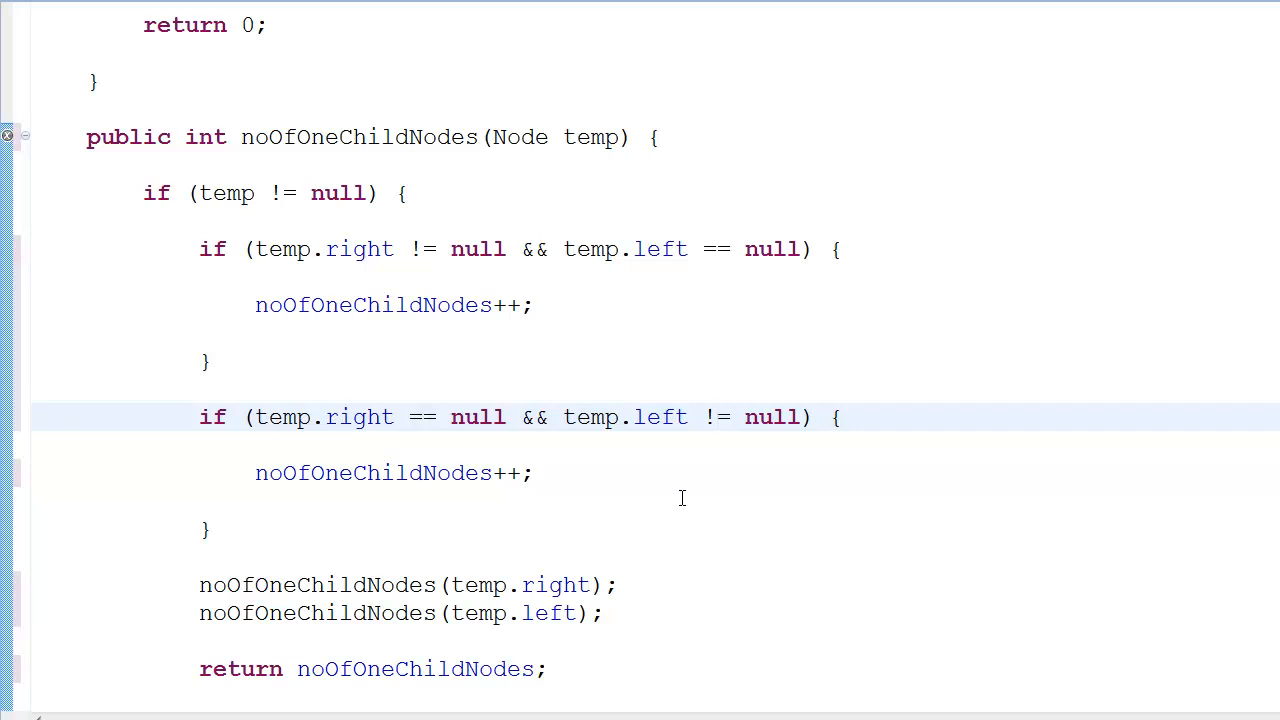
mouse_move(490, 342)
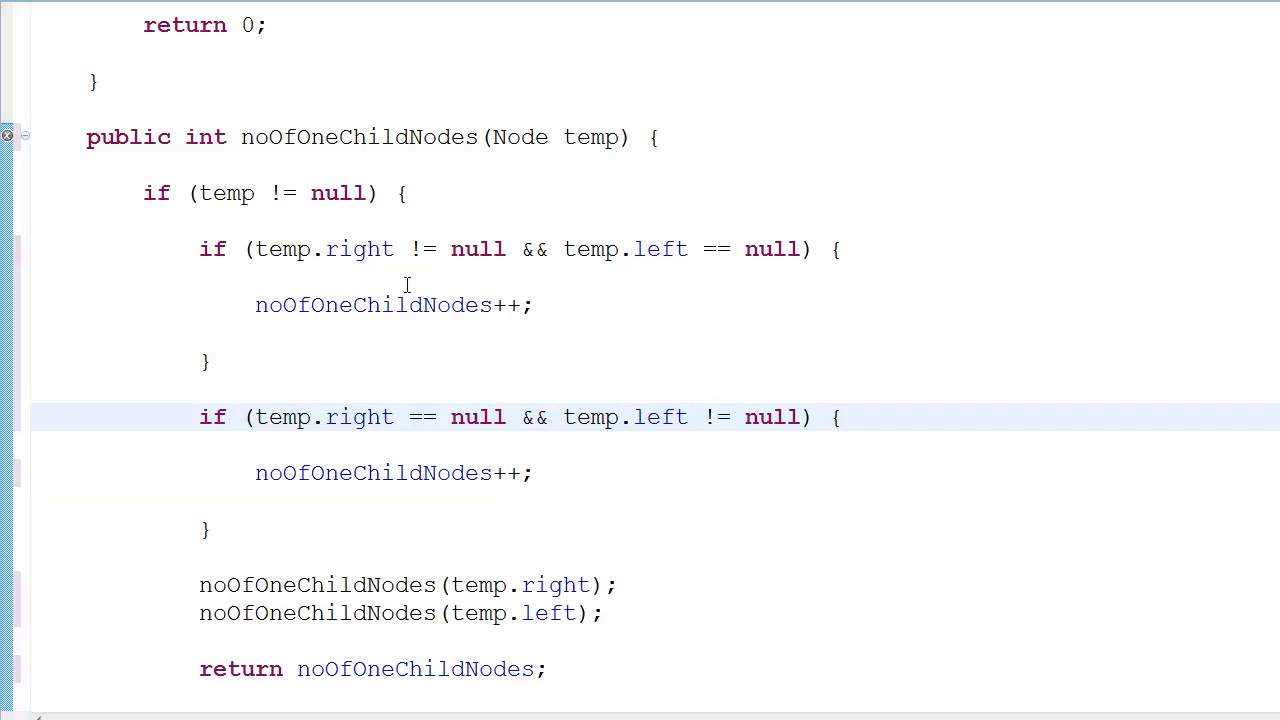
scroll("down", 3)
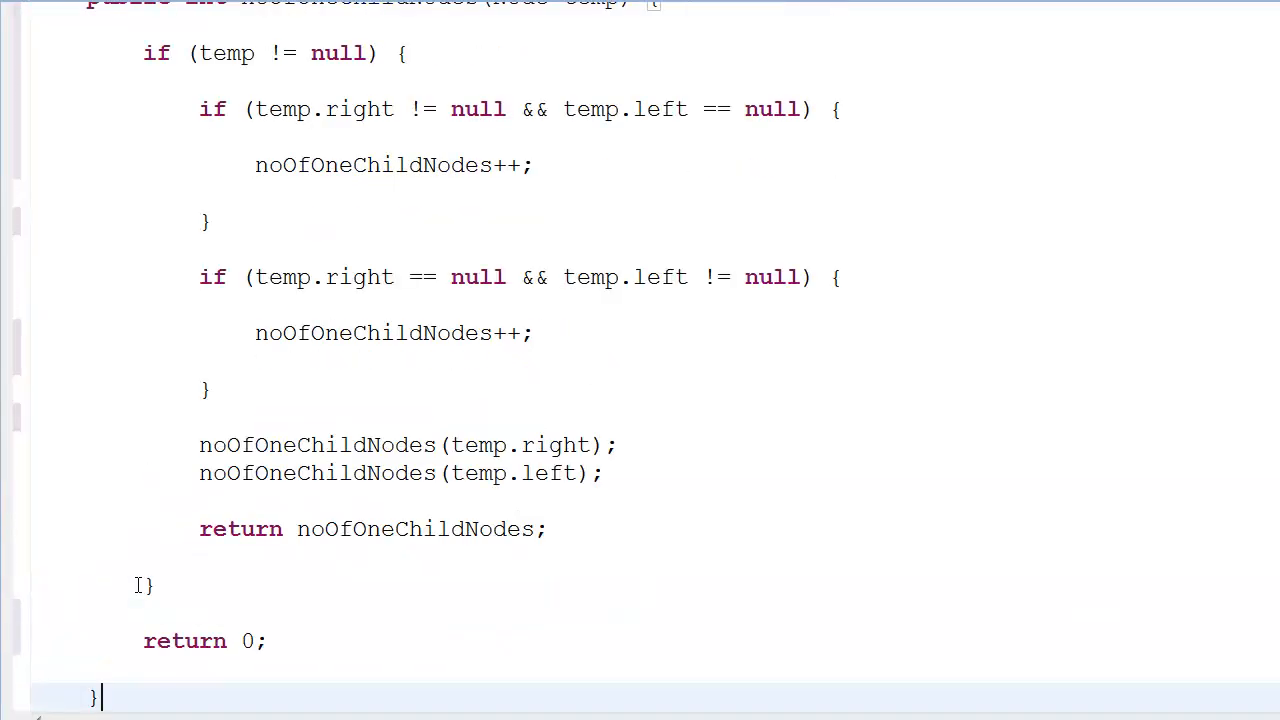
Create noOfTwoChildNodes checking both children are non-null, then run the program
scroll("up", 3)
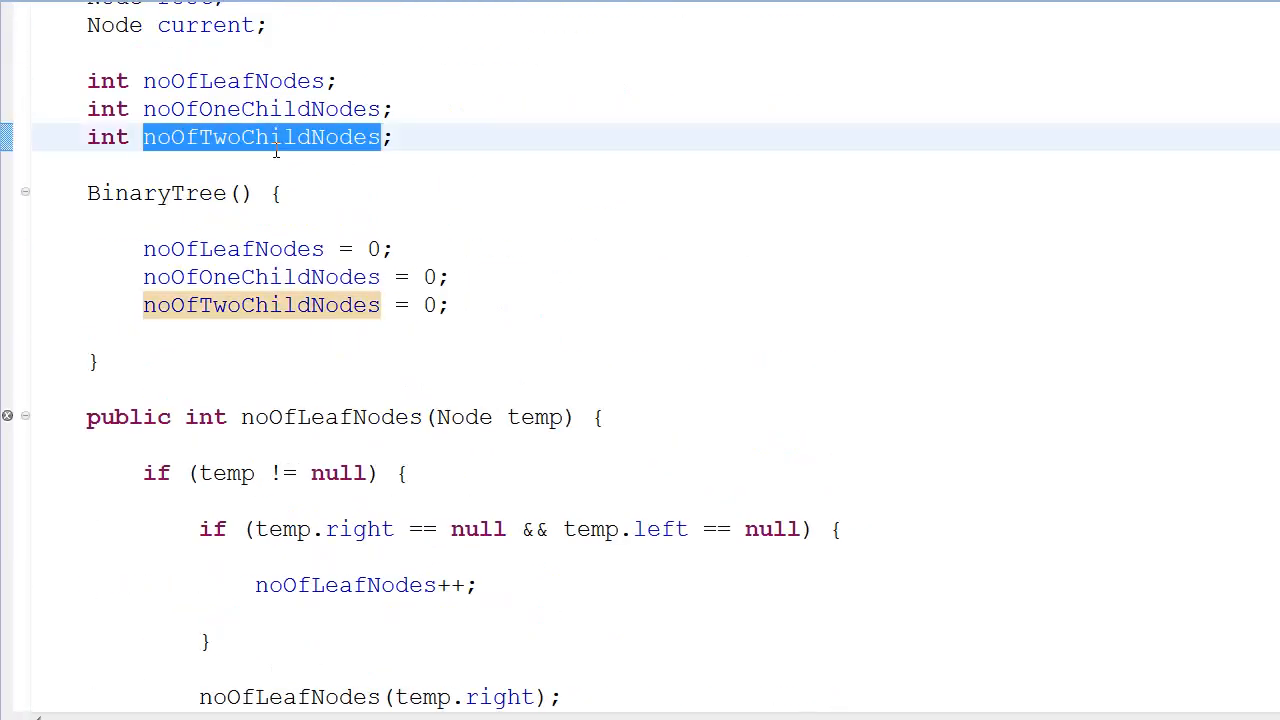
scroll("down", 3)
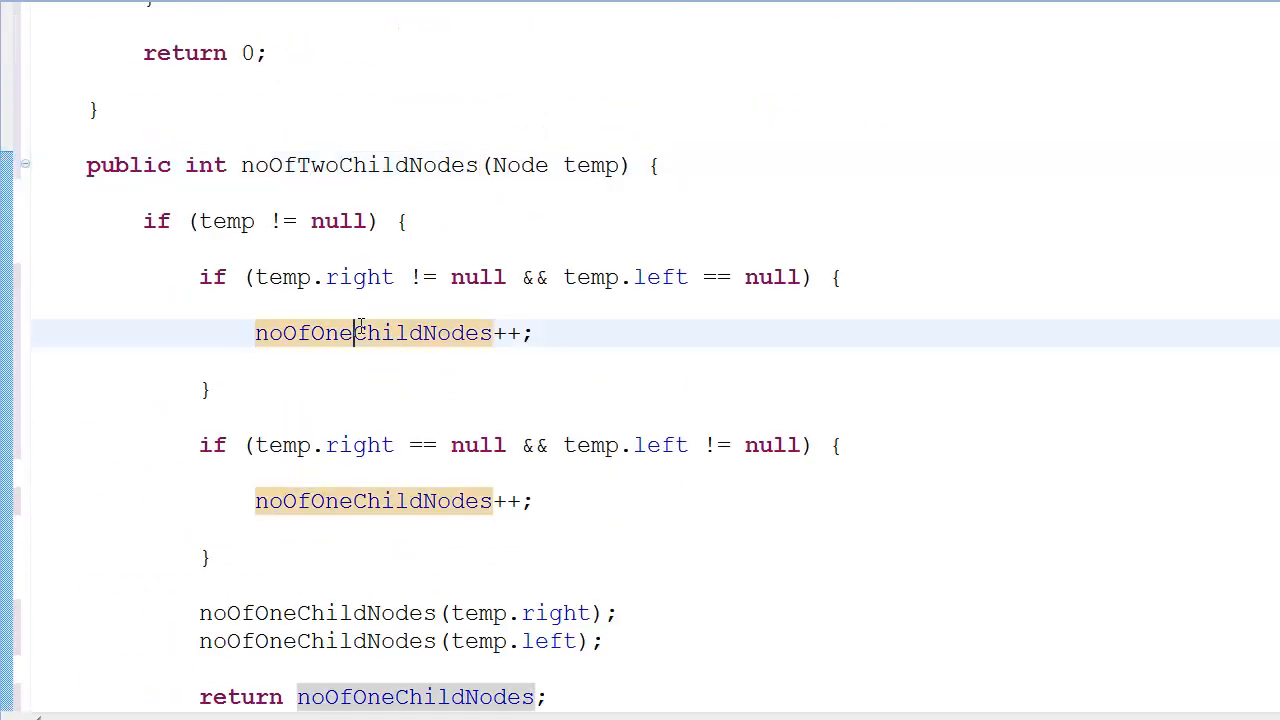
scroll("down", 3)
type("Two")
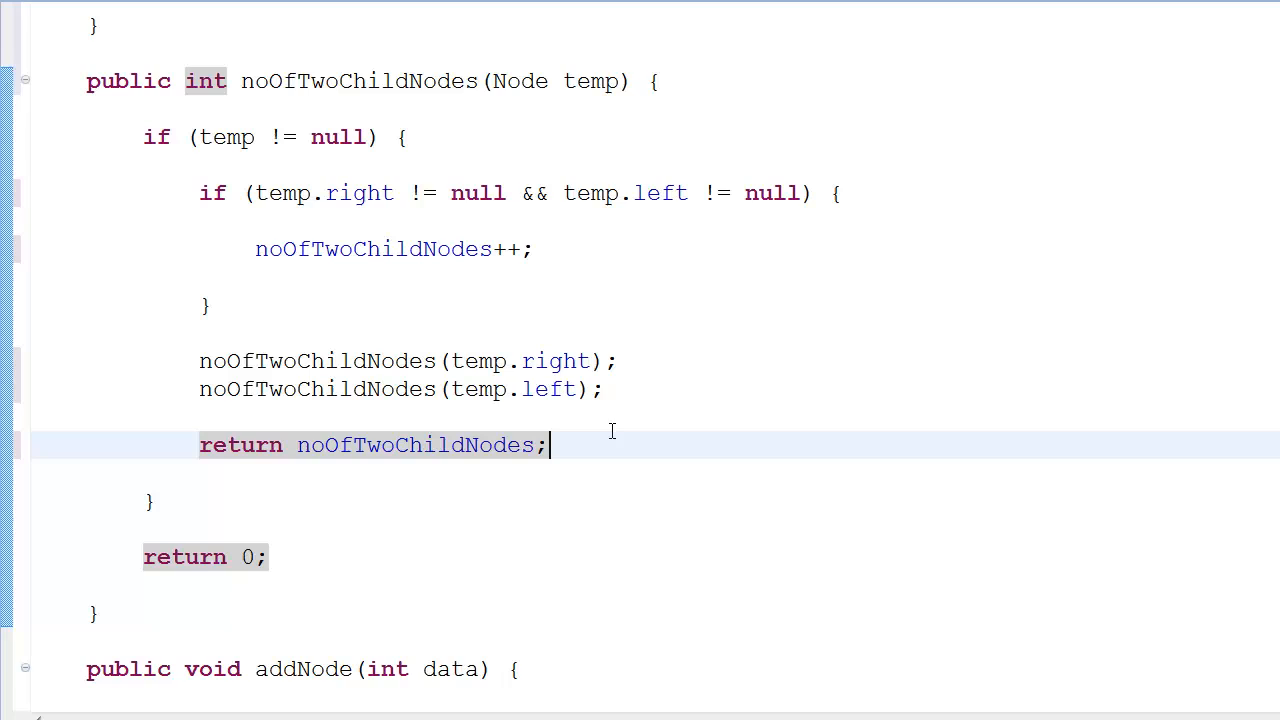
mouse_move(752, 515)
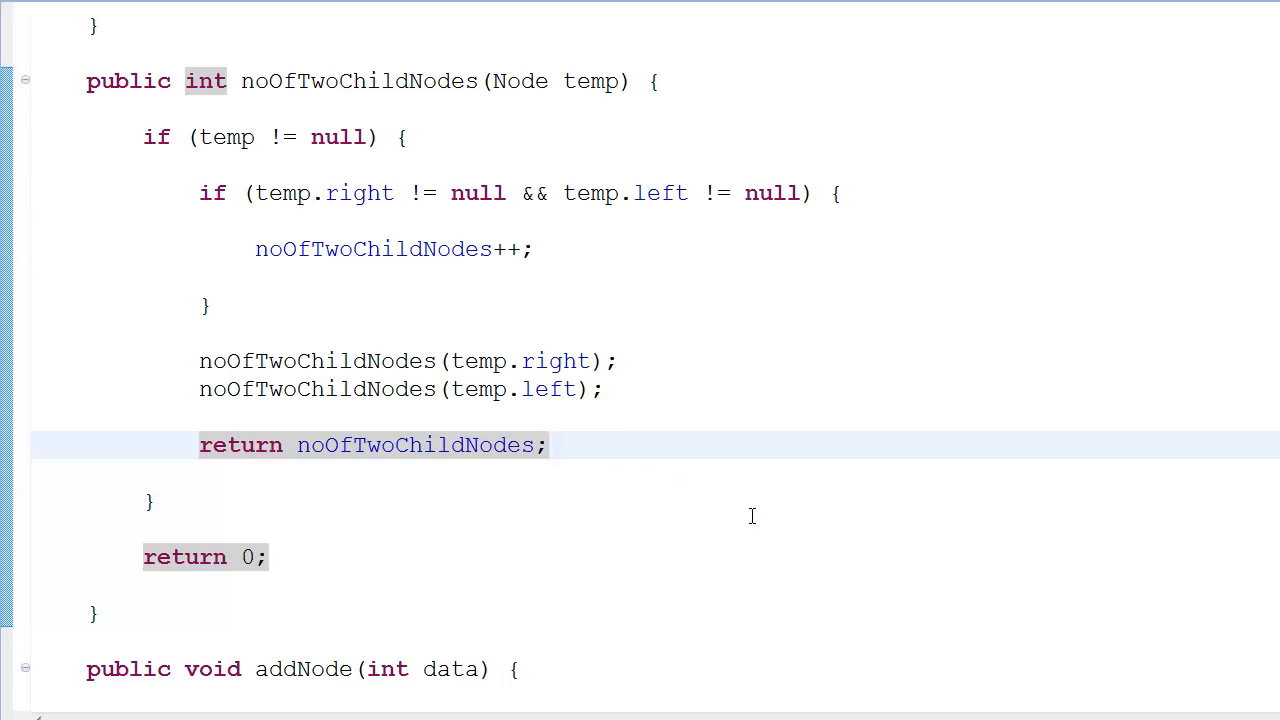
left_click(548, 445)
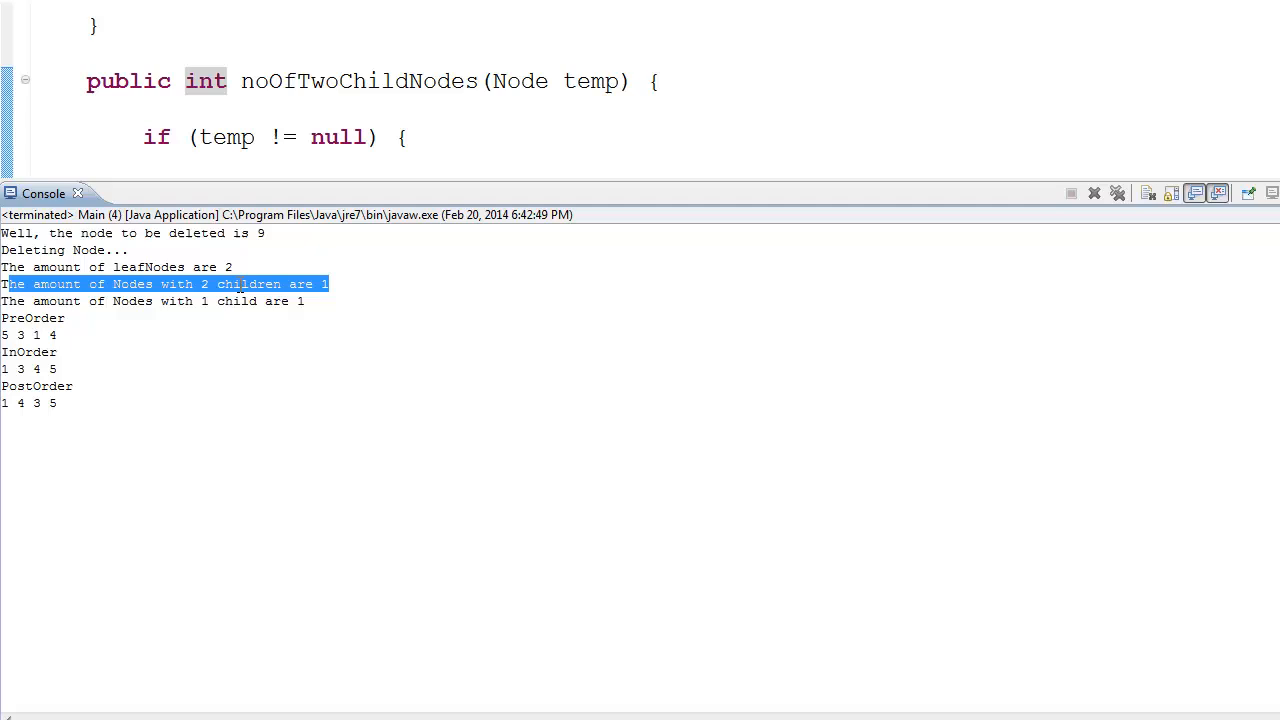
mouse_move(306, 275)
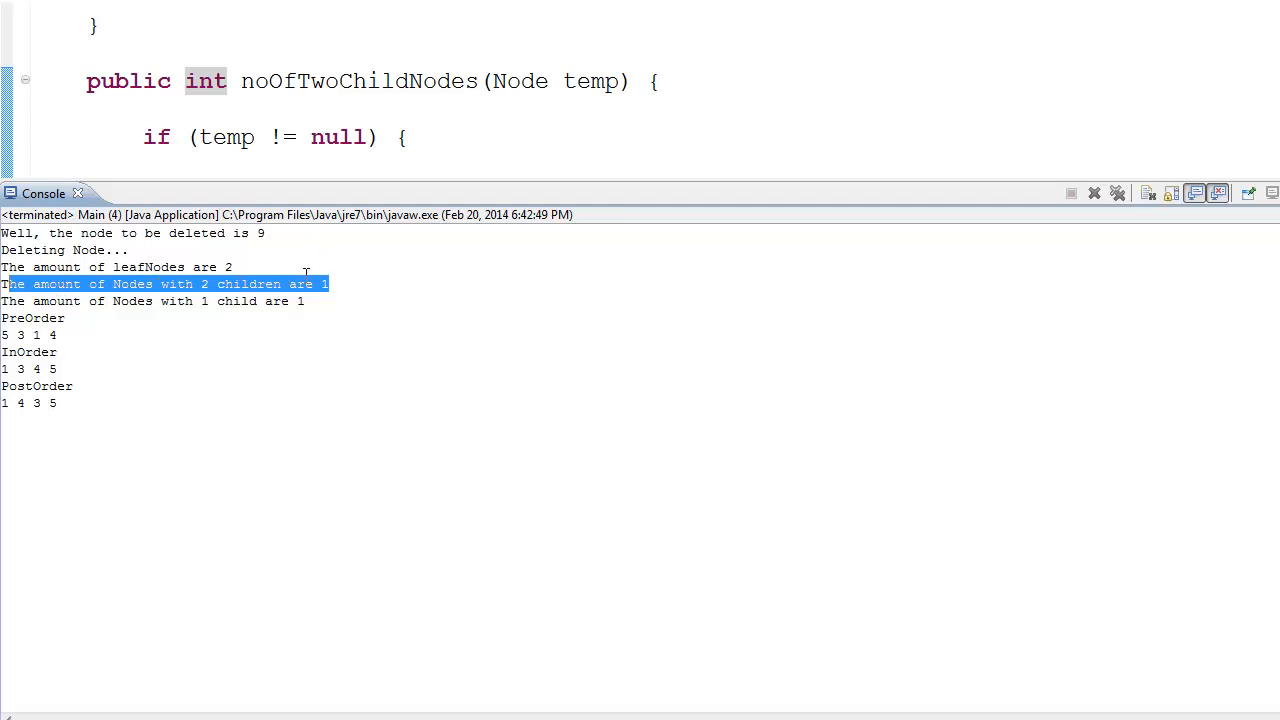
Check the console's leaf, two-child and one-child counts, then return to Main.java
left_click(110, 301)
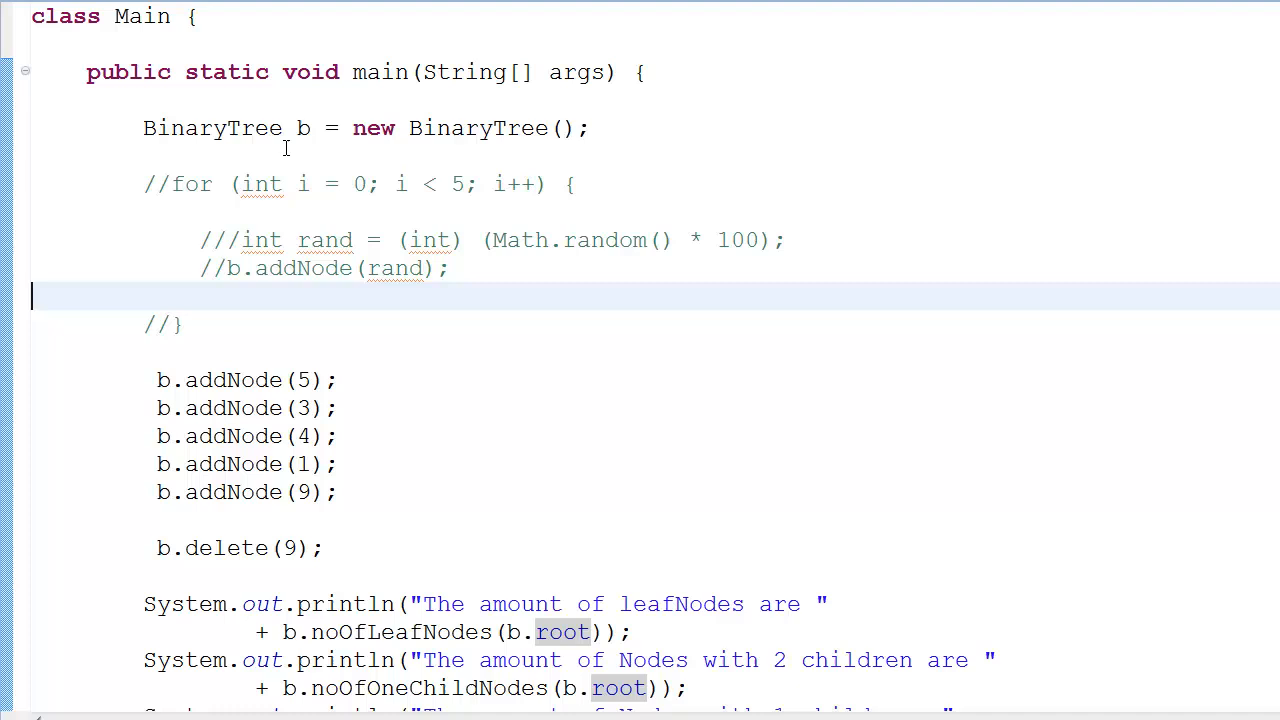
Relabel the prints as '1 children' for noOfOneChildNodes and '2 child' for noOfTwoChildNodes
scroll("down", 3)
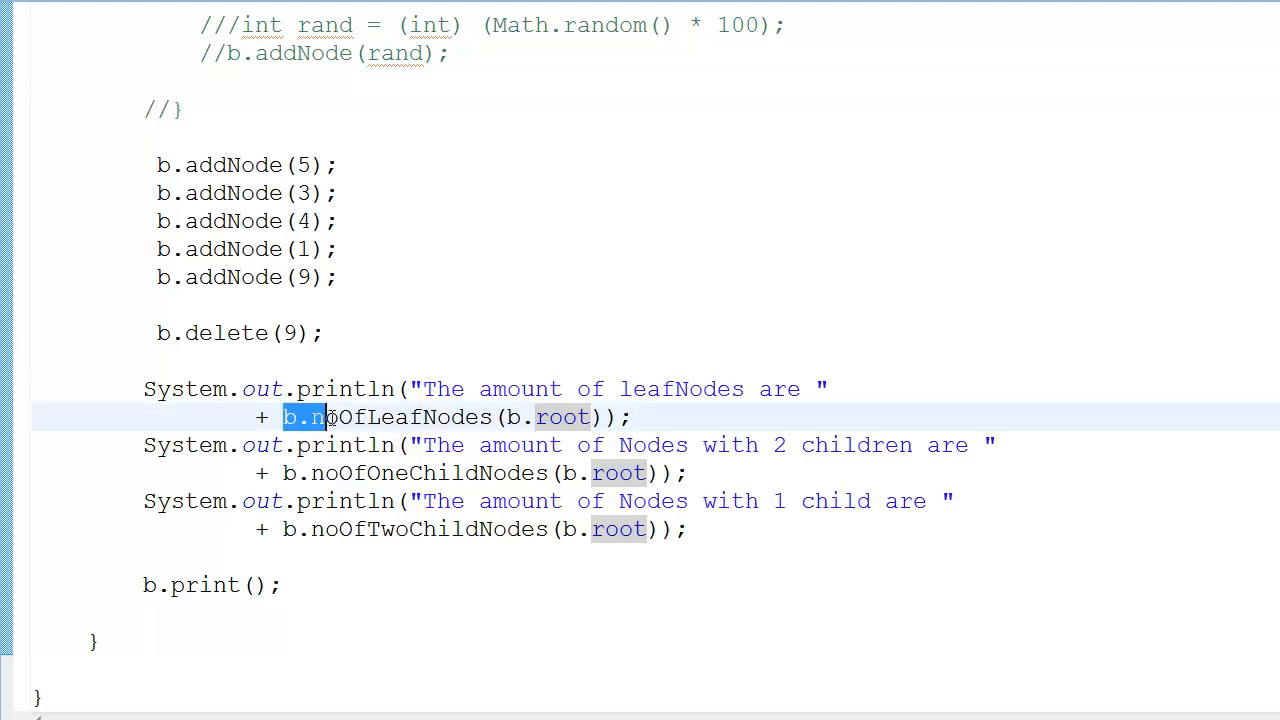
left_click(505, 417)
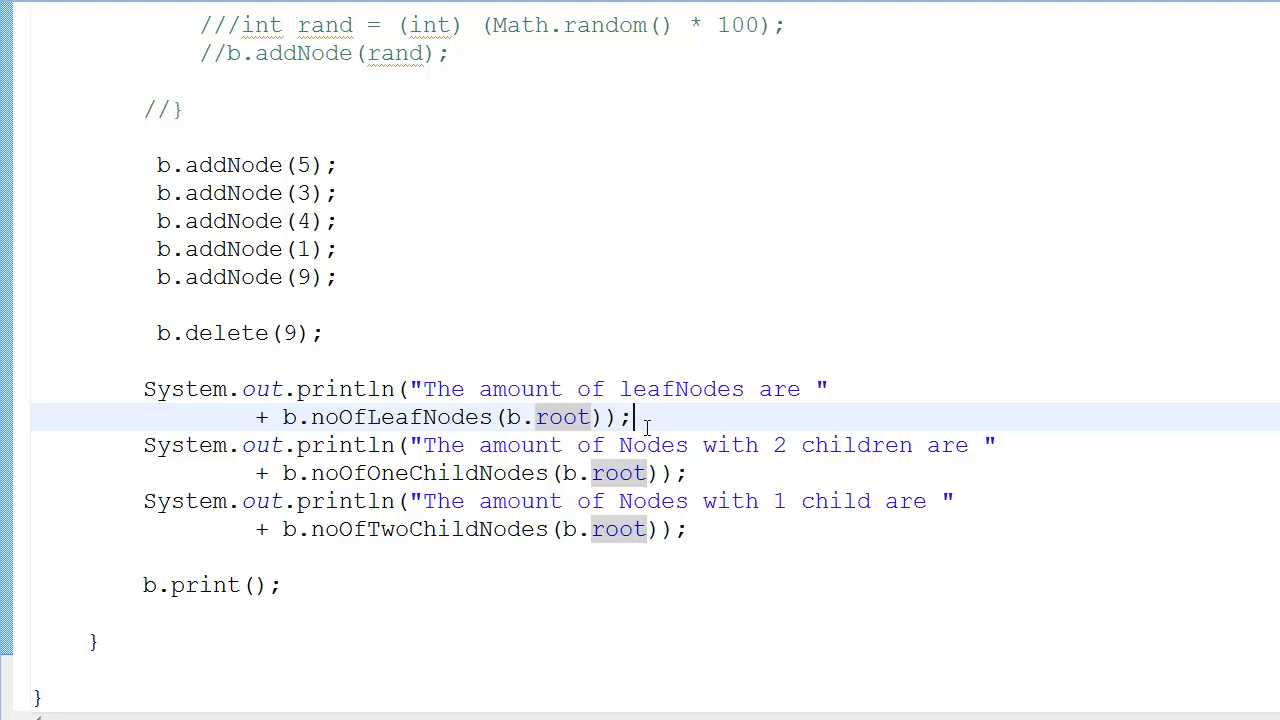
mouse_move(128, 438)
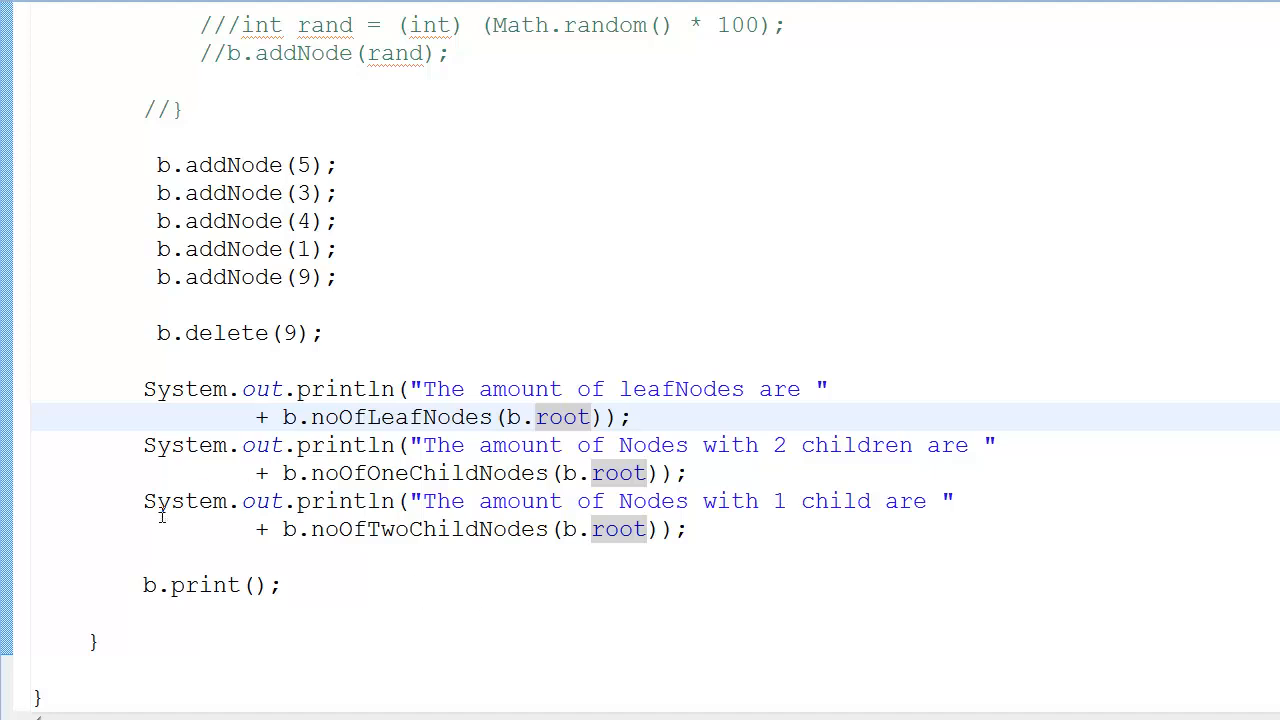
mouse_move(758, 454)
type("1")
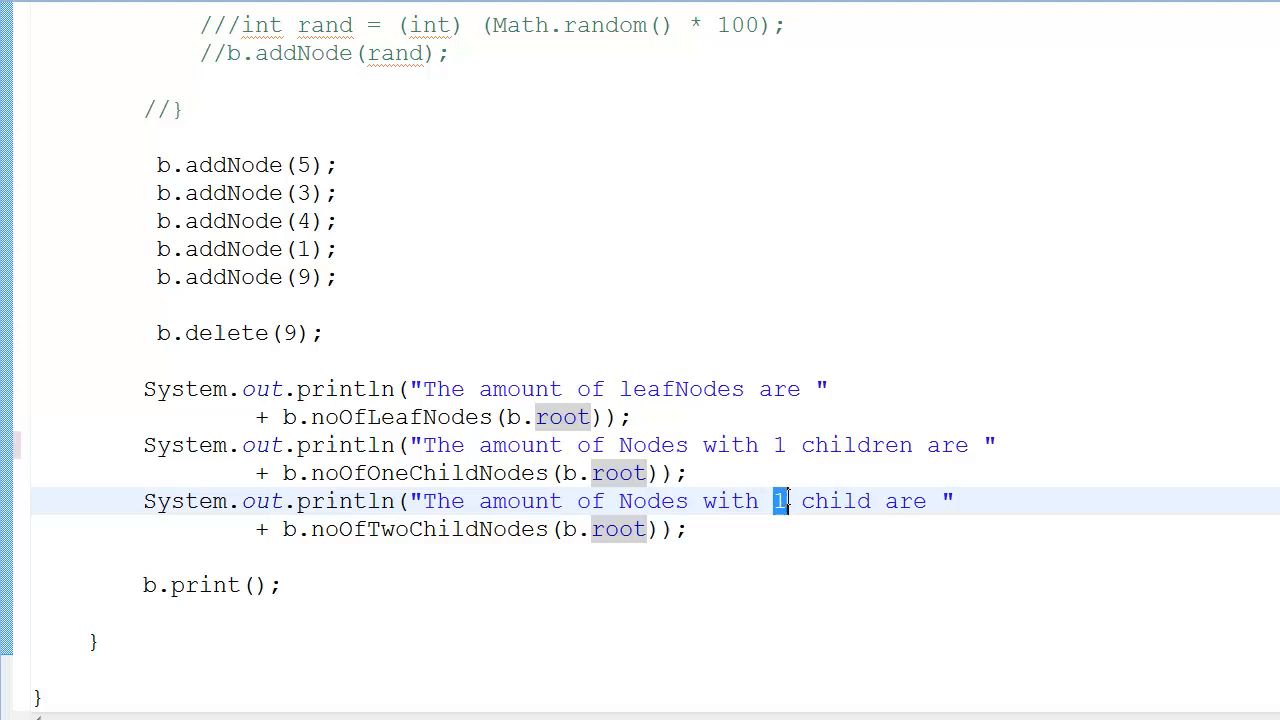
type("2")
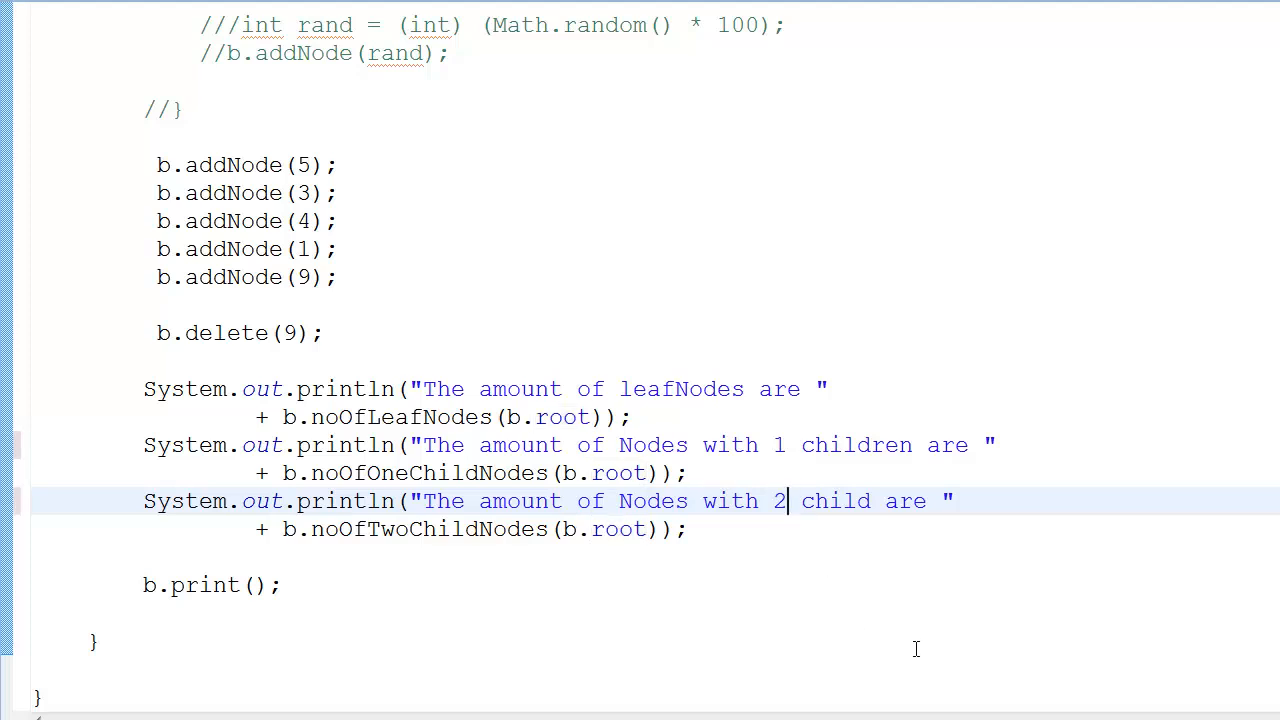
mouse_move(397, 276)
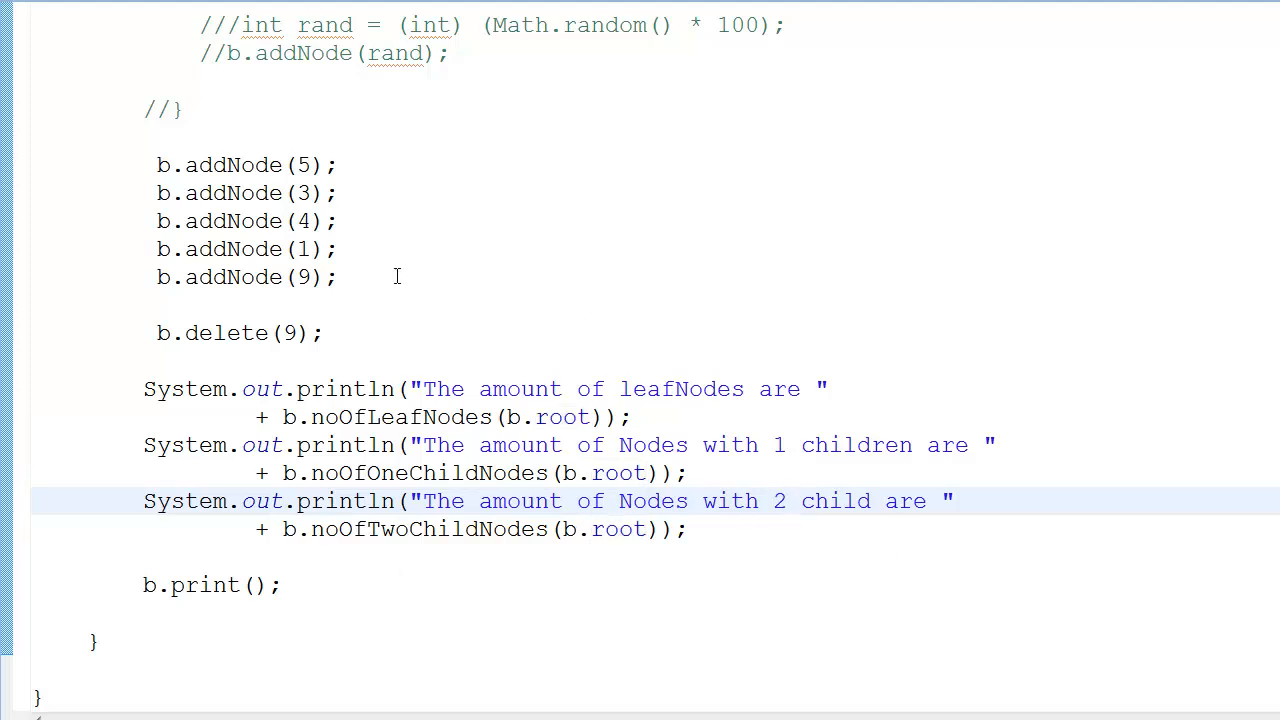
mouse_move(448, 322)
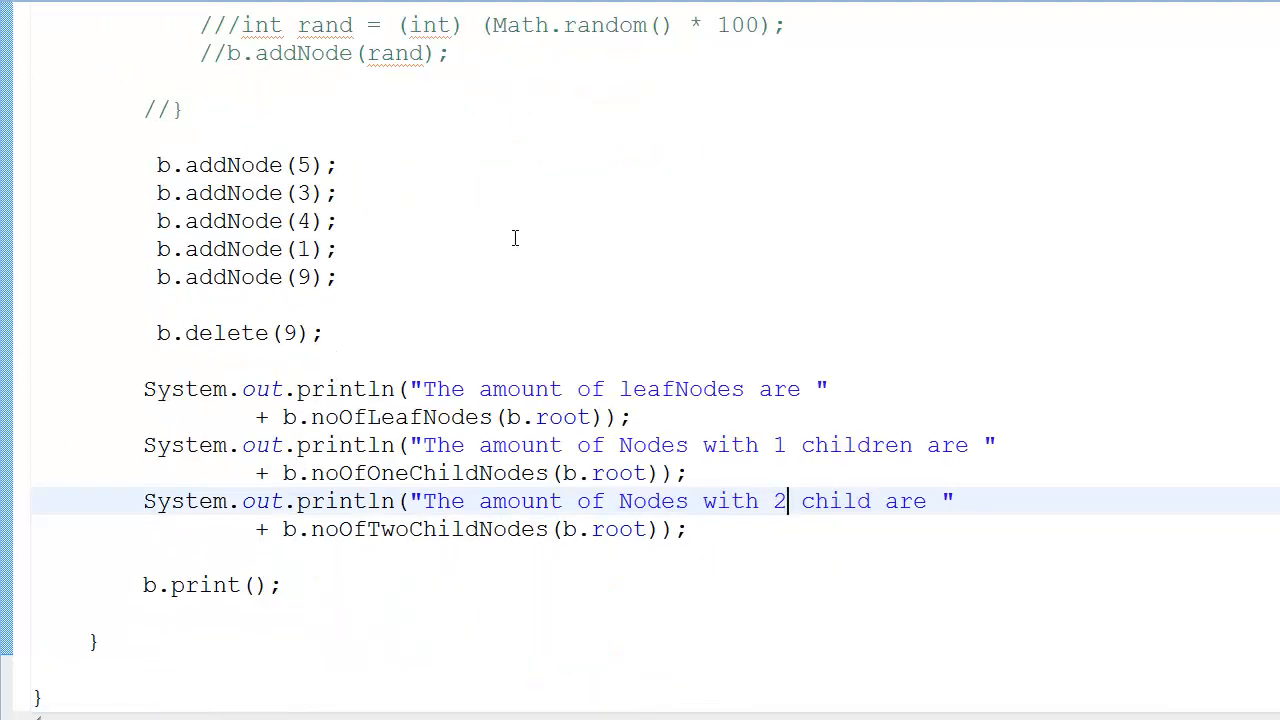
scroll("up", 3)
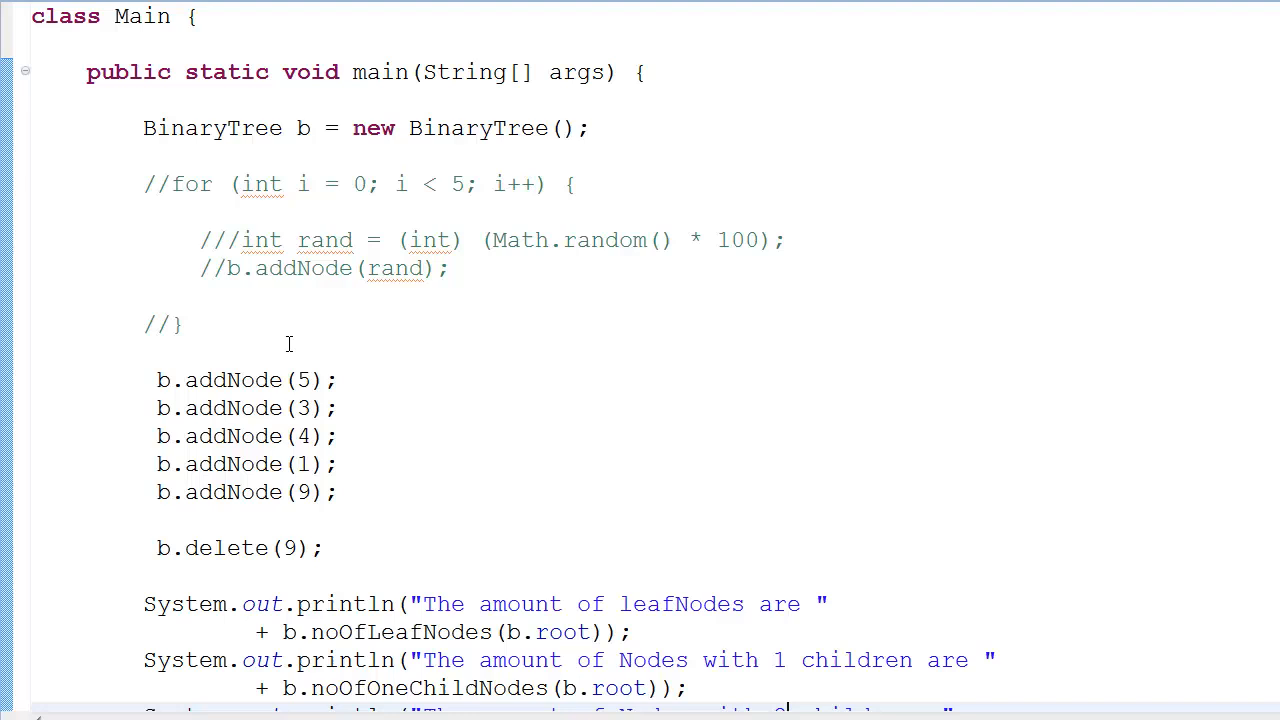